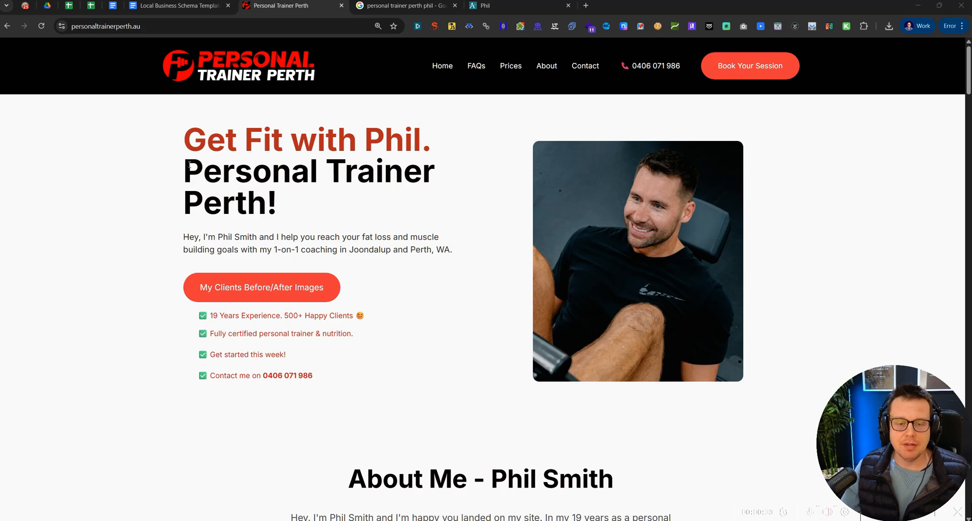
mouse_move(417, 212)
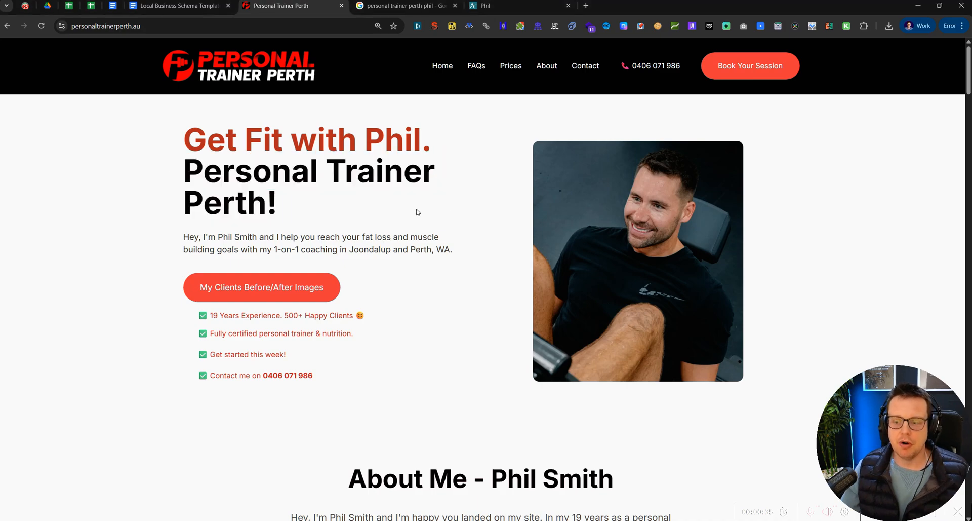
View the Personal Trainer Perth Google listing, then return to the 'personal trainer perth' results
click(405, 6)
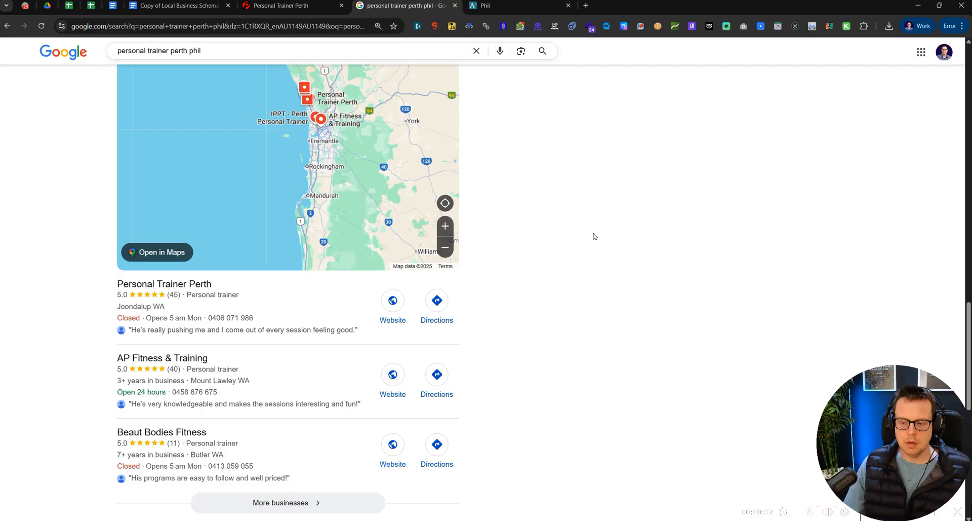
mouse_move(573, 196)
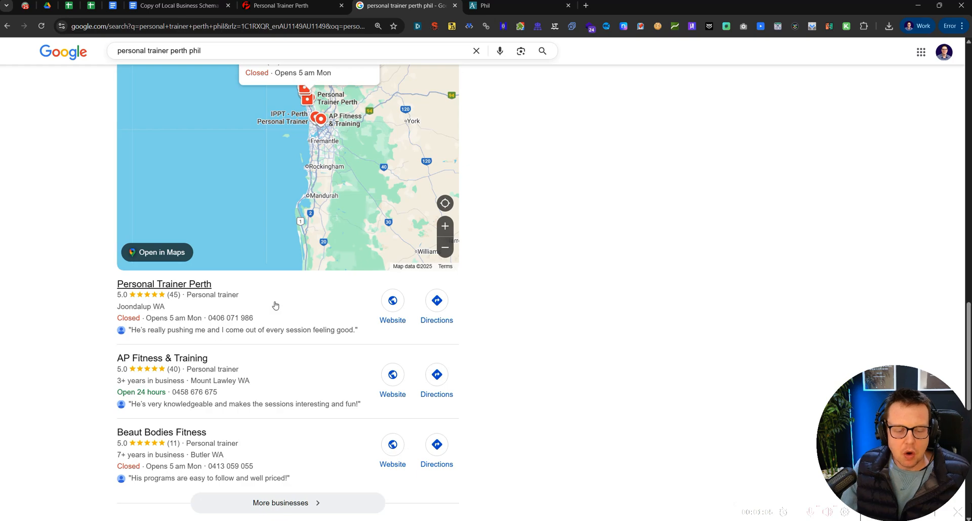
mouse_move(263, 312)
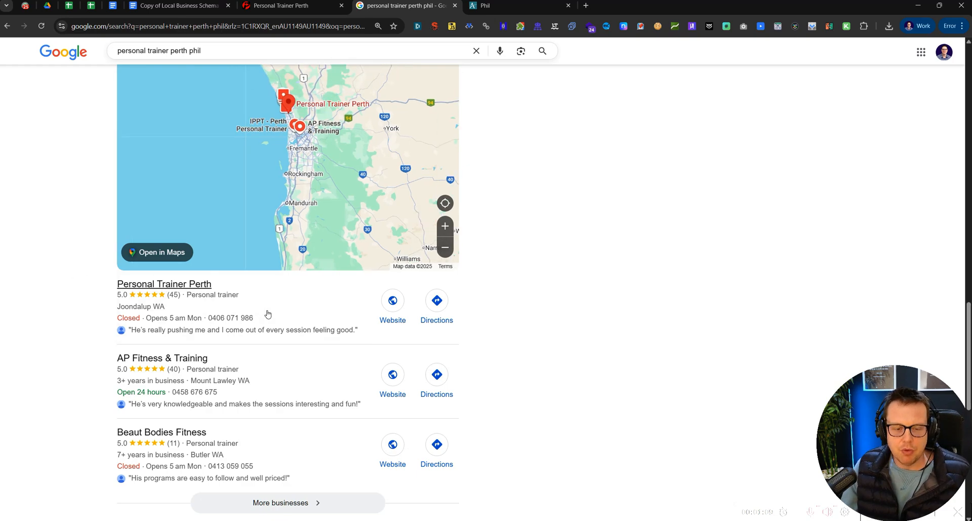
click(163, 283)
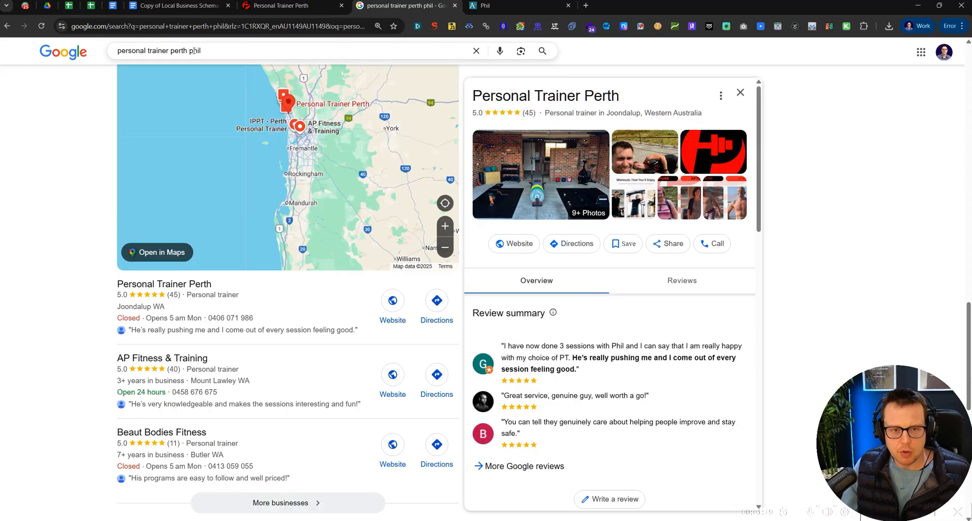
click(584, 6)
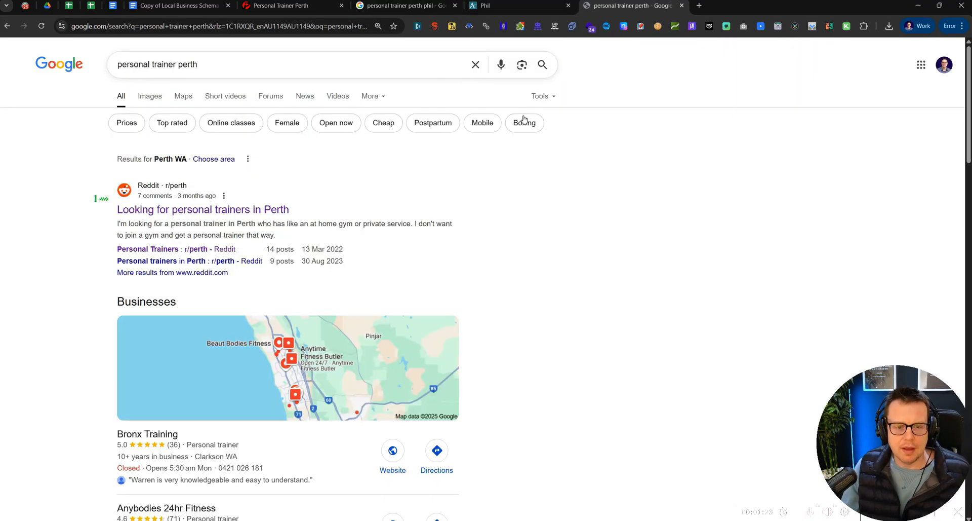
Compare Zizta's 15 August map scan (average rank 6.1) against the 8 August scan (17.3)
click(738, 6)
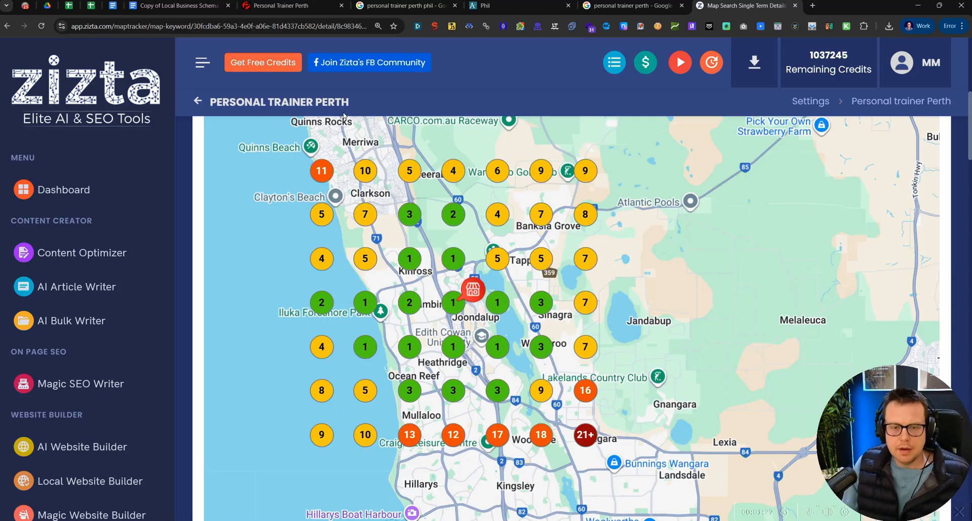
scroll(down, 3)
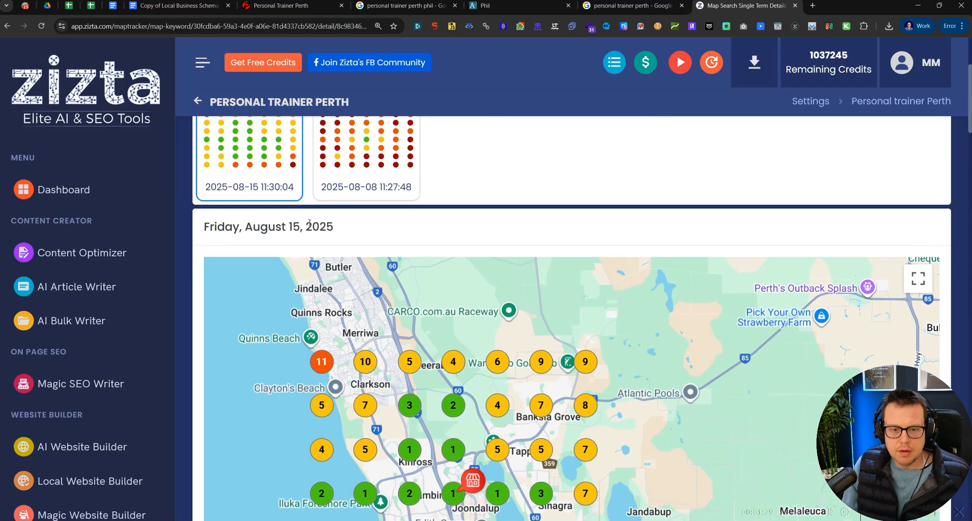
mouse_move(541, 308)
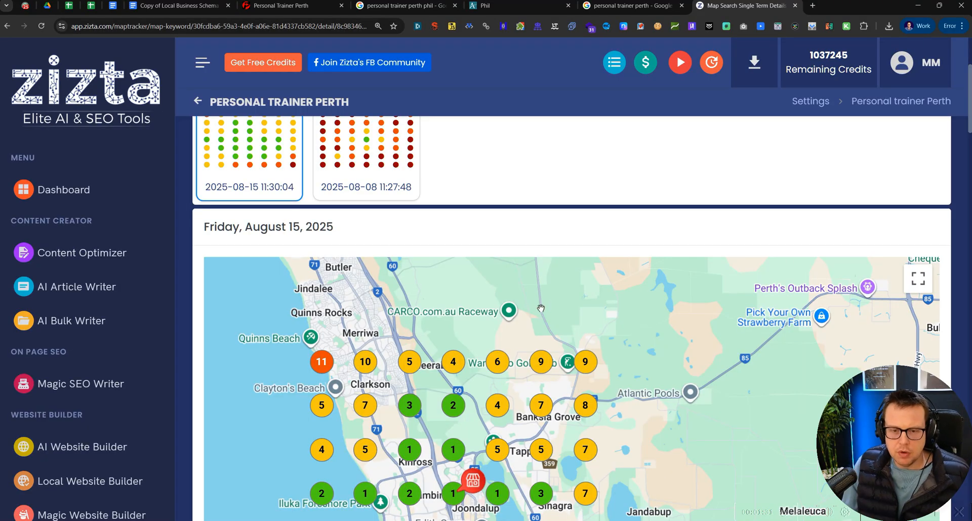
scroll(down, 3)
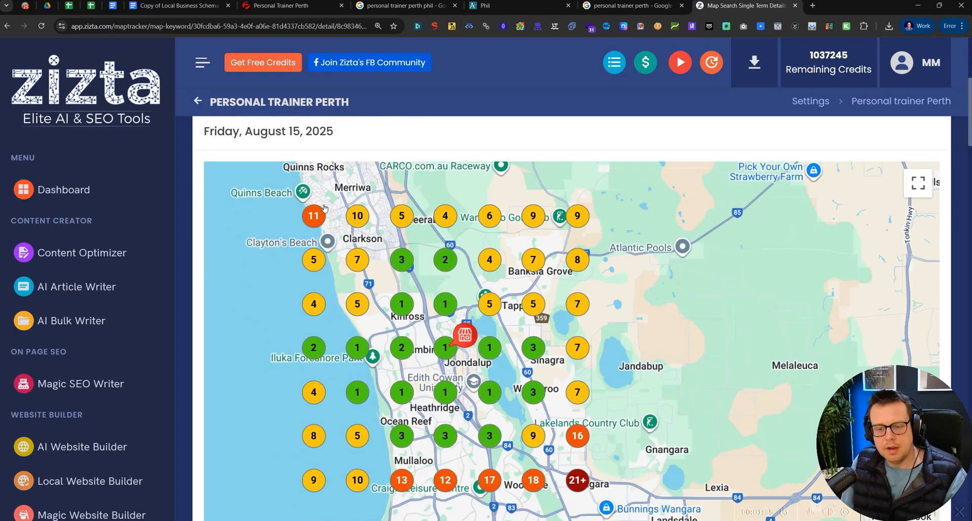
mouse_move(293, 216)
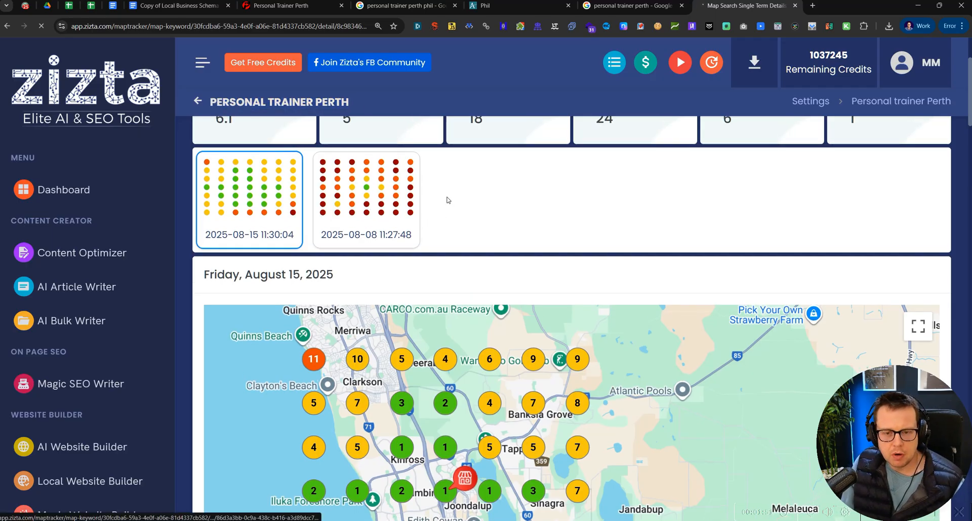
mouse_move(387, 197)
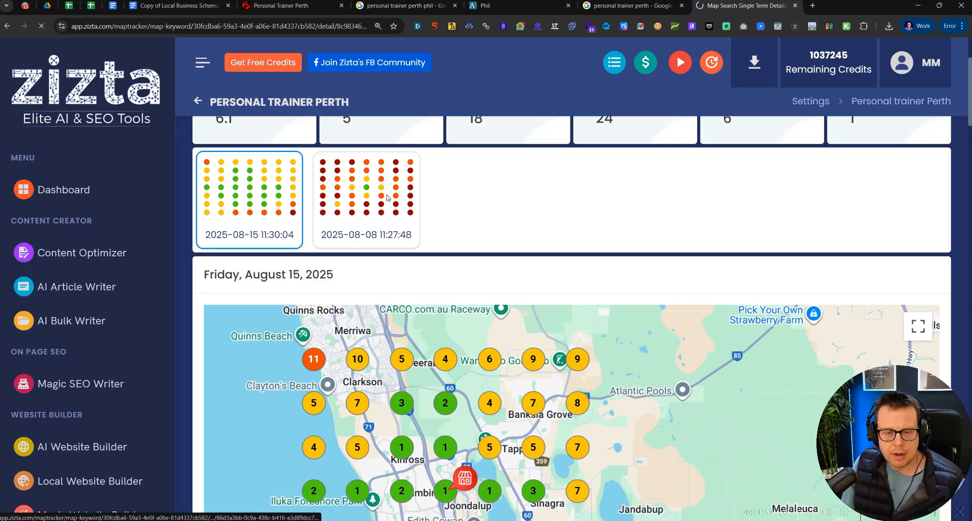
click(366, 198)
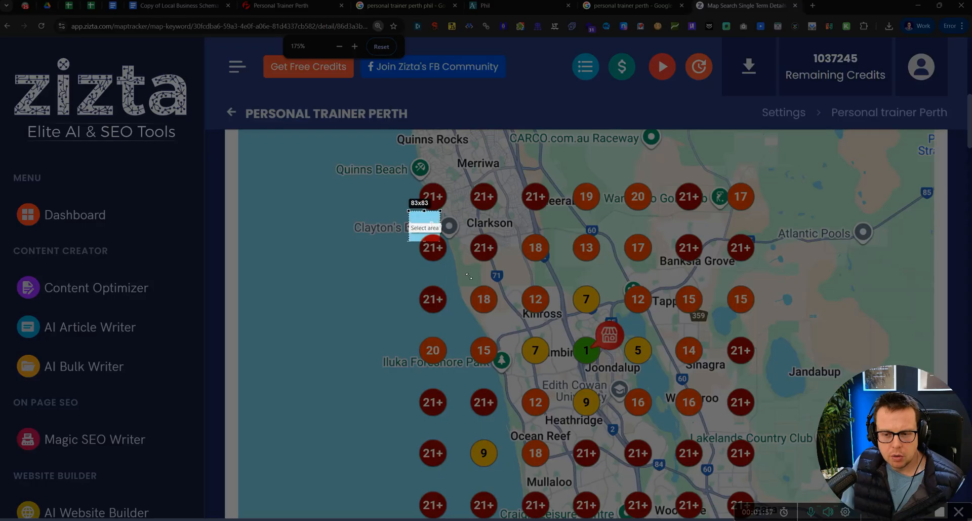
drag(425, 223, 754, 477)
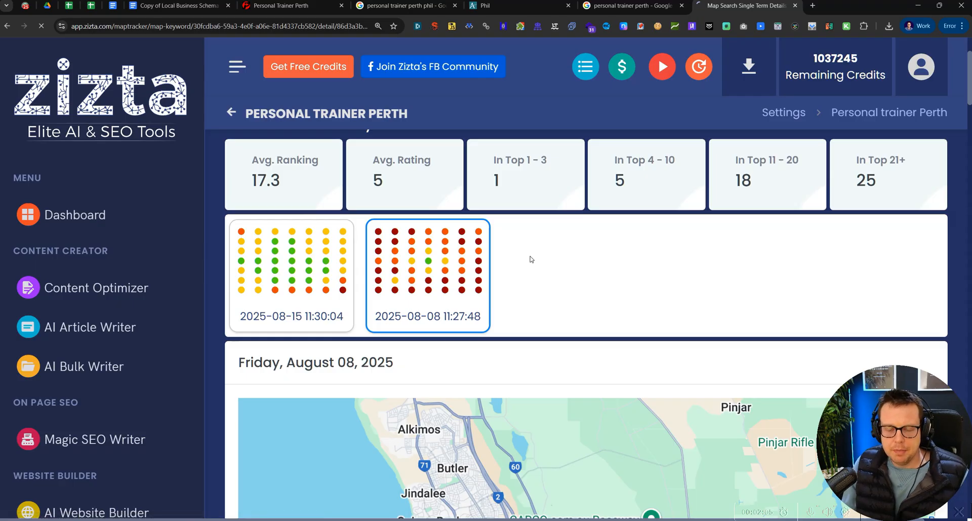
mouse_move(476, 265)
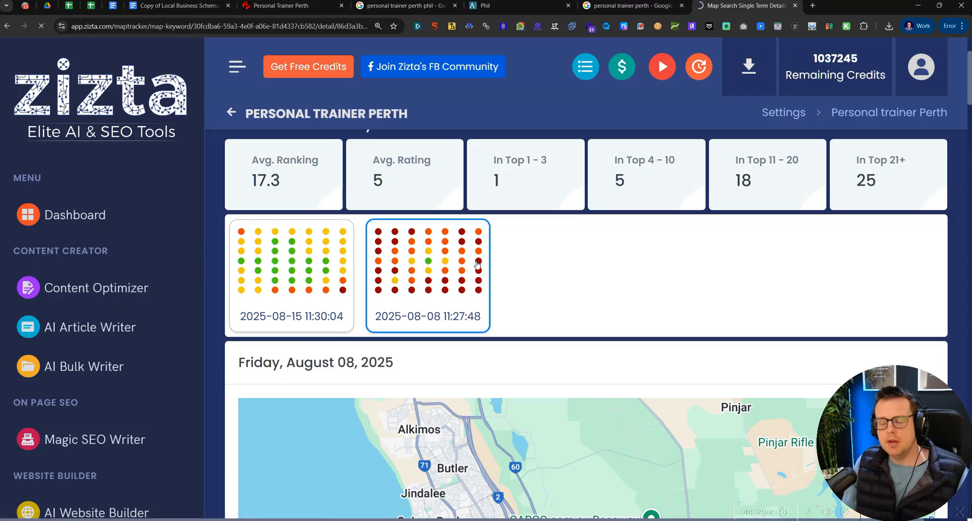
click(290, 276)
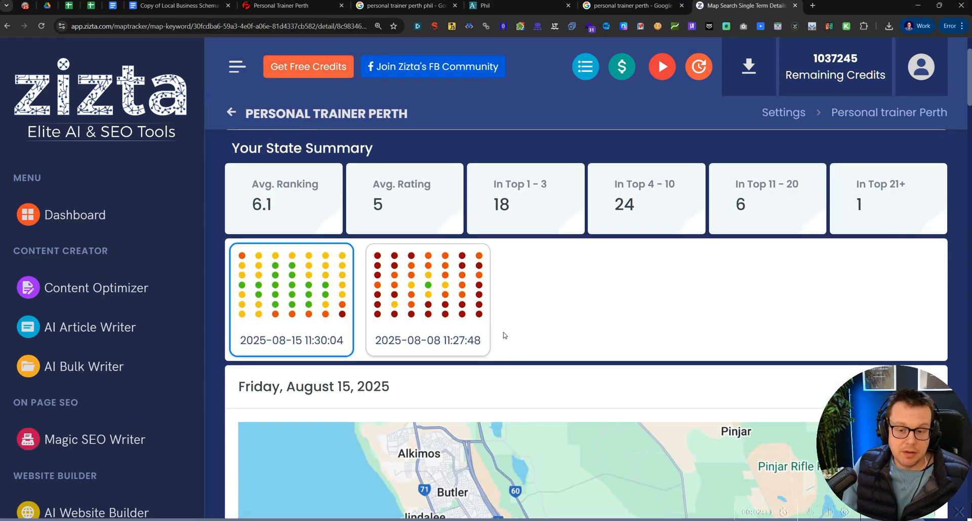
mouse_move(555, 308)
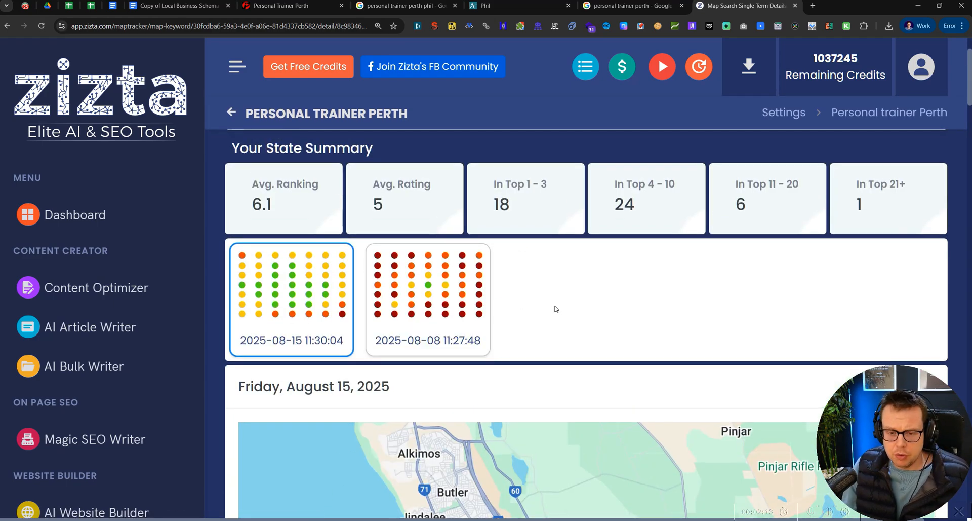
scroll(down, 3)
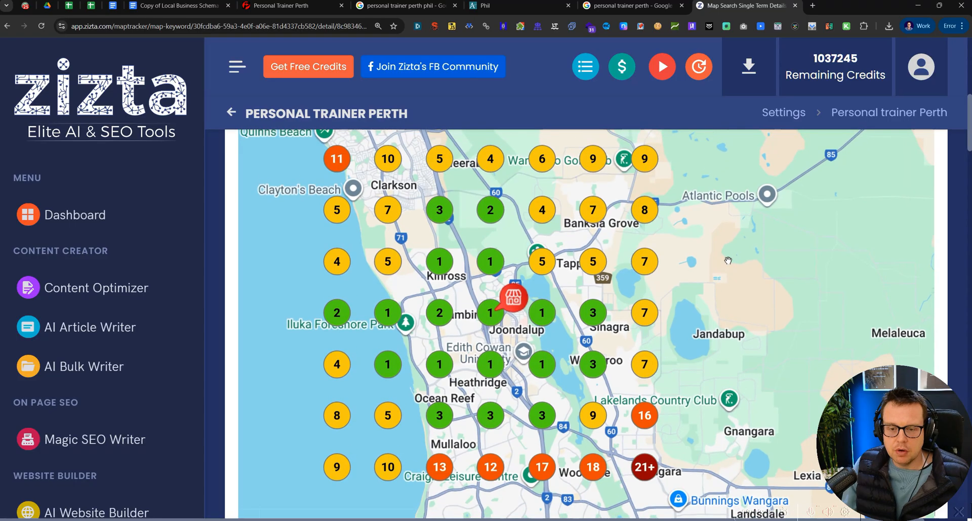
mouse_move(337, 210)
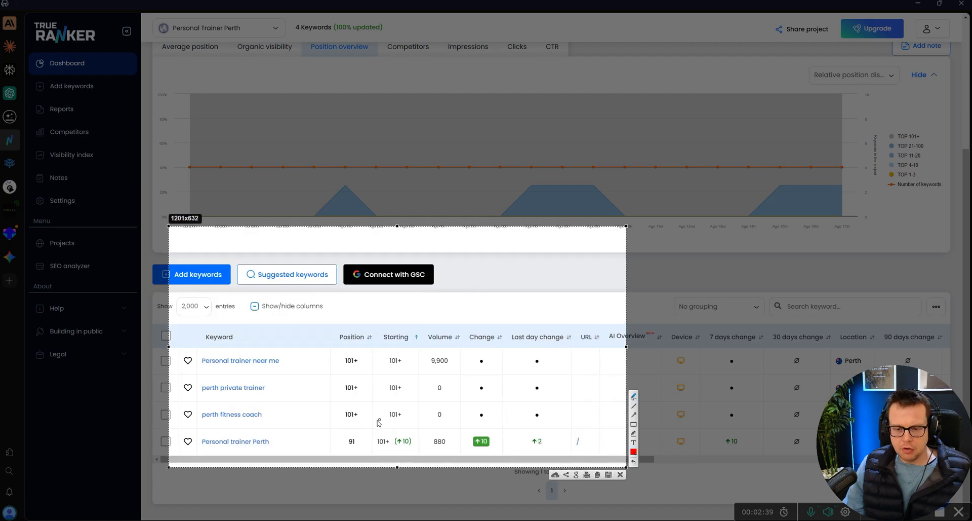
mouse_move(369, 441)
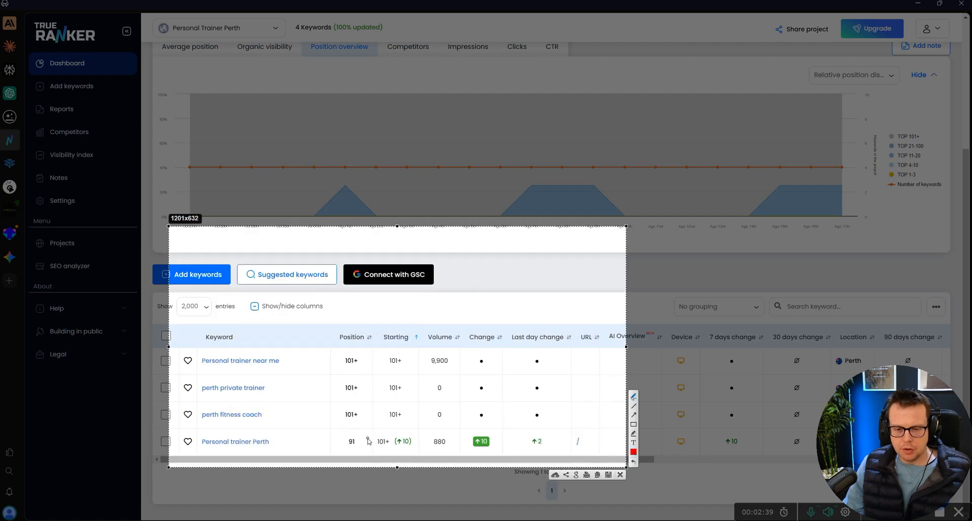
Box the Personal trainer Perth keyword row (position 91) in red and close the snip
drag(198, 431, 298, 450)
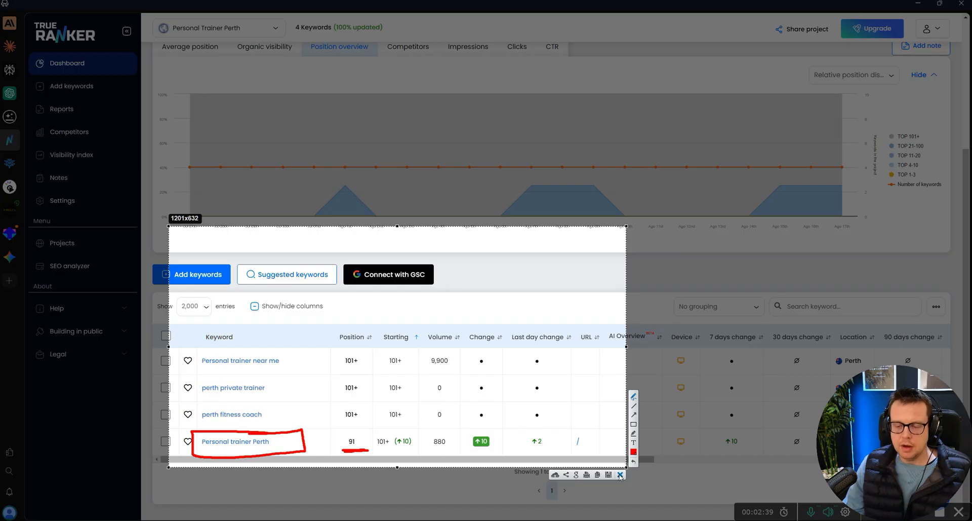
click(620, 474)
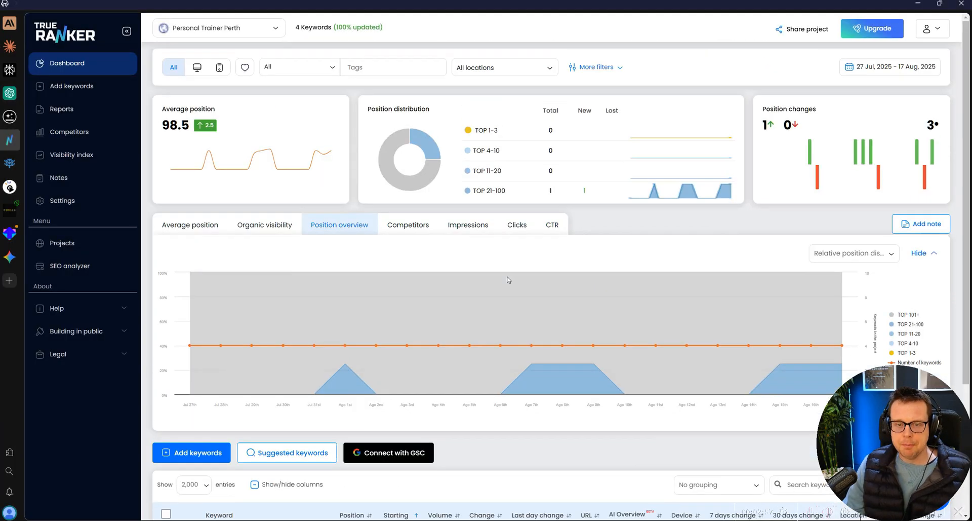
mouse_move(331, 154)
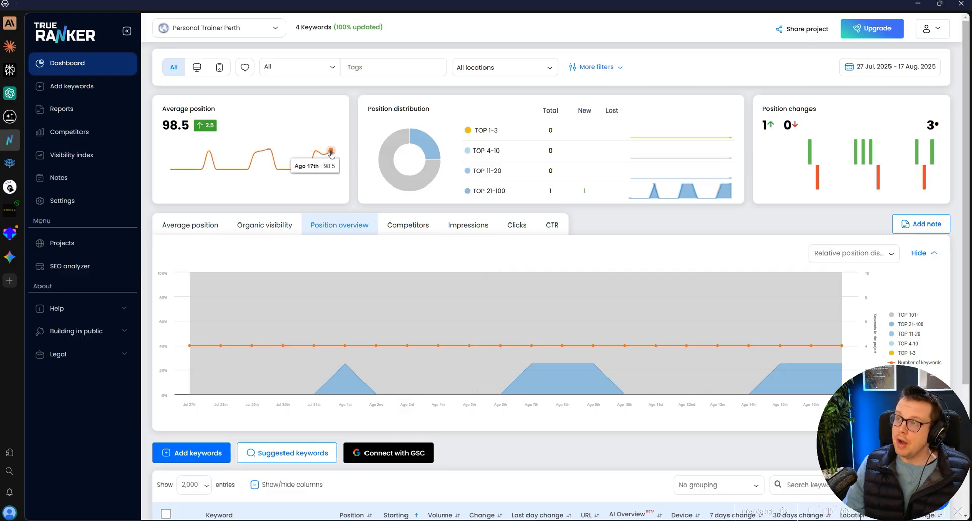
mouse_move(292, 161)
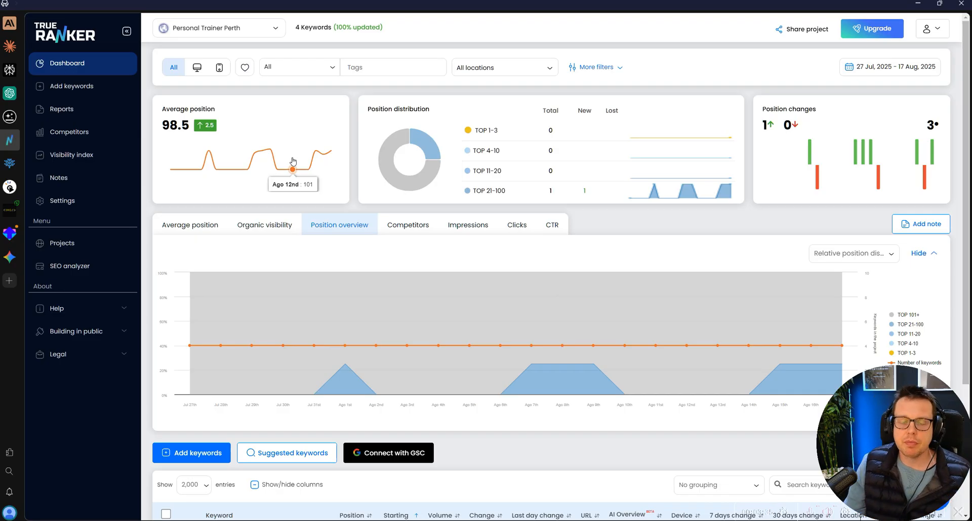
mouse_move(323, 153)
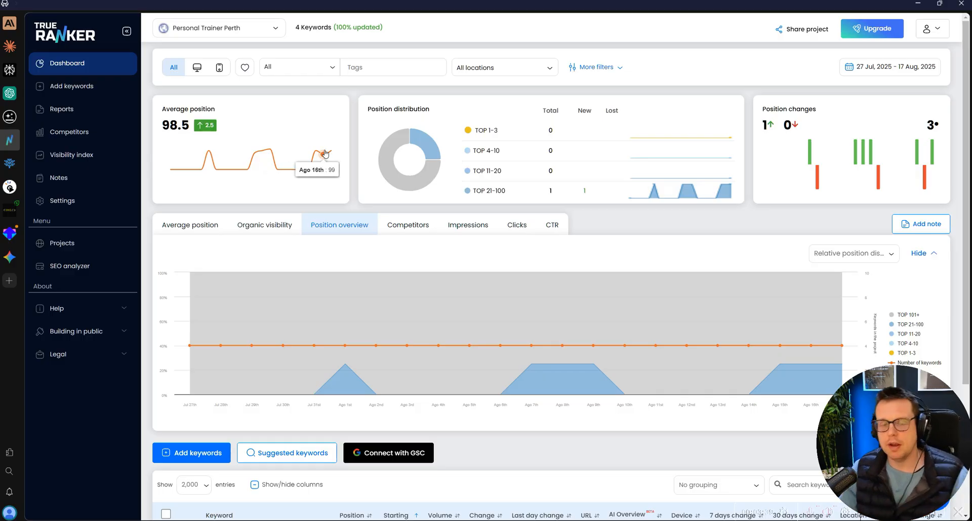
mouse_move(426, 185)
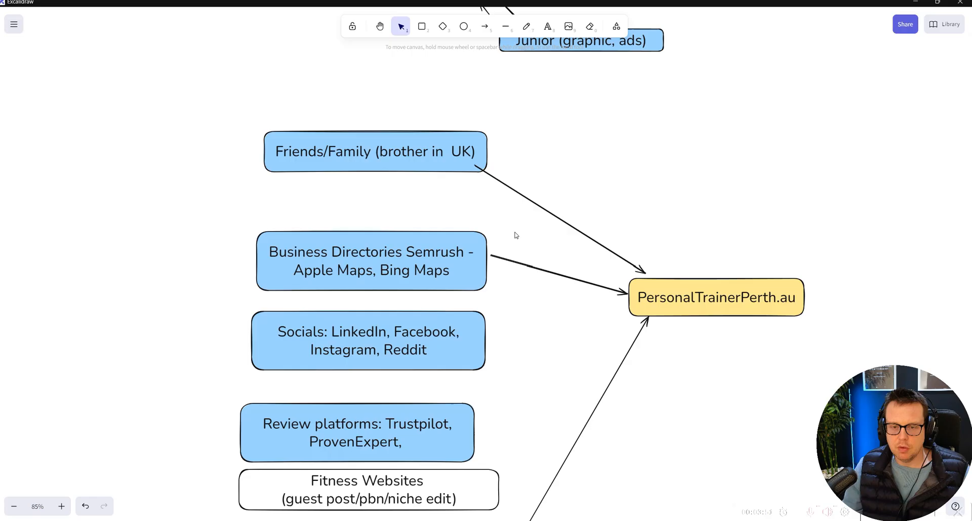
Reposition the Friends/Family and Business Directories boxes higher in the diagram
drag(374, 151, 736, 136)
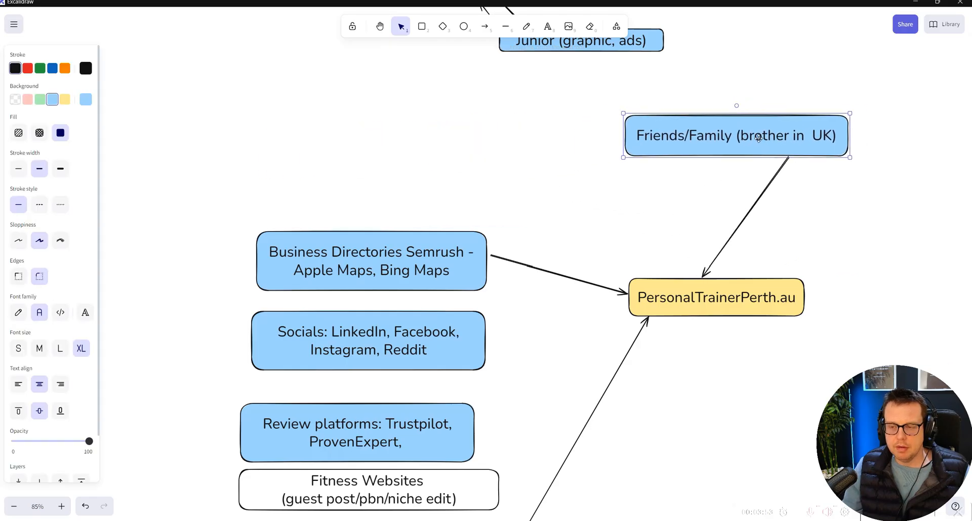
drag(371, 260, 332, 214)
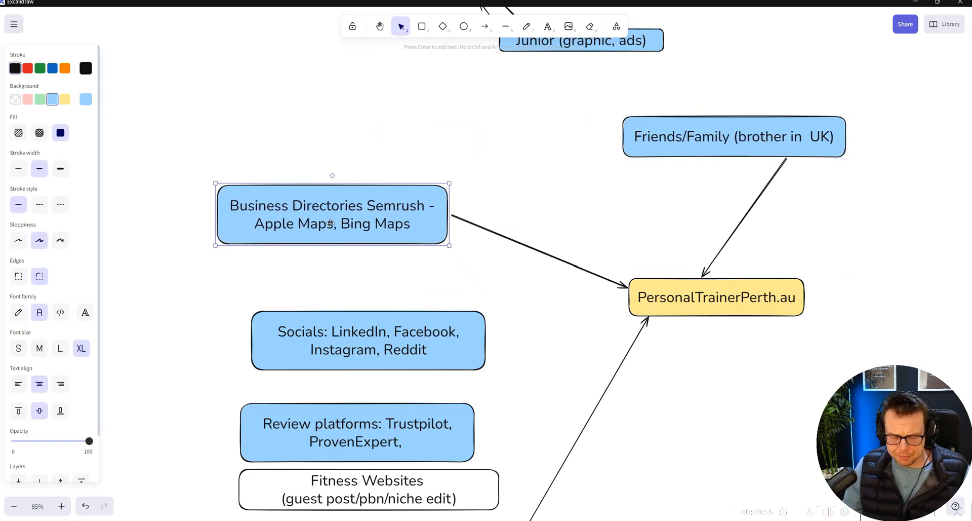
click(734, 133)
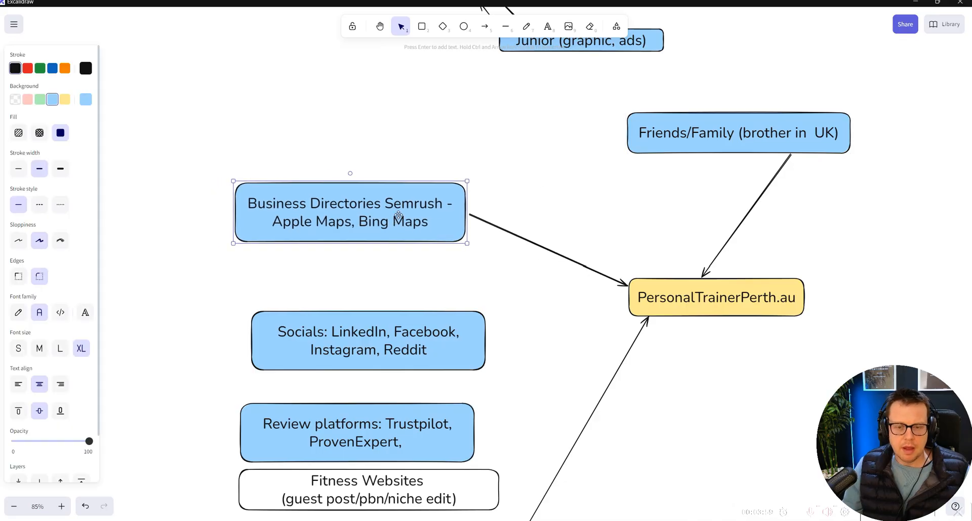
double_click(351, 213)
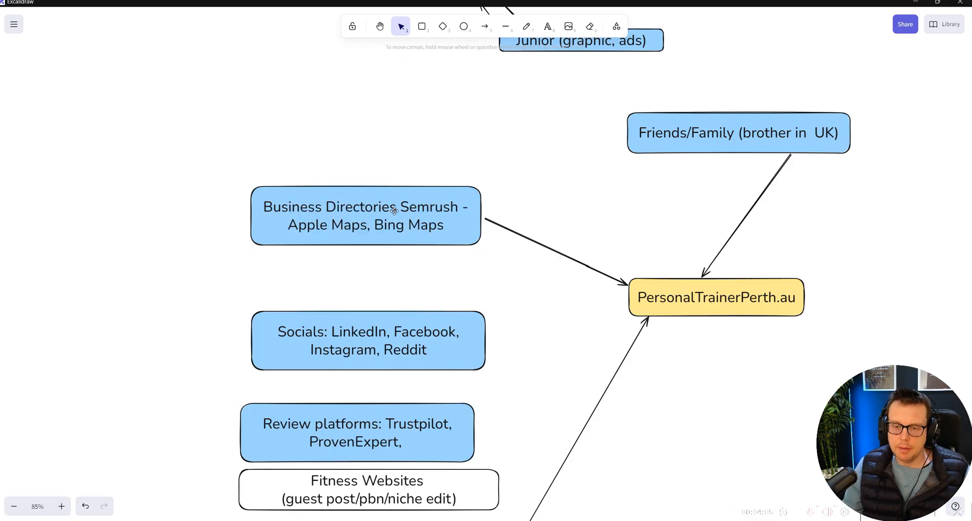
double_click(365, 215)
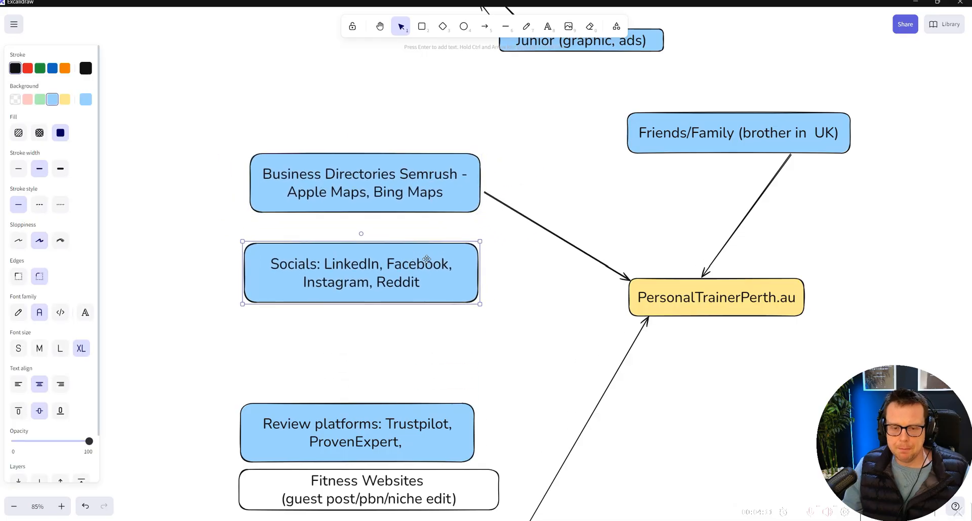
Draw an arrow from the Socials box to PersonalTrainerPerth.au and select LinkedIn
click(485, 26)
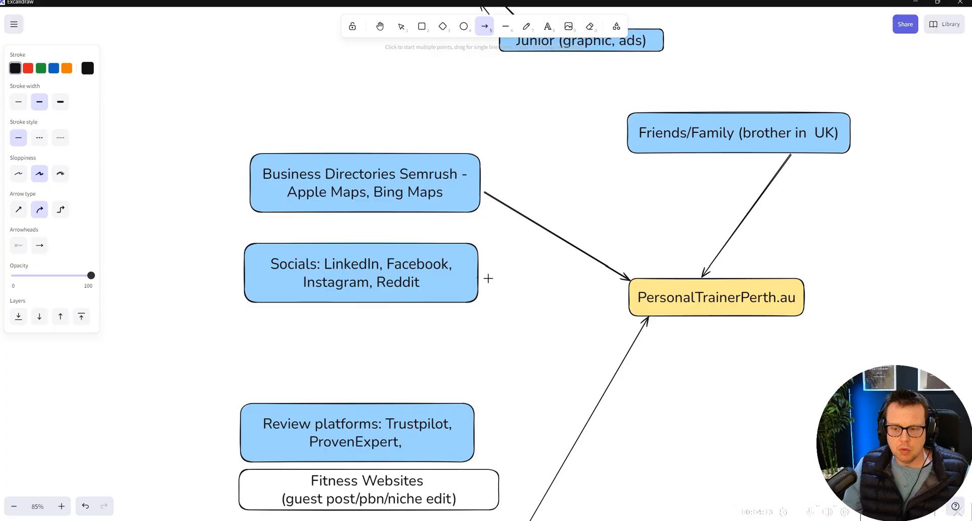
double_click(360, 272)
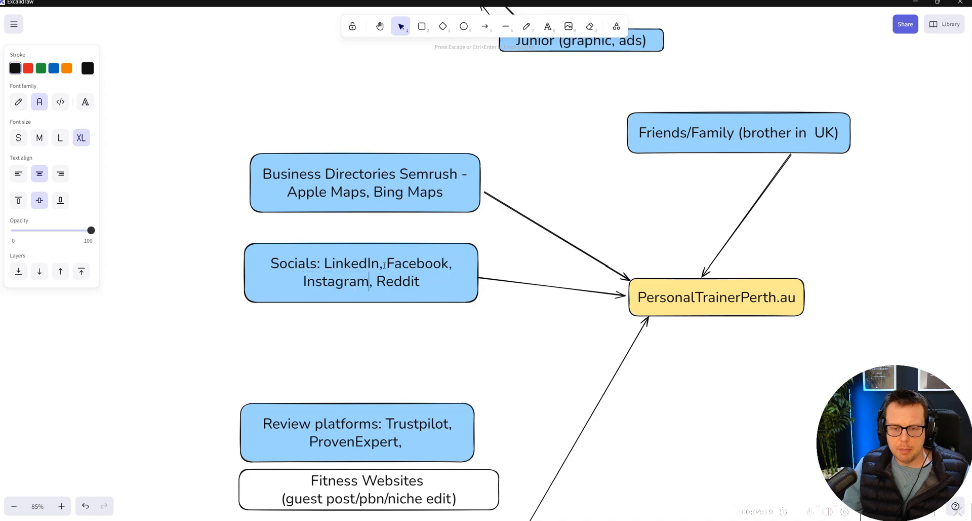
double_click(352, 263)
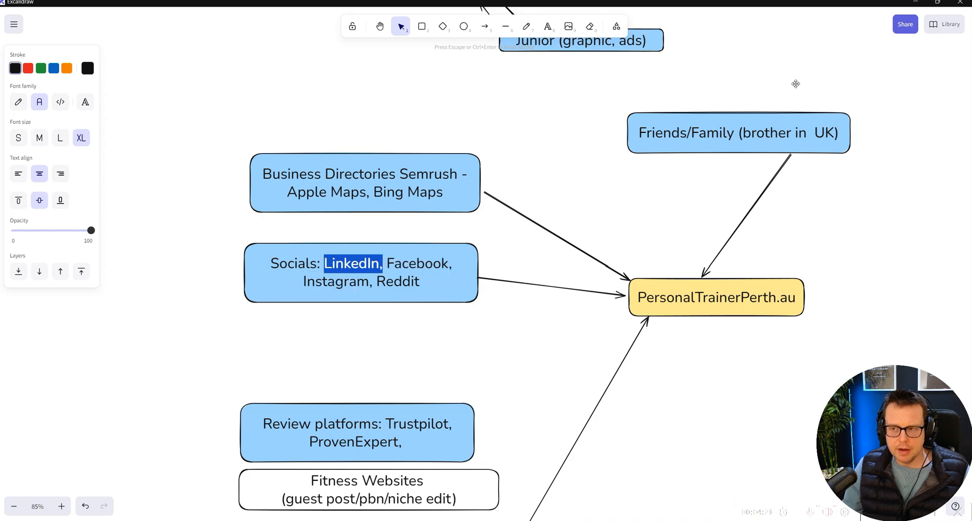
click(292, 5)
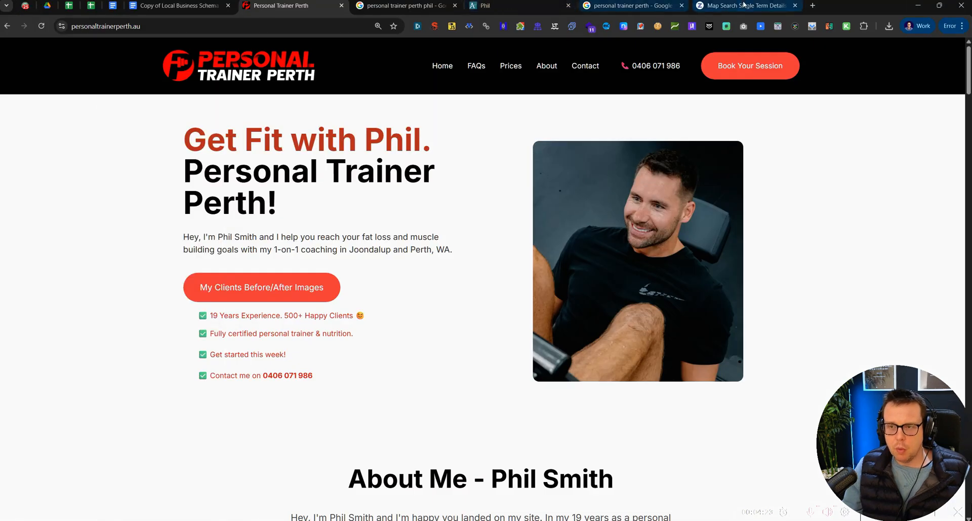
Search Google for intext:personaltrainerperth.au in a new tab
click(812, 6)
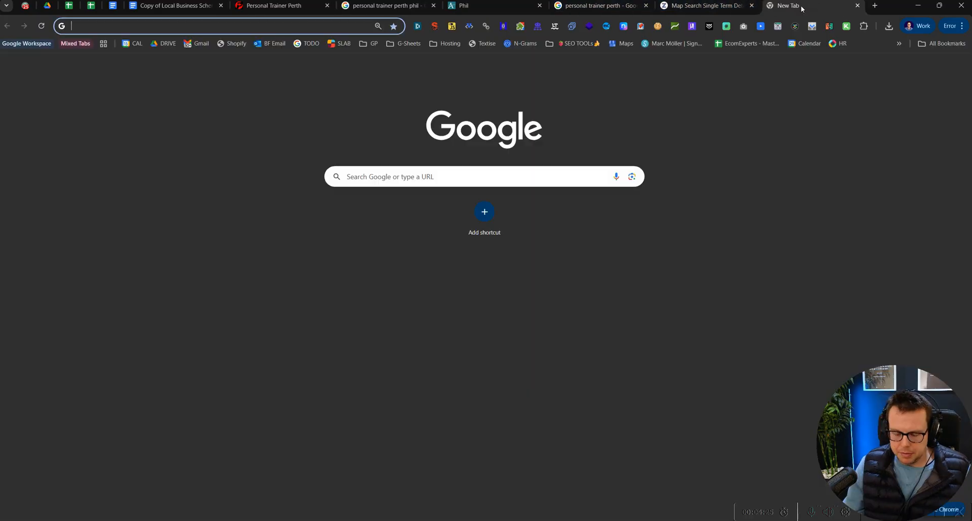
text(intext:personaltrainerperth.au)
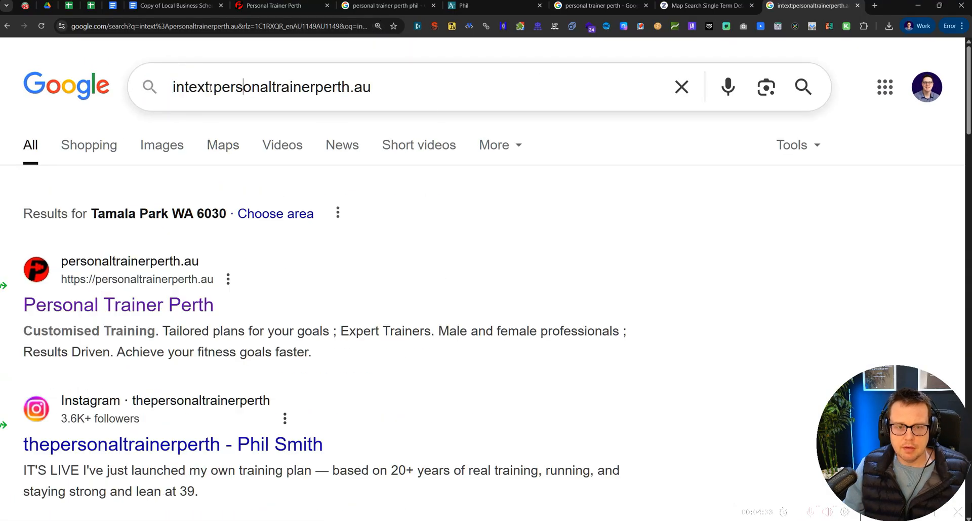
key(ctrl+plus)
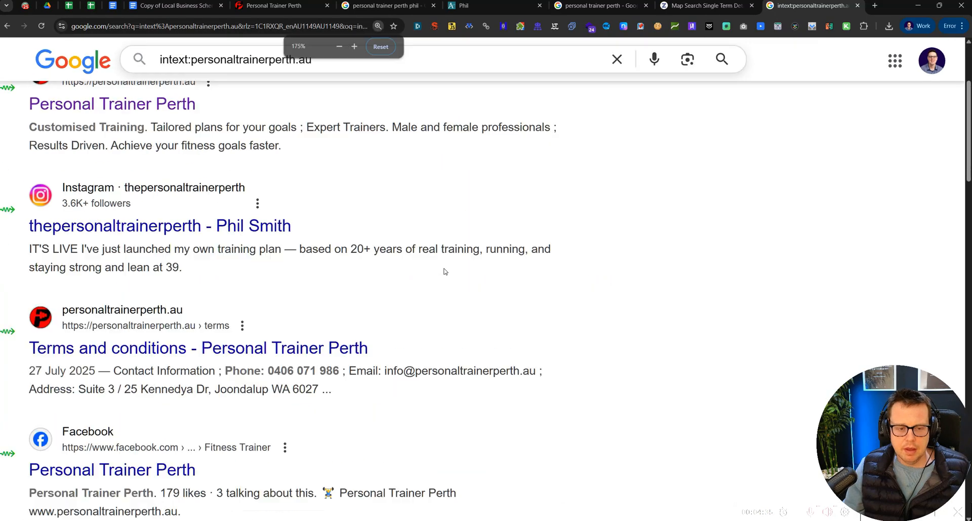
scroll(down, 3)
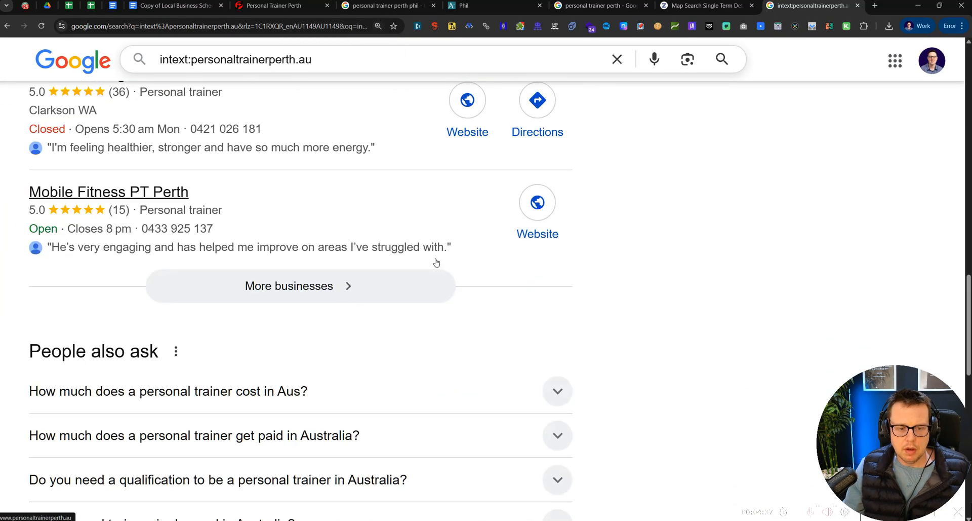
scroll(down, 3)
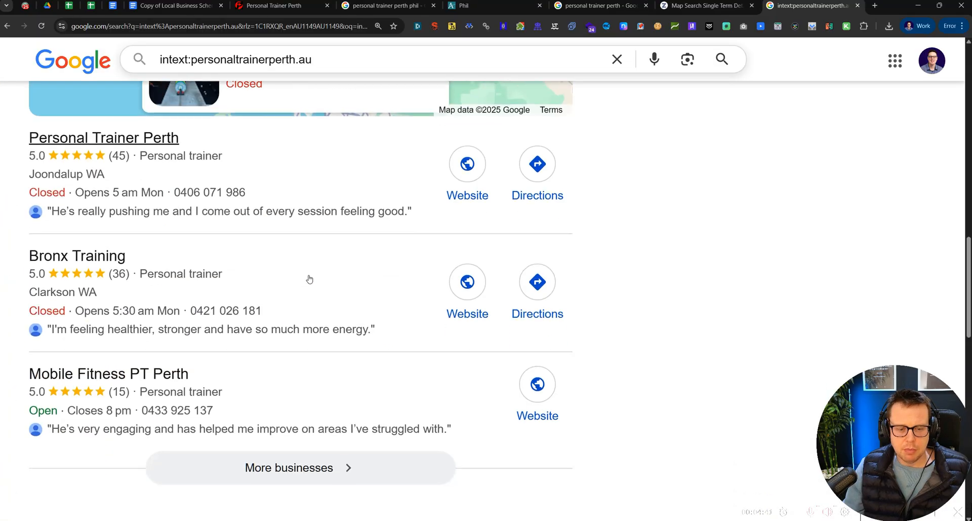
scroll(down, 3)
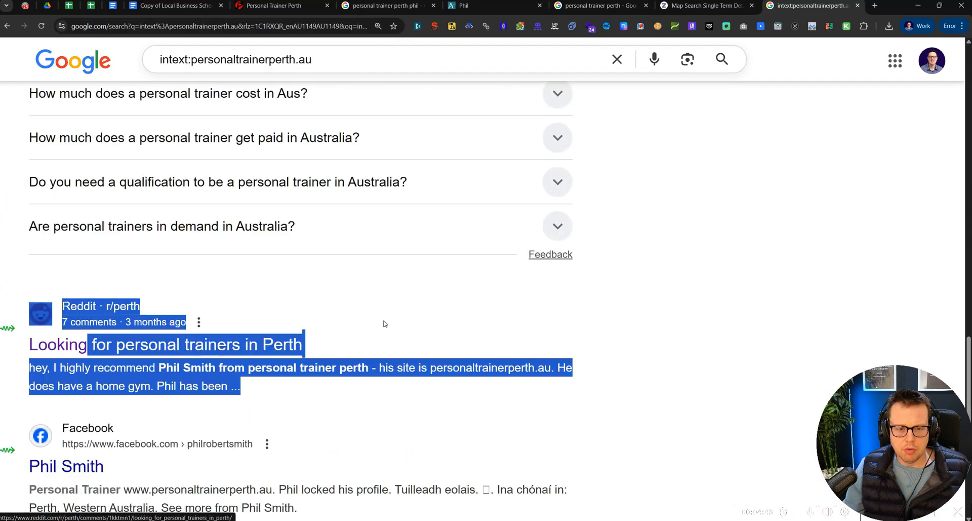
scroll(down, 3)
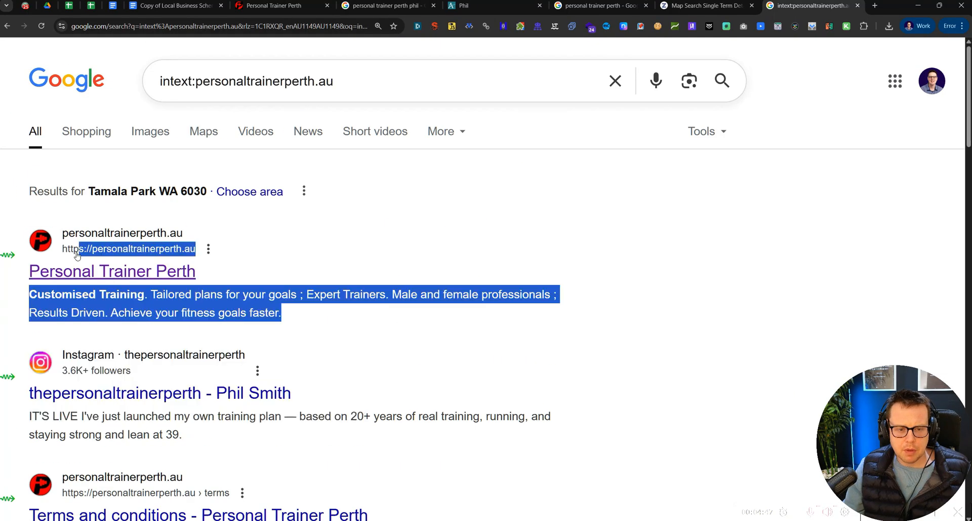
scroll(down, 3)
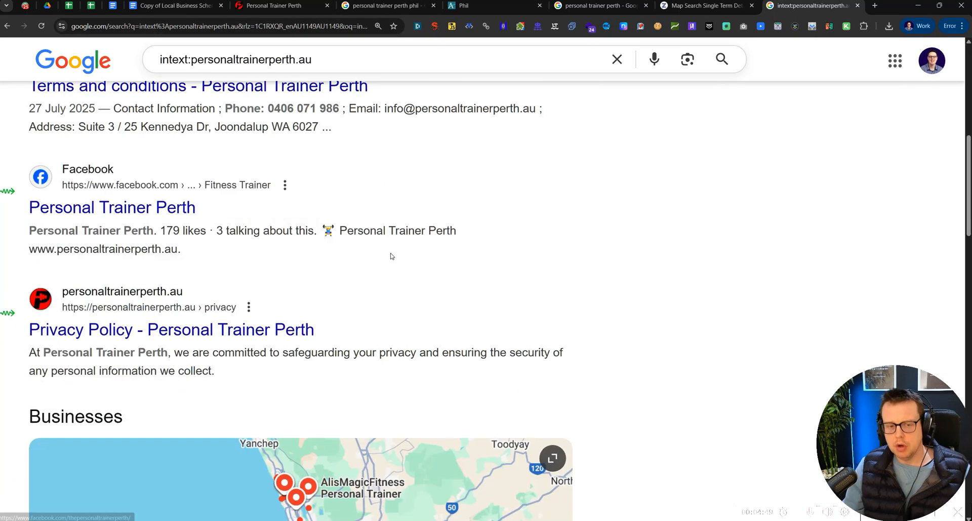
scroll(down, 3)
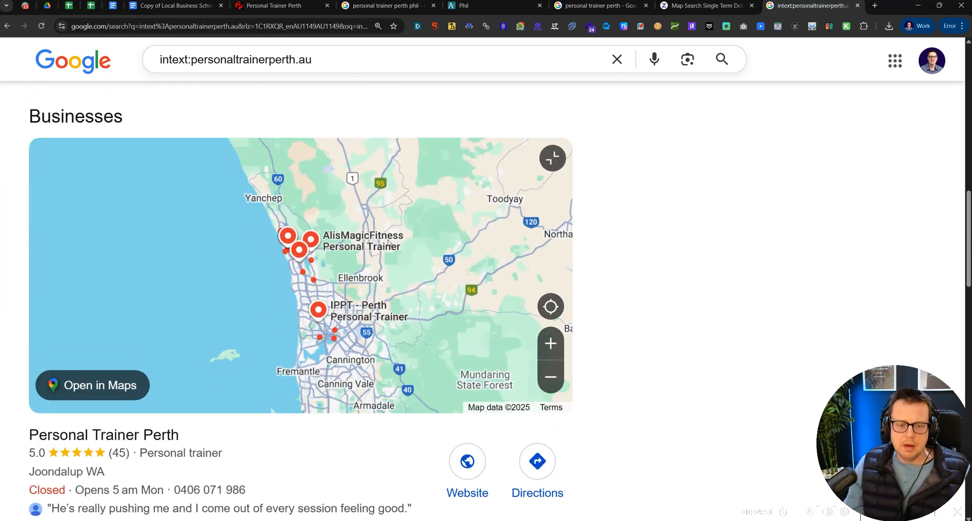
scroll(down, 3)
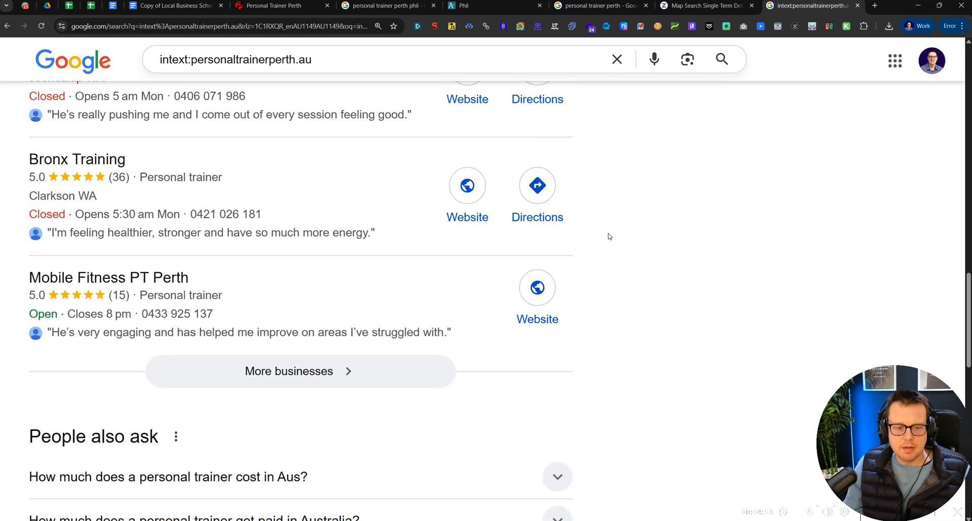
scroll(down, 3)
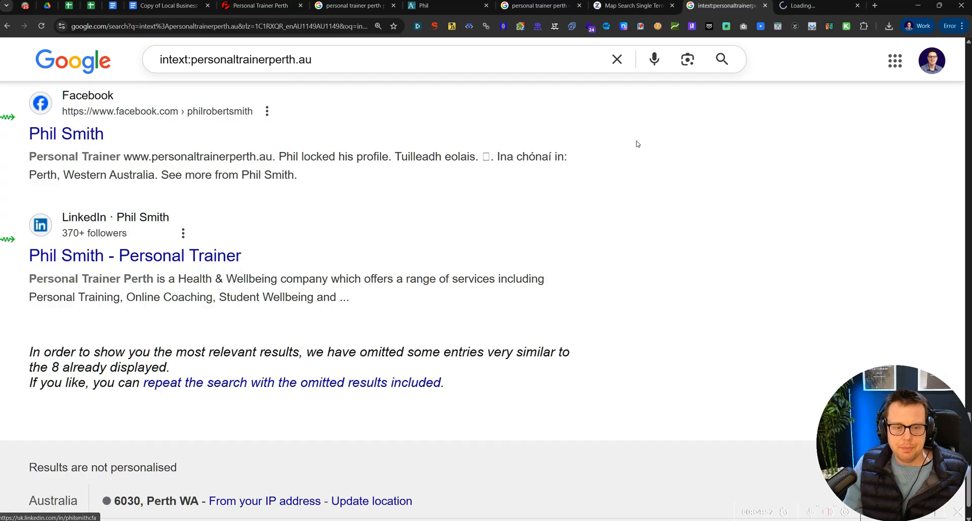
click(135, 254)
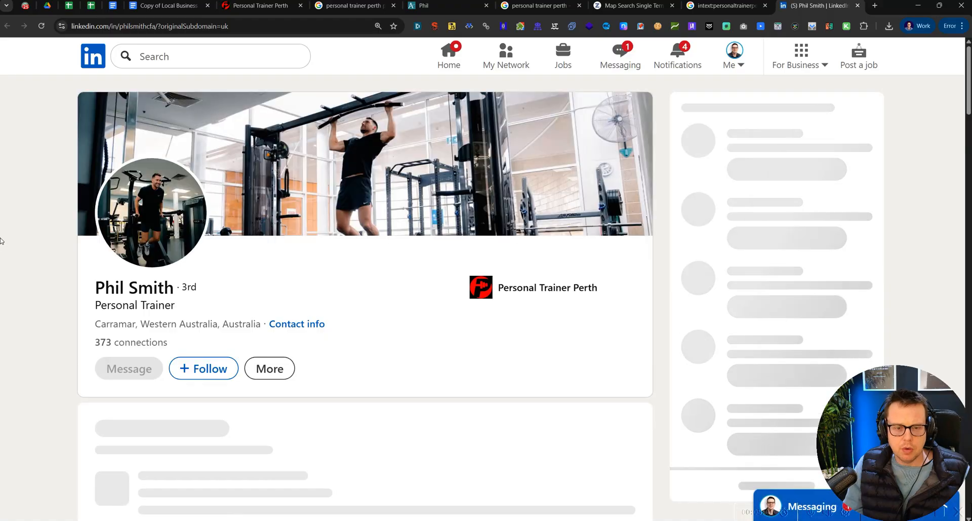
Copy the Personal Trainer Perth LinkedIn company URL and follow the page with notifications on
scroll(down, 3)
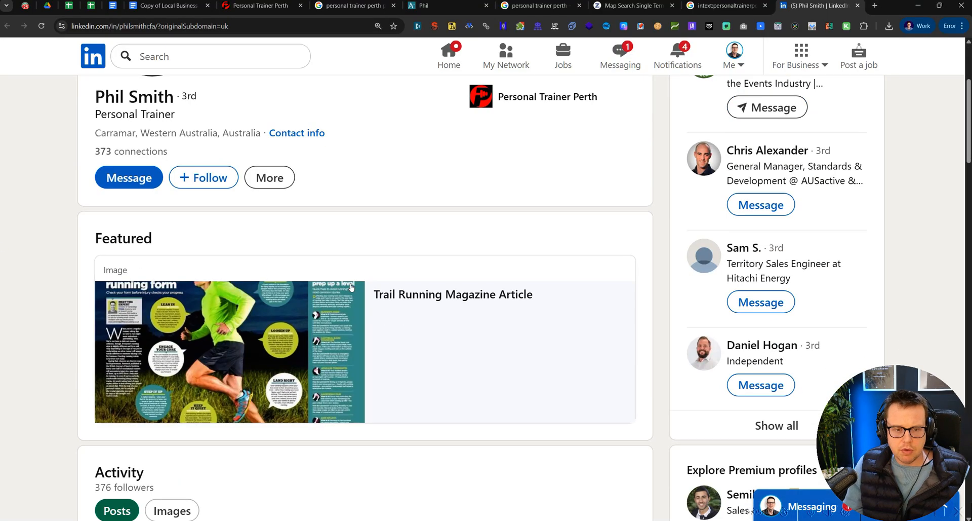
scroll(down, 3)
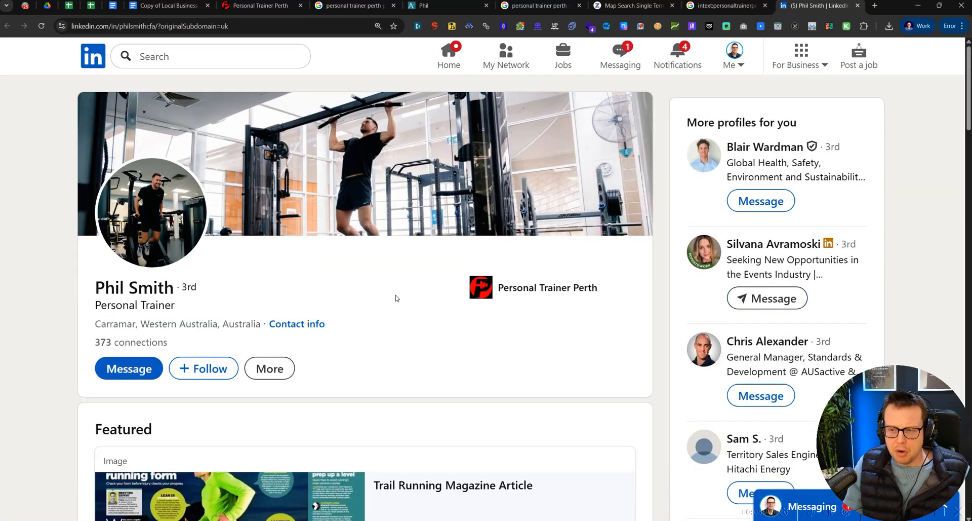
scroll(down, 3)
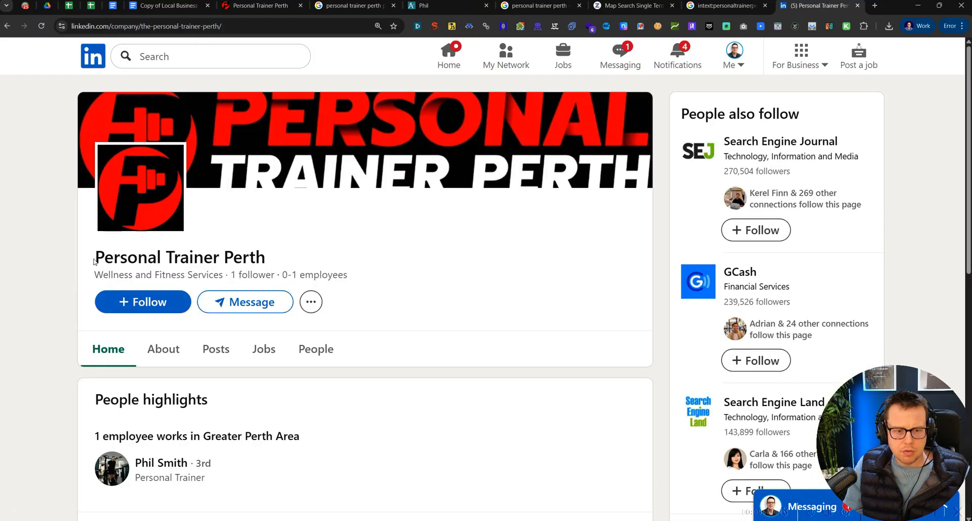
click(146, 25)
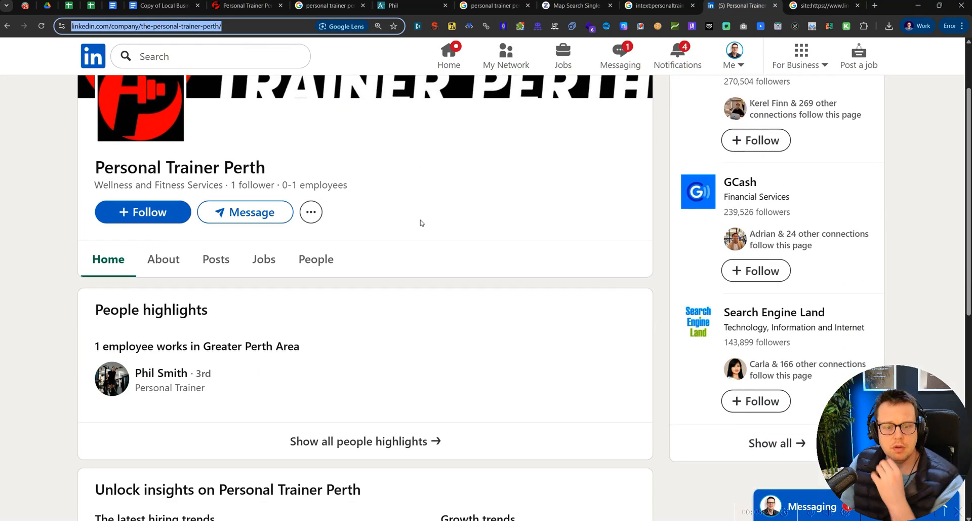
click(142, 211)
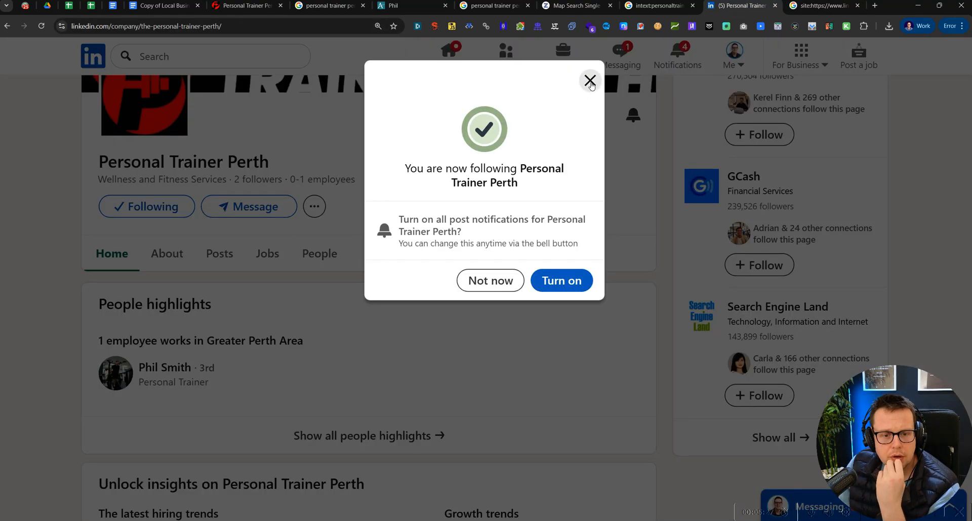
click(561, 280)
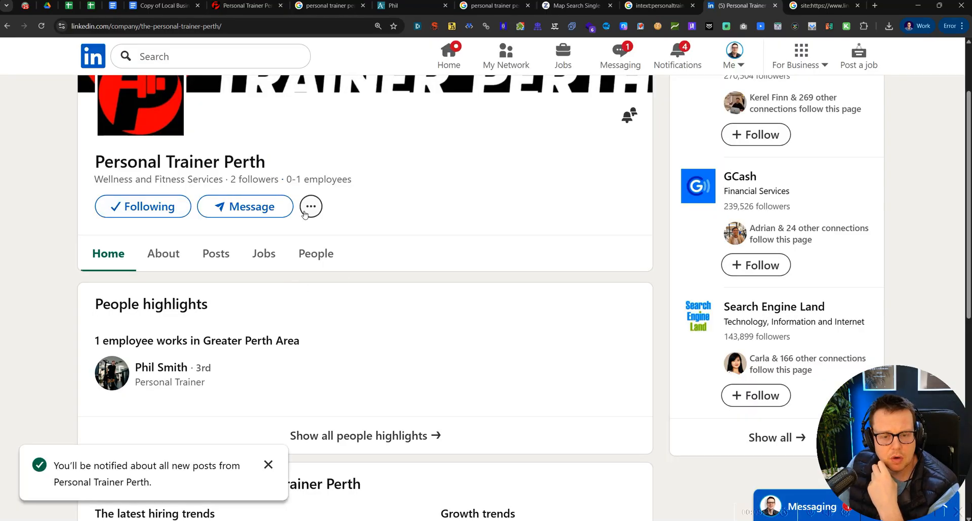
scroll(down, 3)
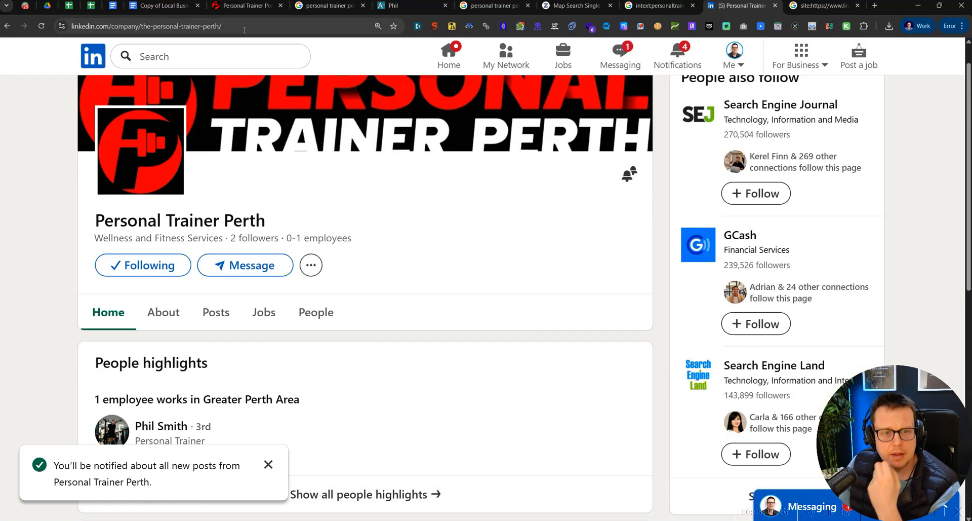
click(163, 6)
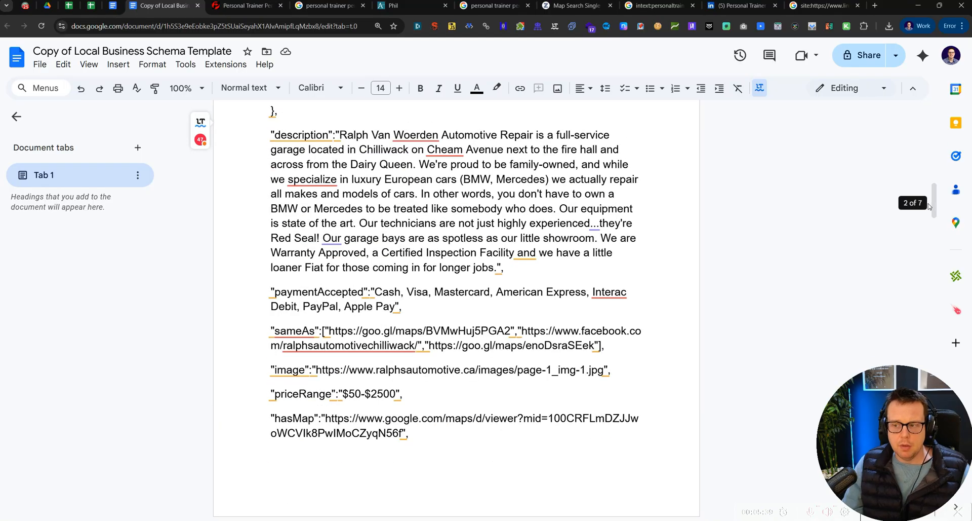
scroll(down, 3)
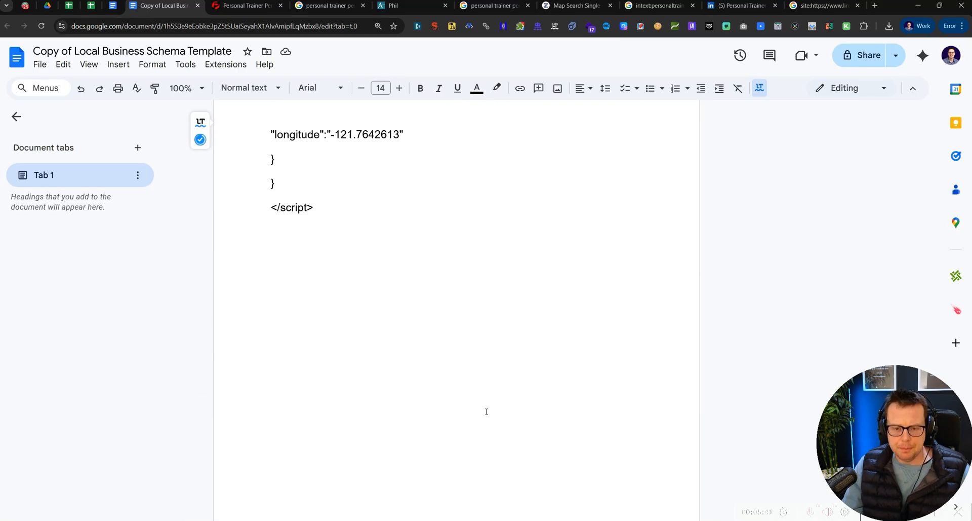
text(https://www.linkedin.com/company/the-personal-trainer-perth/)
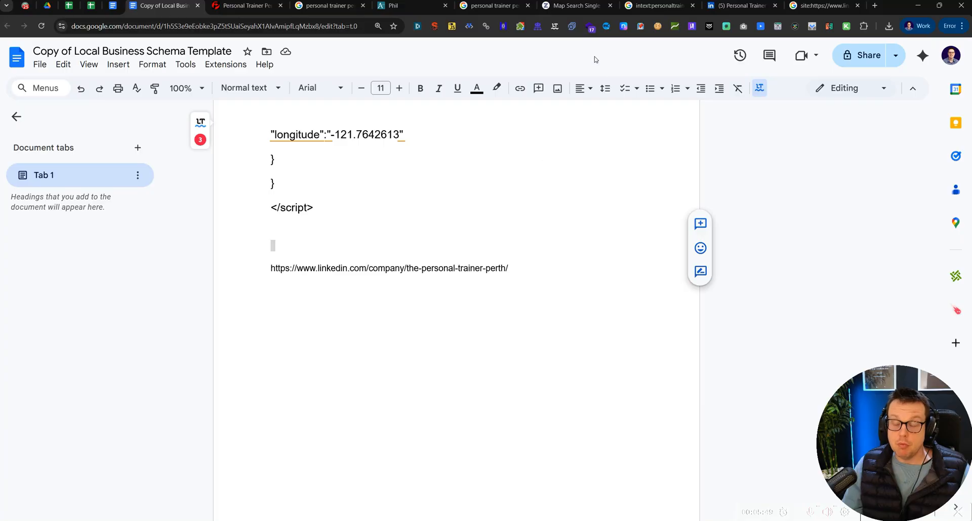
click(737, 6)
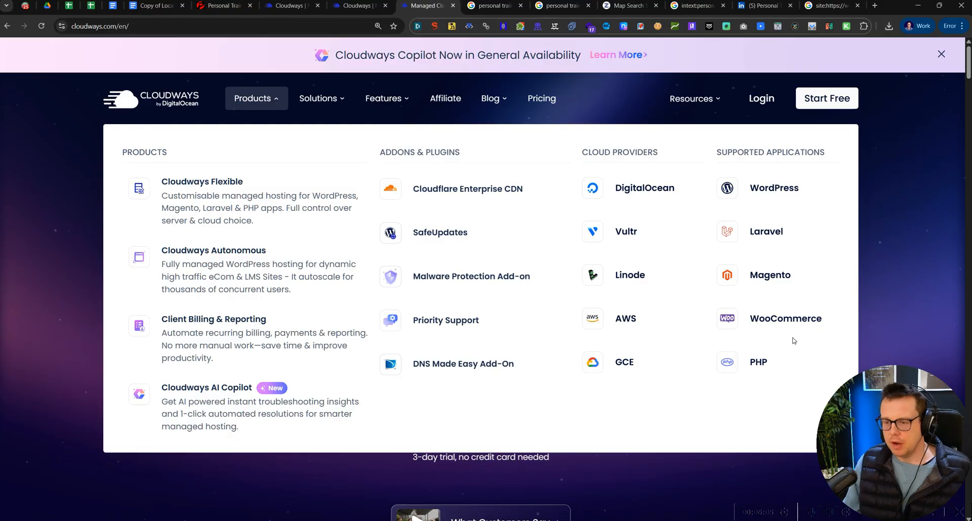
mouse_move(766, 231)
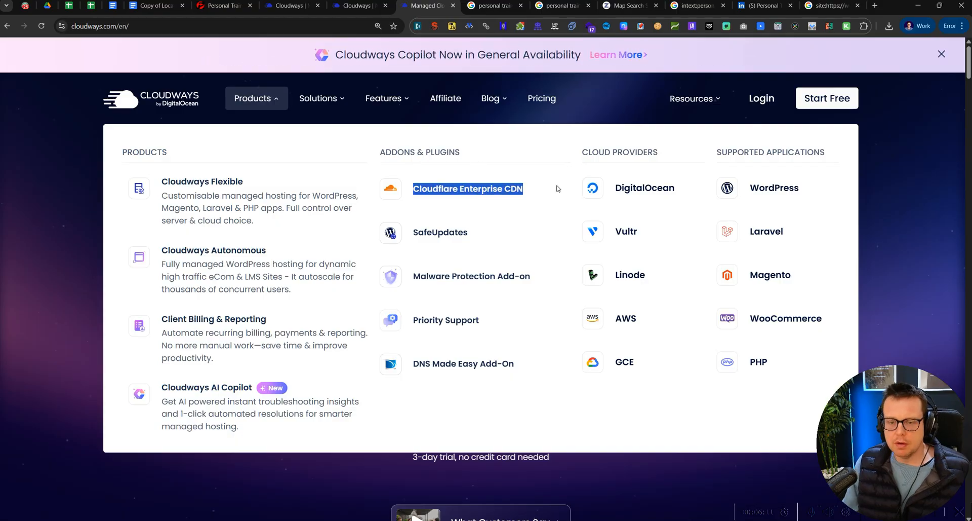
mouse_move(539, 190)
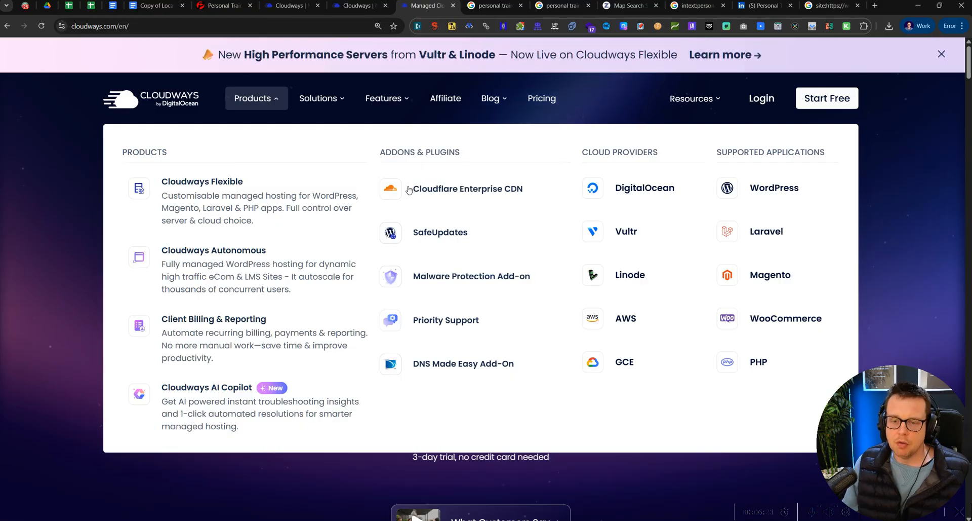
Highlight the Cloudflare Enterprise CDN add-on in the Cloudways Products menu
double_click(467, 188)
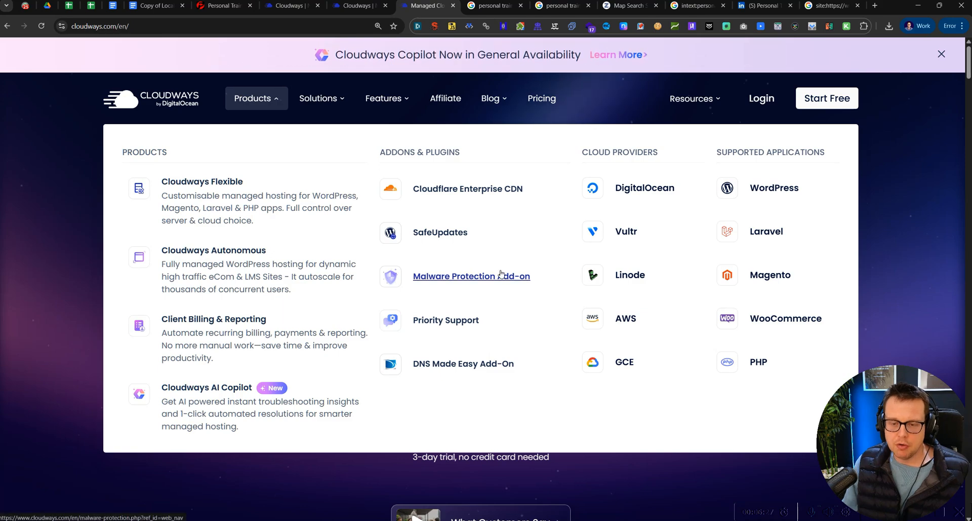
mouse_move(471, 276)
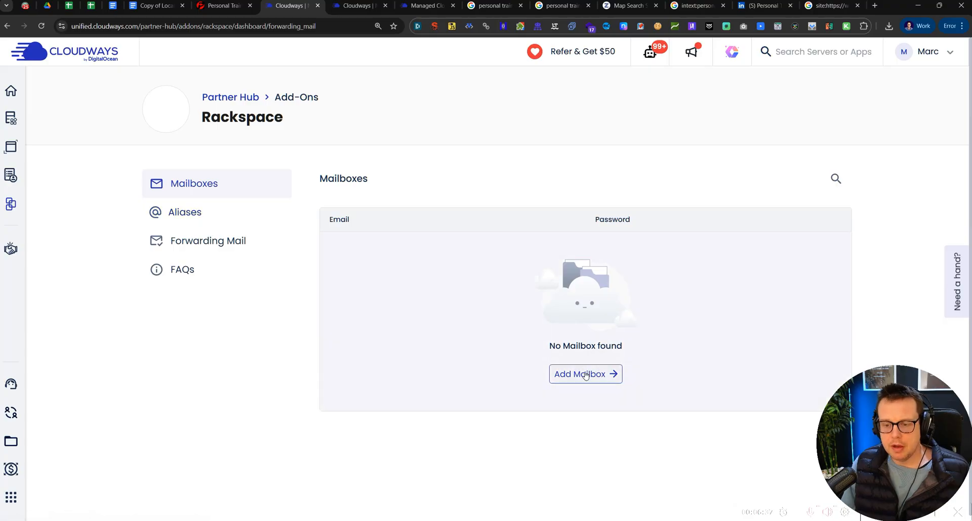
Check the Rackspace add-on's empty mail forwarding section, then return to the Cloudways homepage
click(585, 374)
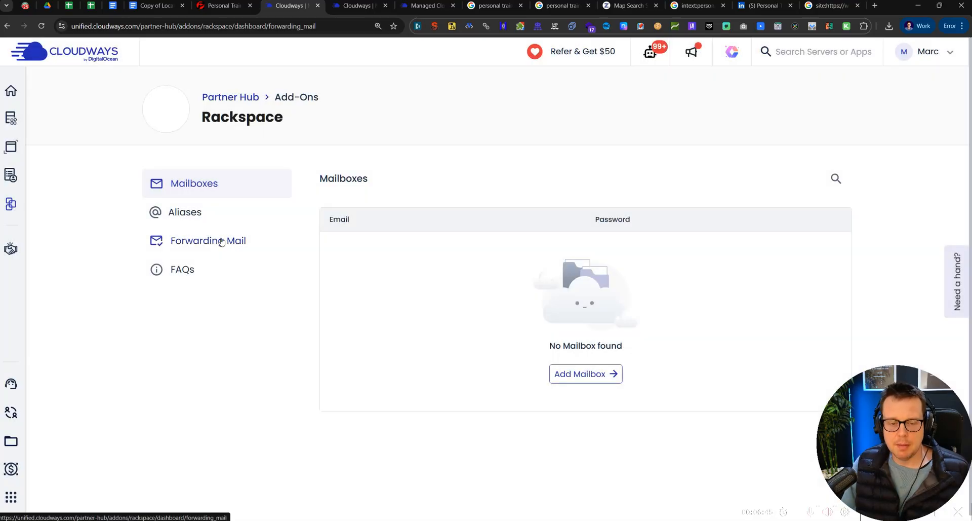
click(208, 241)
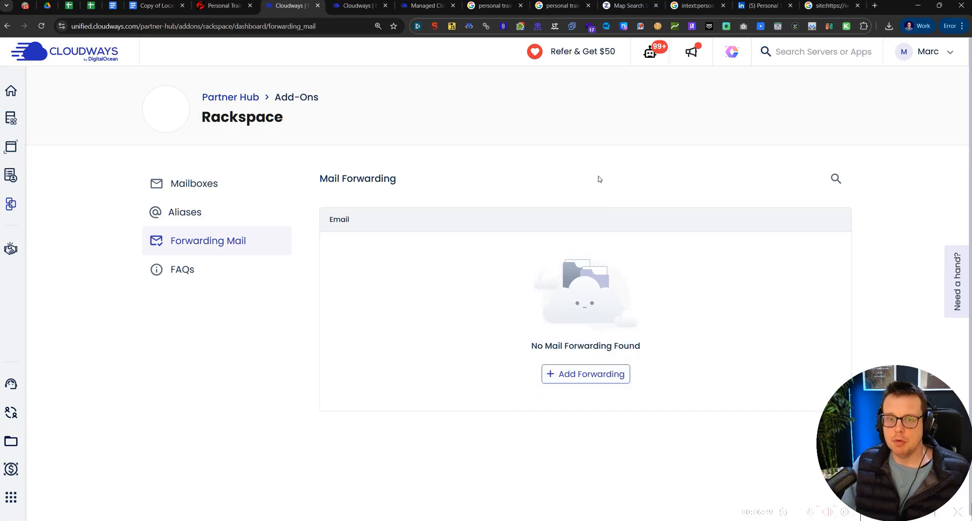
click(427, 5)
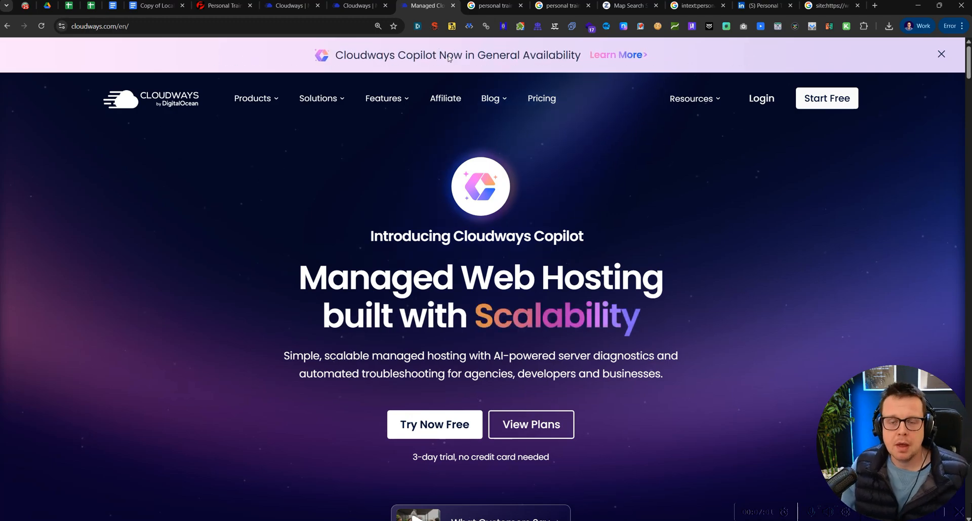
Start a new WordPress application and fill in the application and server names
click(355, 5)
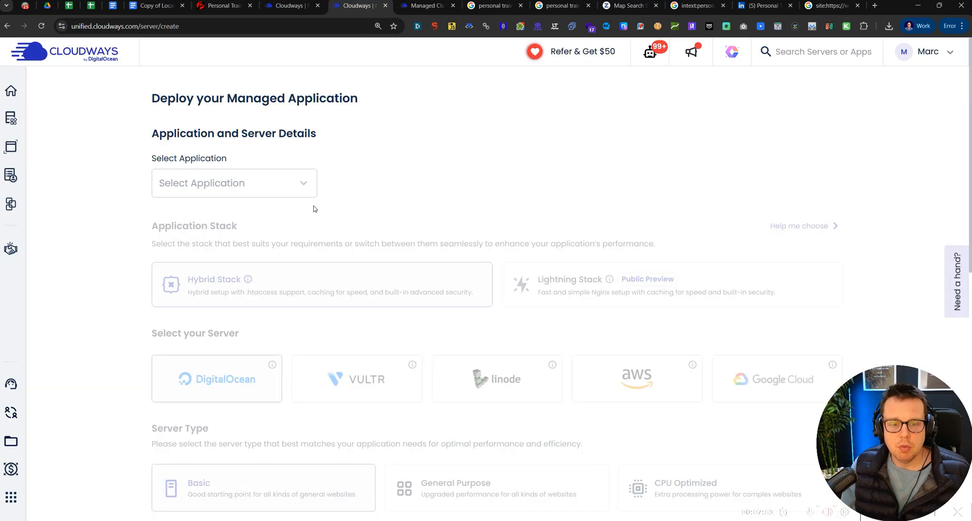
click(234, 183)
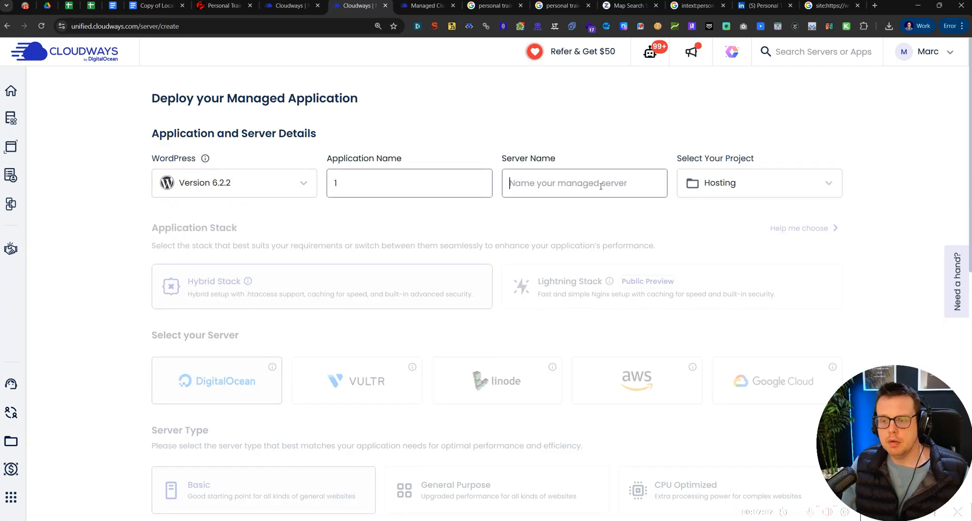
text(1)
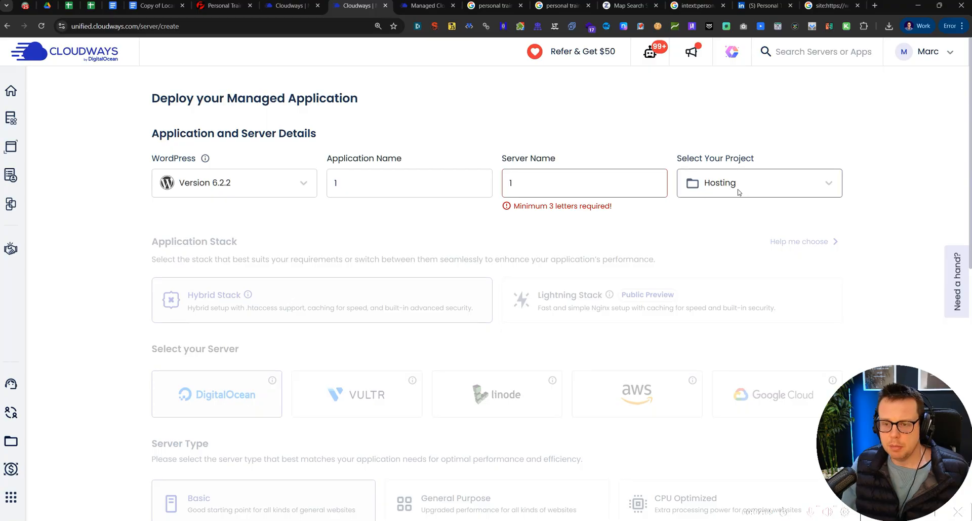
text(fsdf)
click(409, 183)
text(lad)
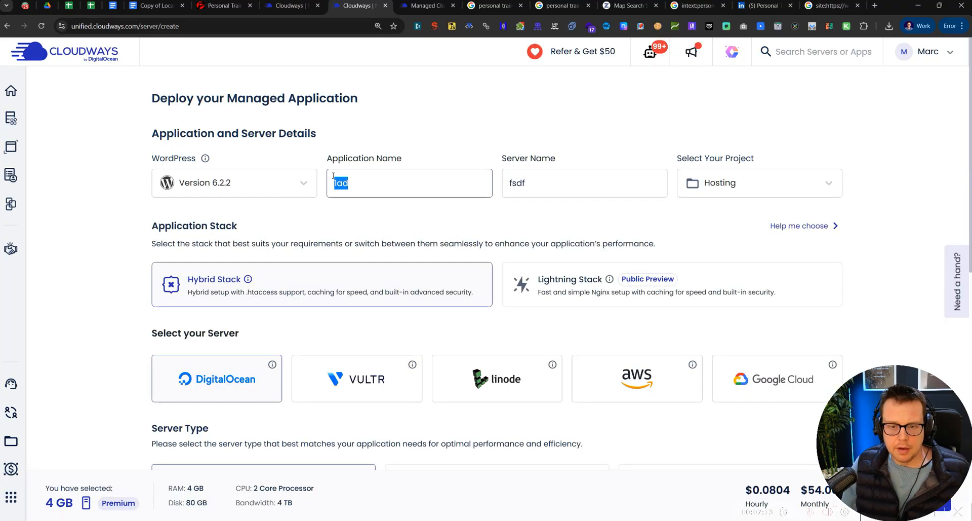
Set the DigitalOcean server size to 2 GB ($28 monthly) and review the location options
scroll(down, 3)
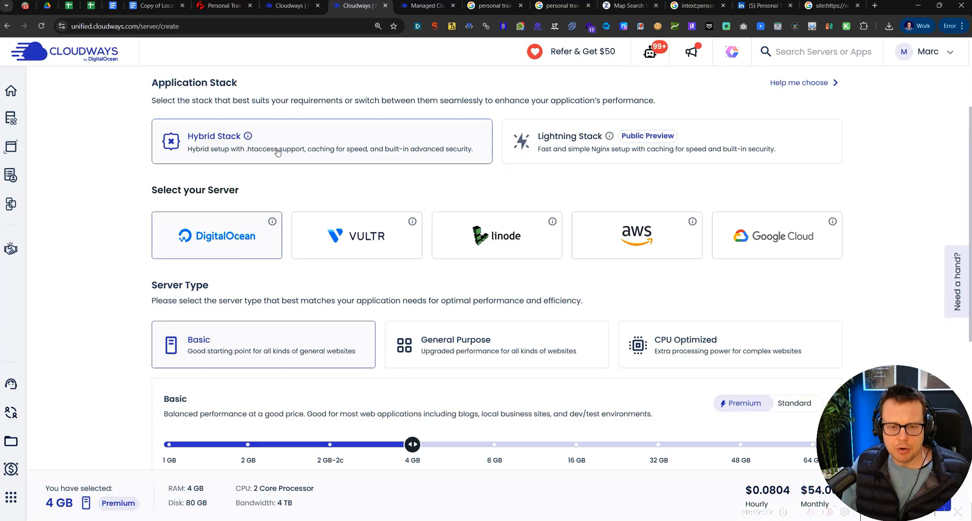
scroll(down, 3)
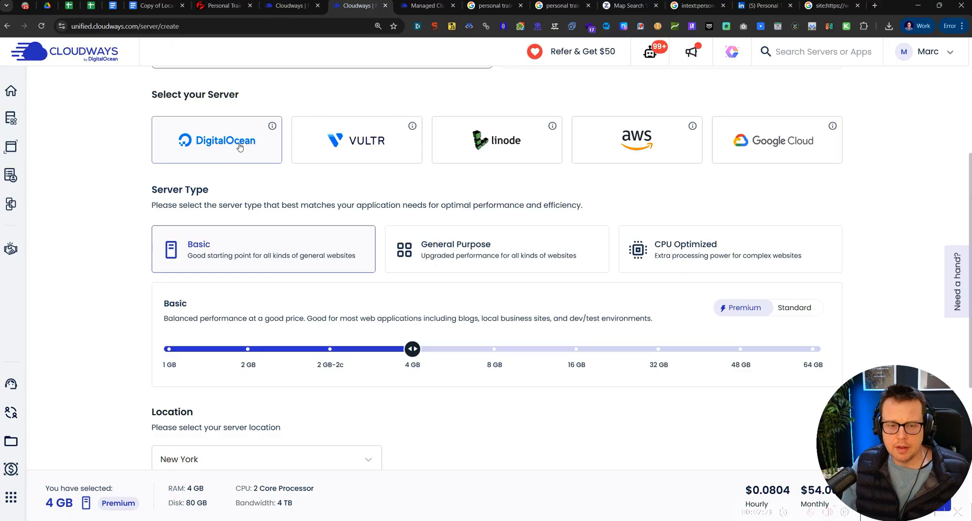
scroll(down, 3)
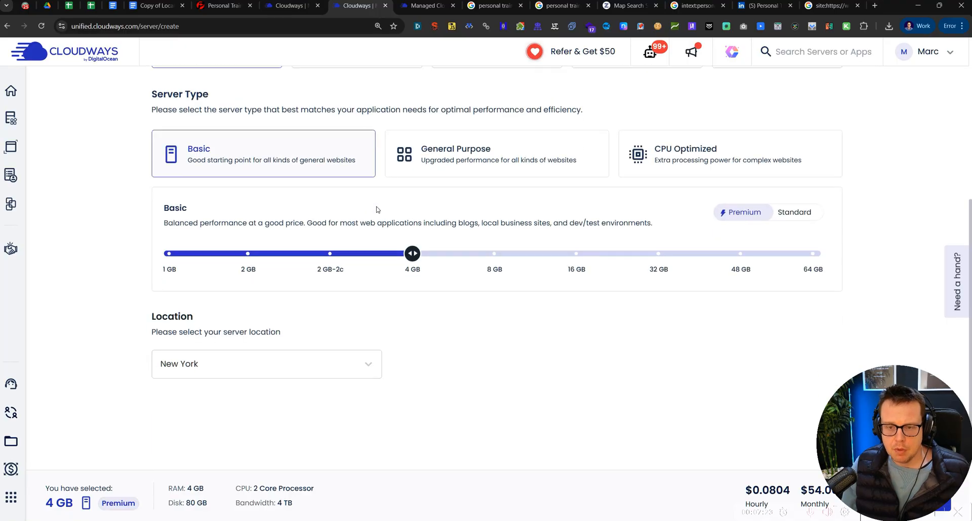
key(ctrl+plus)
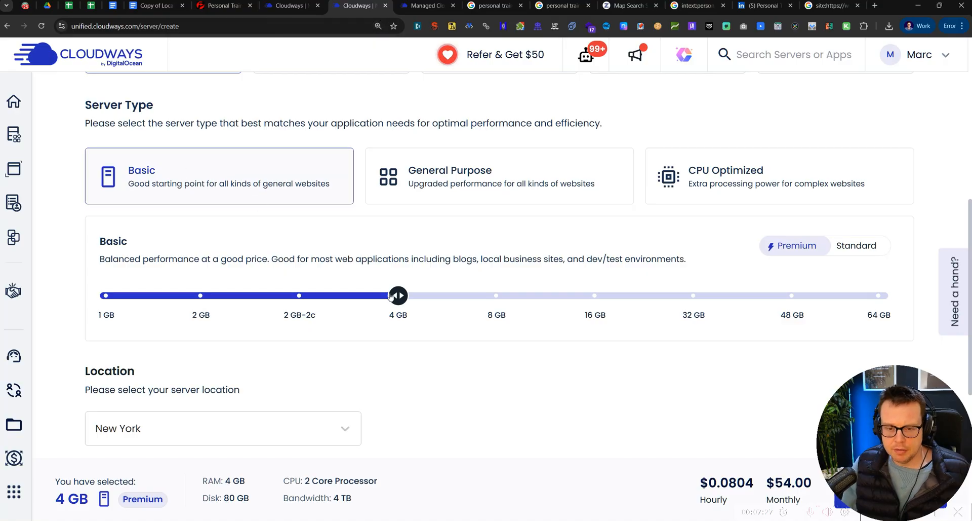
drag(398, 295, 102, 295)
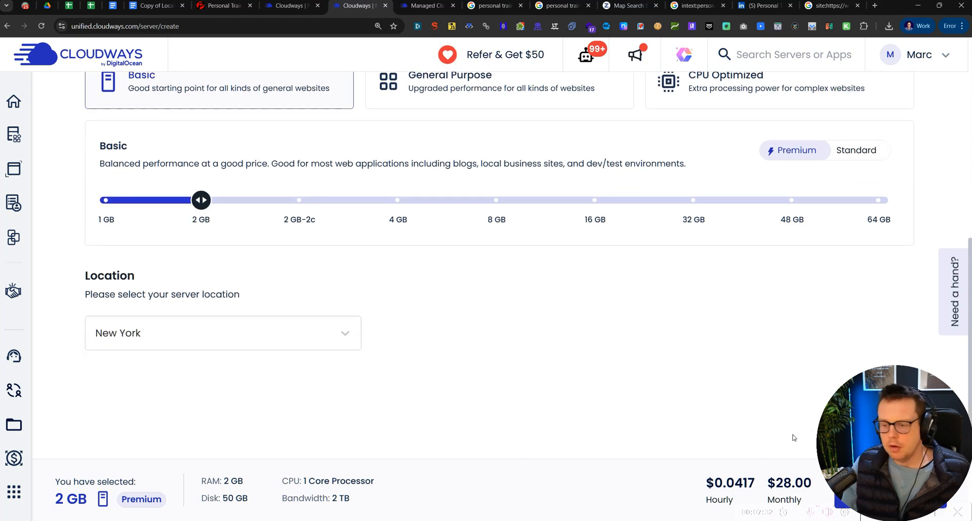
mouse_move(265, 235)
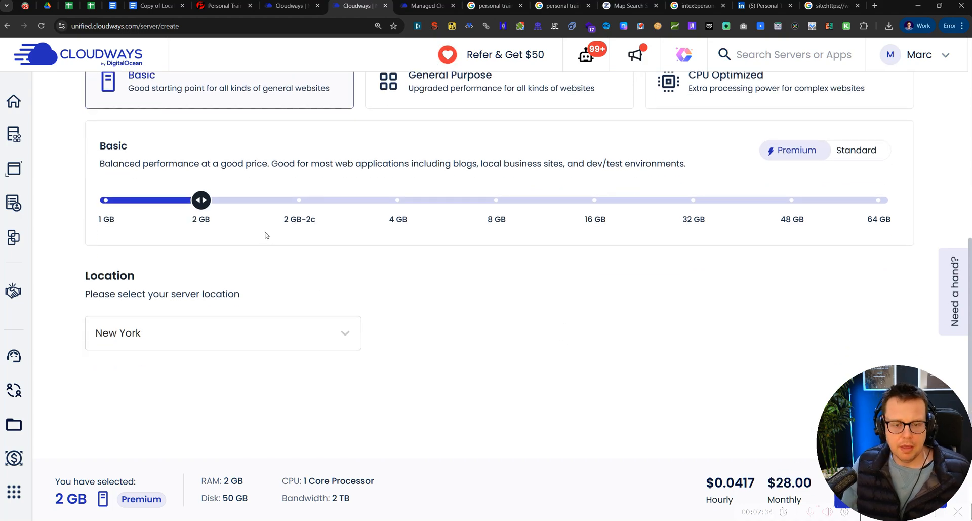
click(223, 332)
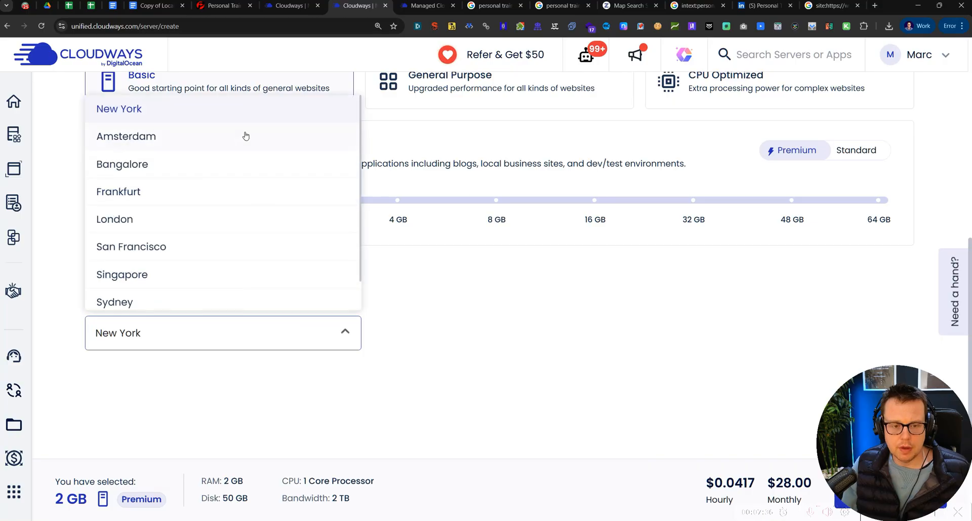
scroll(down, 3)
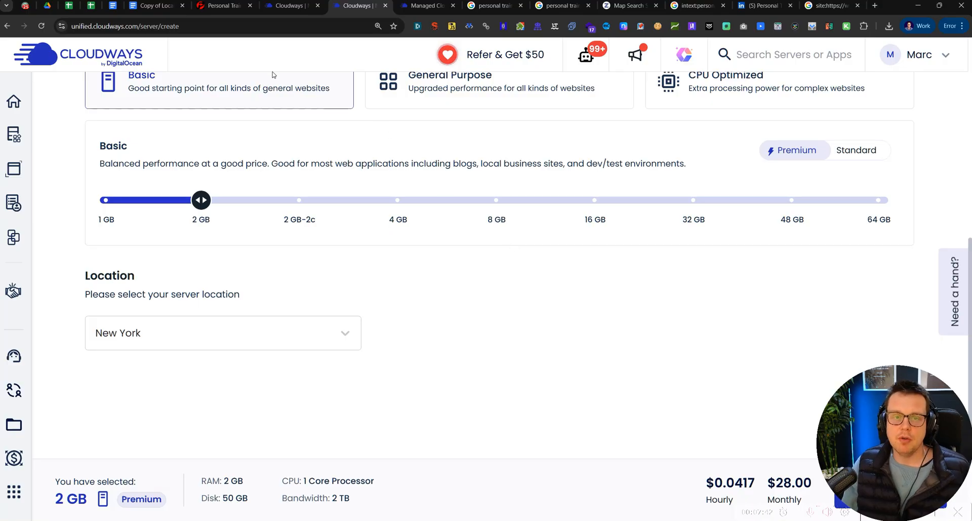
Download the Local Business Schema Template doc as a Markdown (.md) file
click(152, 6)
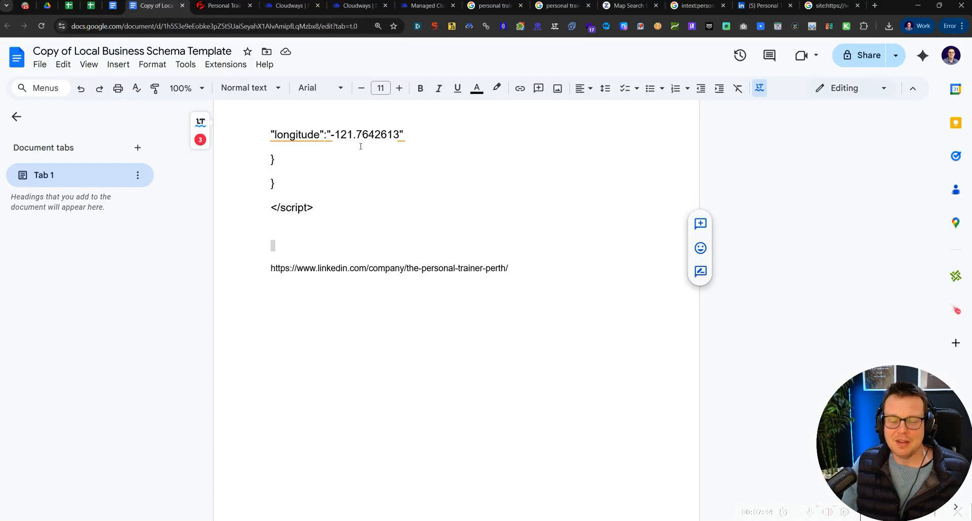
scroll(down, 3)
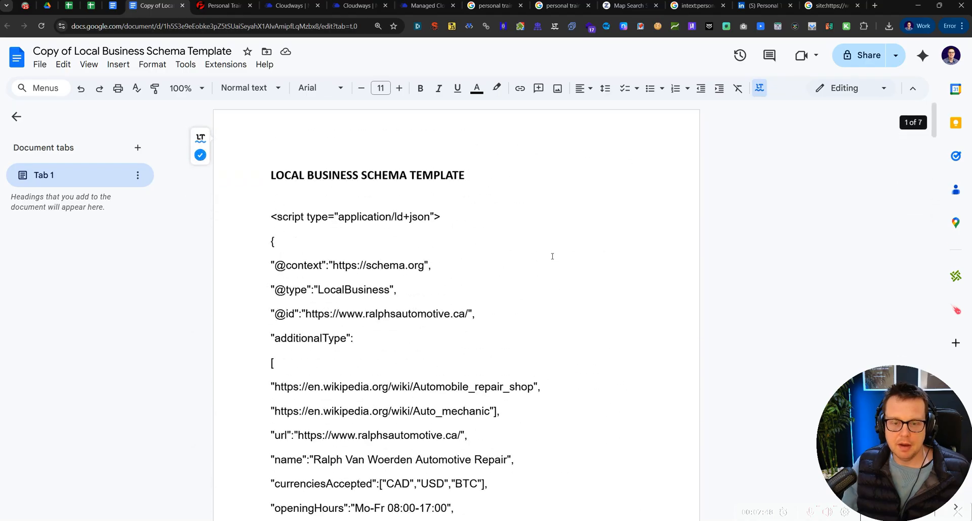
click(39, 64)
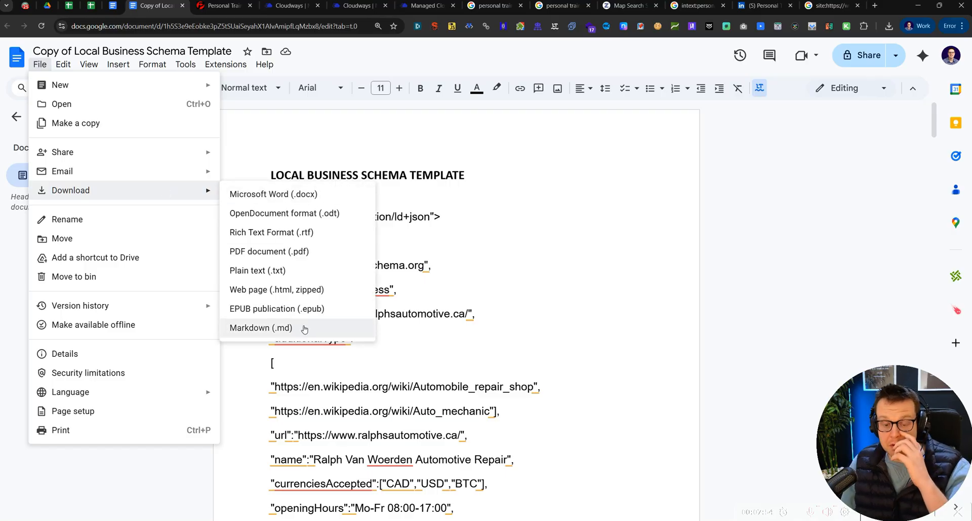
mouse_move(274, 193)
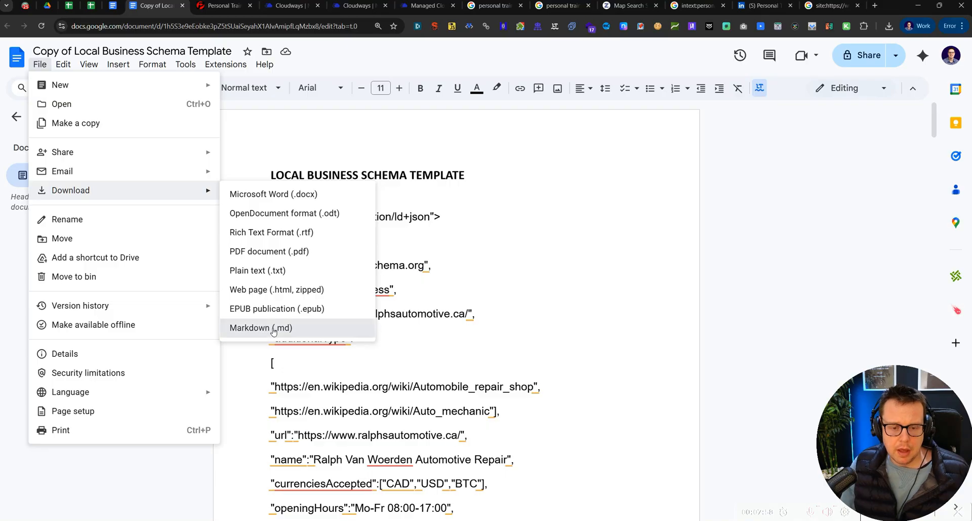
click(261, 327)
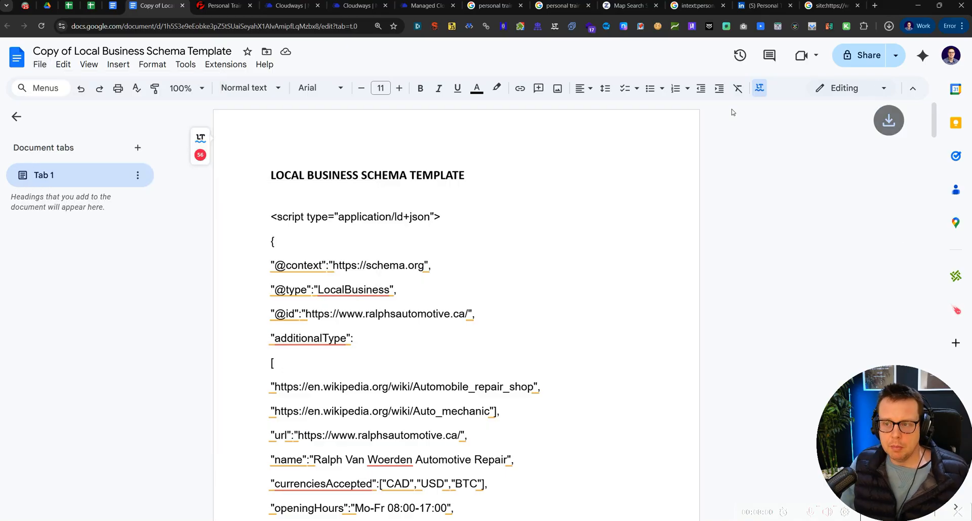
click(224, 6)
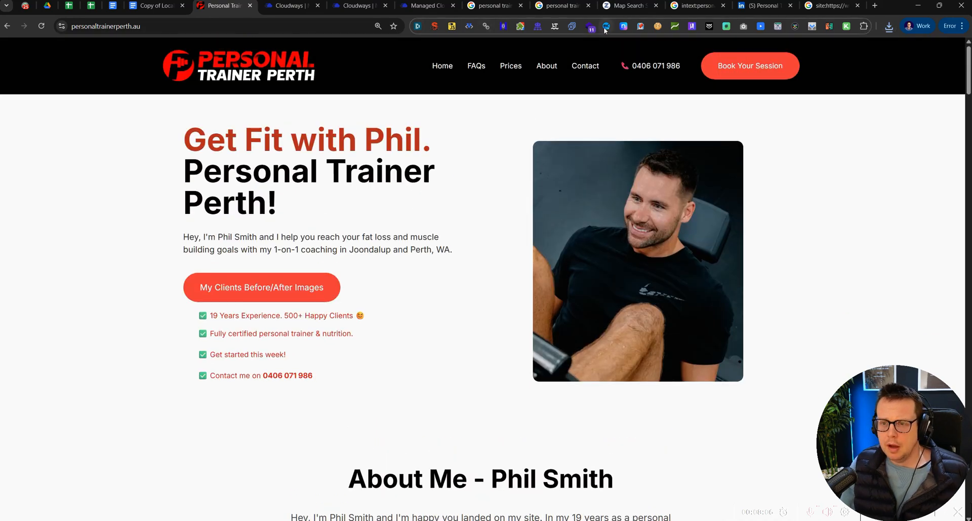
Convert the Personal Trainer Perth home and About pages to Markdown with Website To Markdown
click(607, 26)
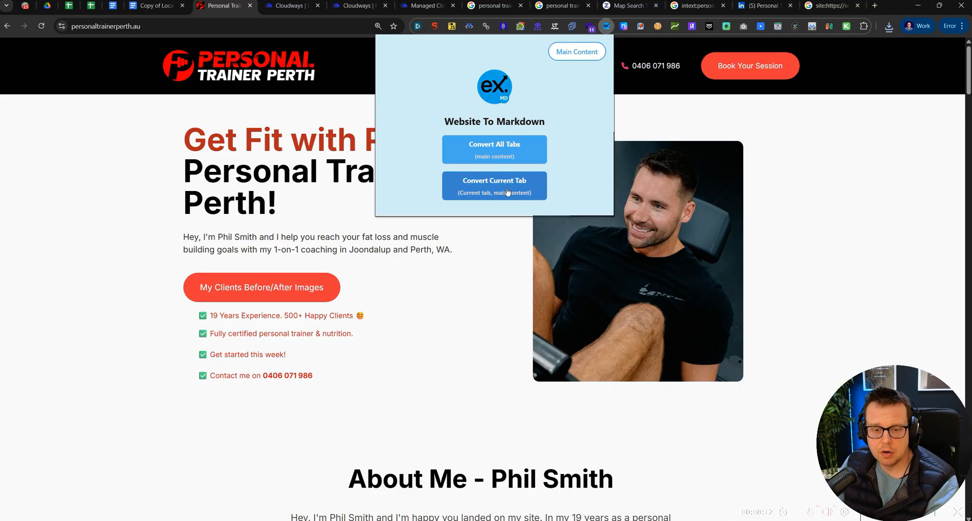
click(494, 185)
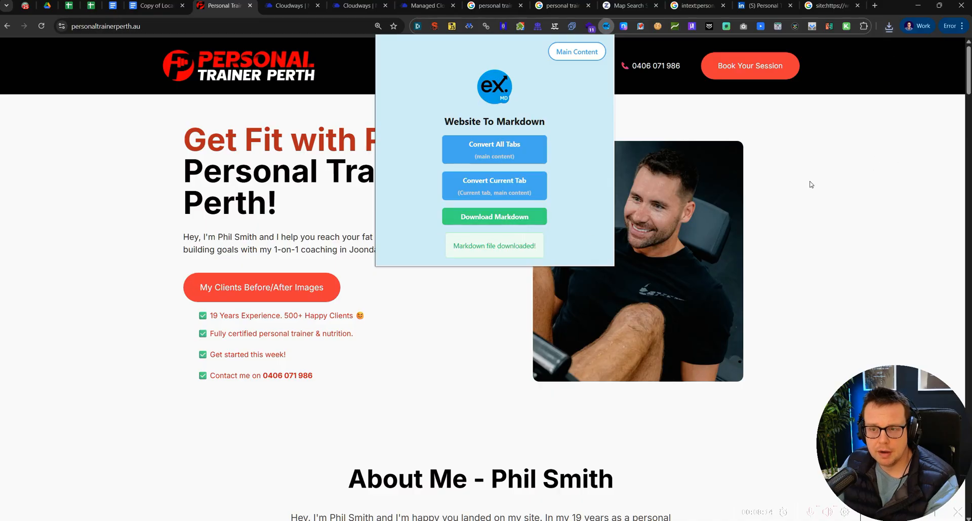
click(606, 26)
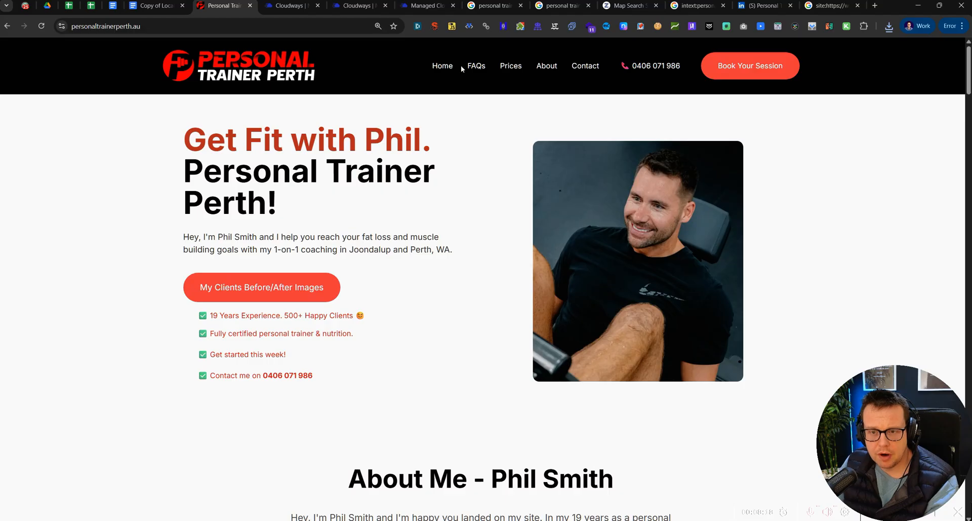
scroll(down, 3)
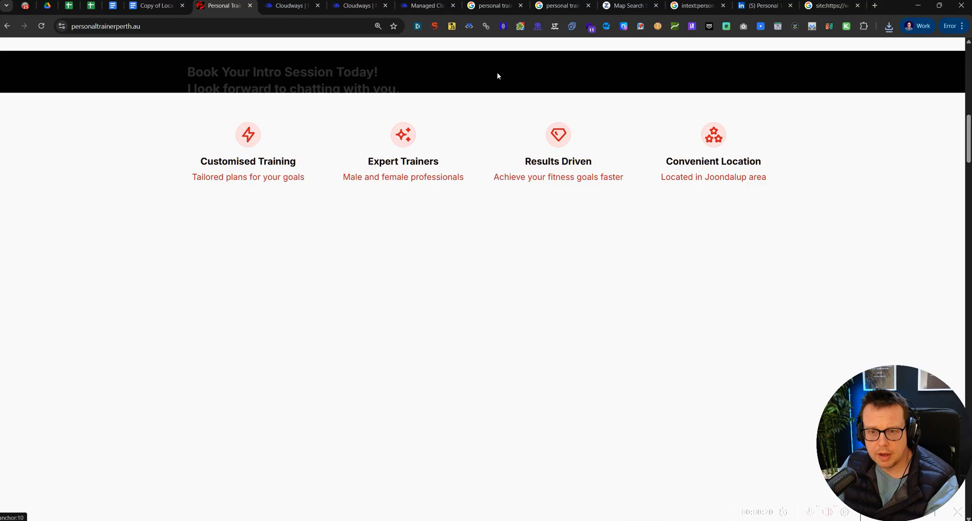
scroll(up, 3)
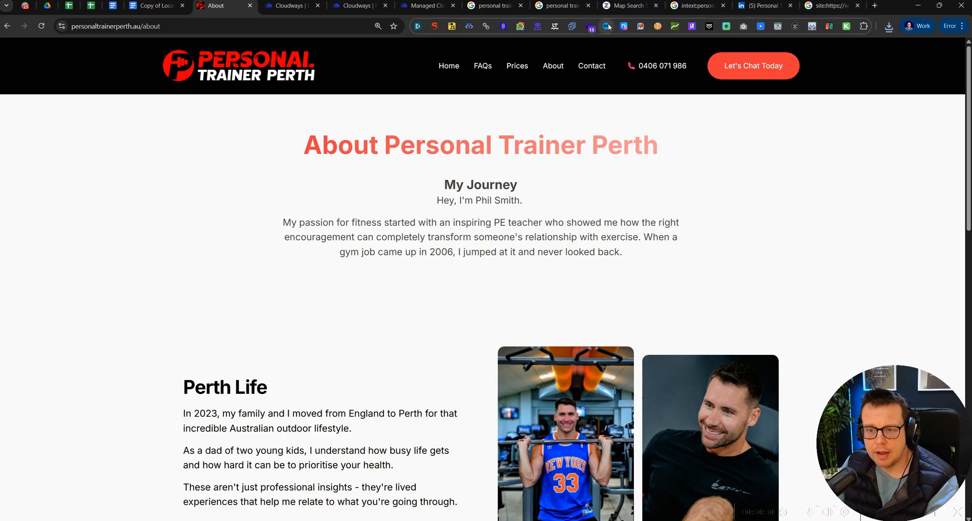
click(607, 26)
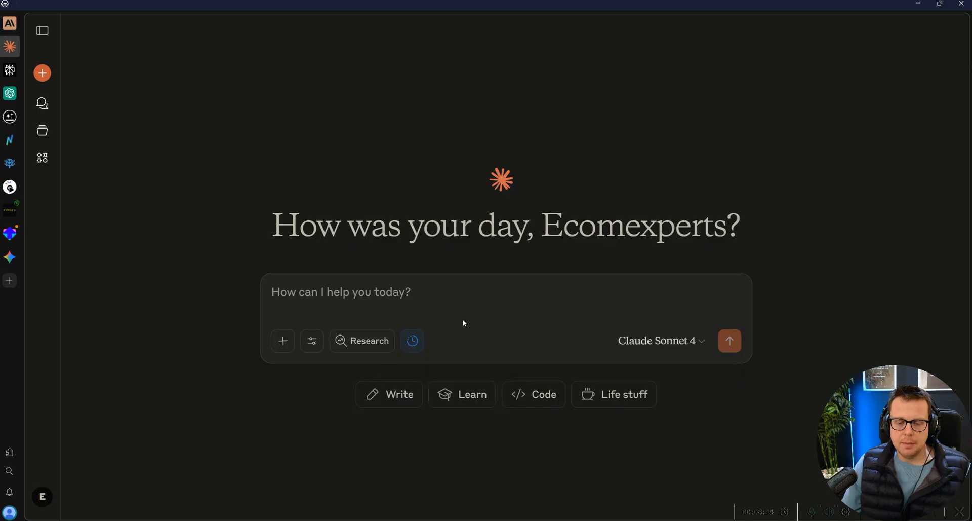
Attach four MD files and send: create local business schema, remove empty fields, list them separately
click(283, 341)
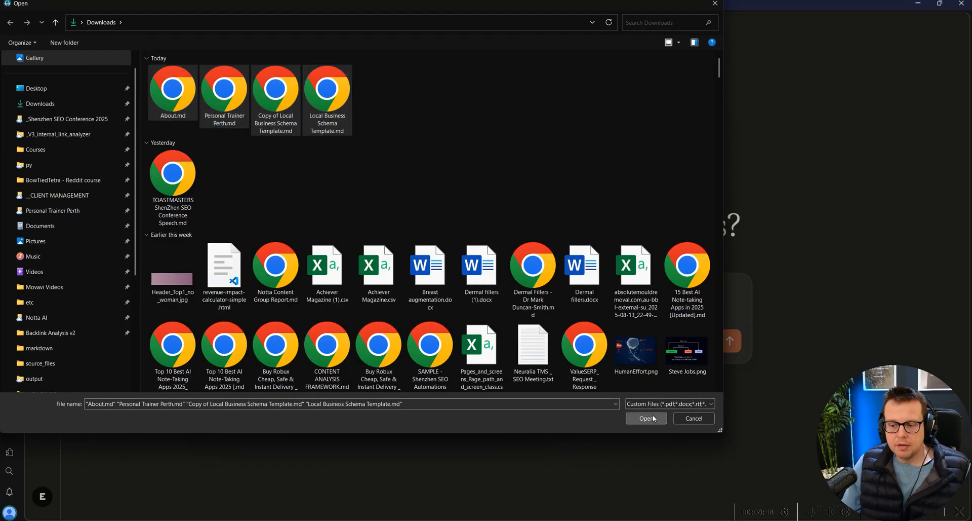
click(647, 418)
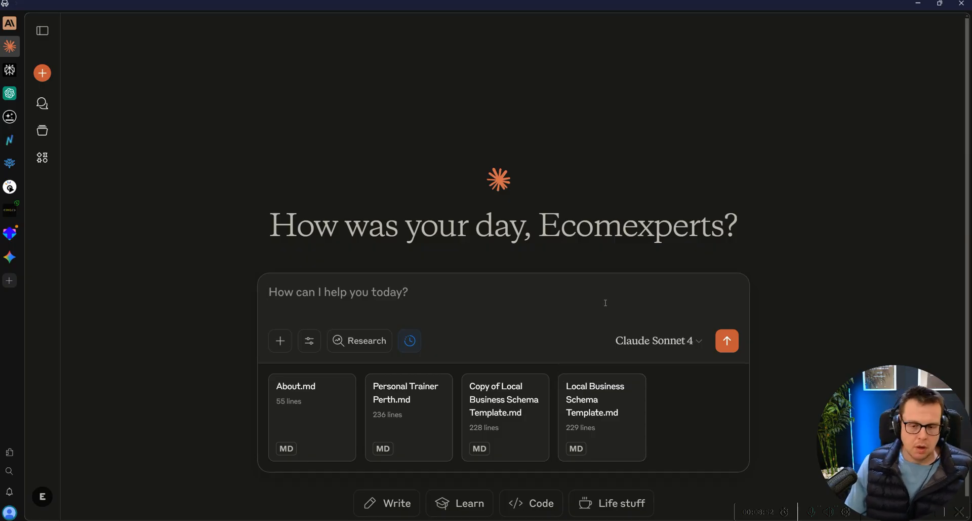
text(Create)
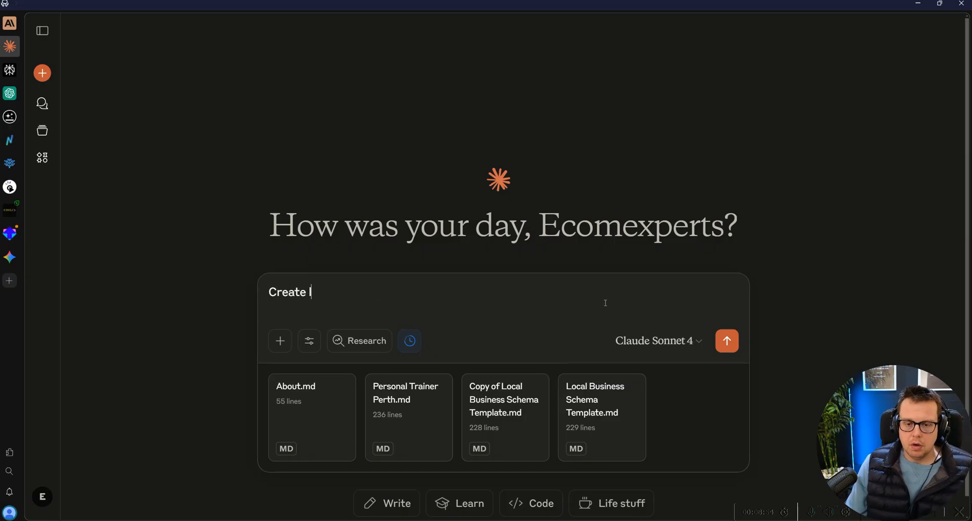
text(local business schema markup based on template,)
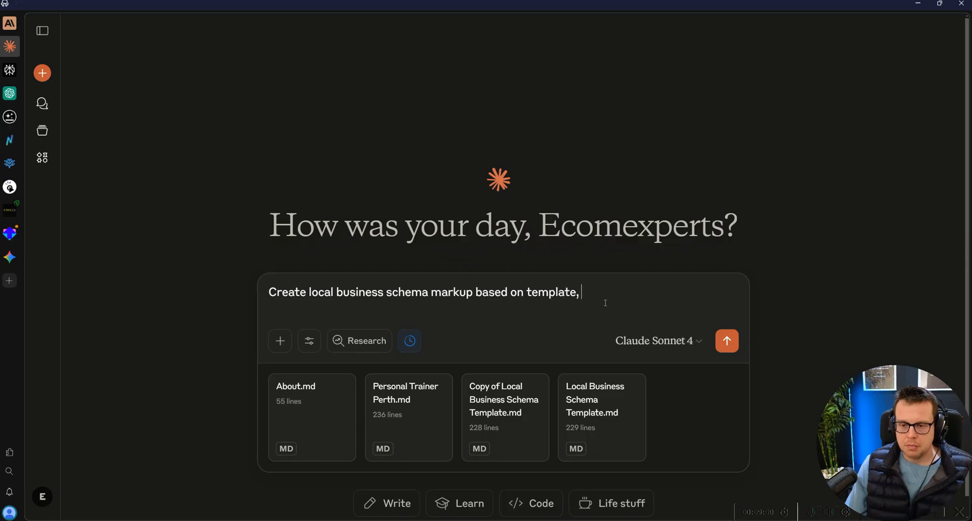
text(datke)
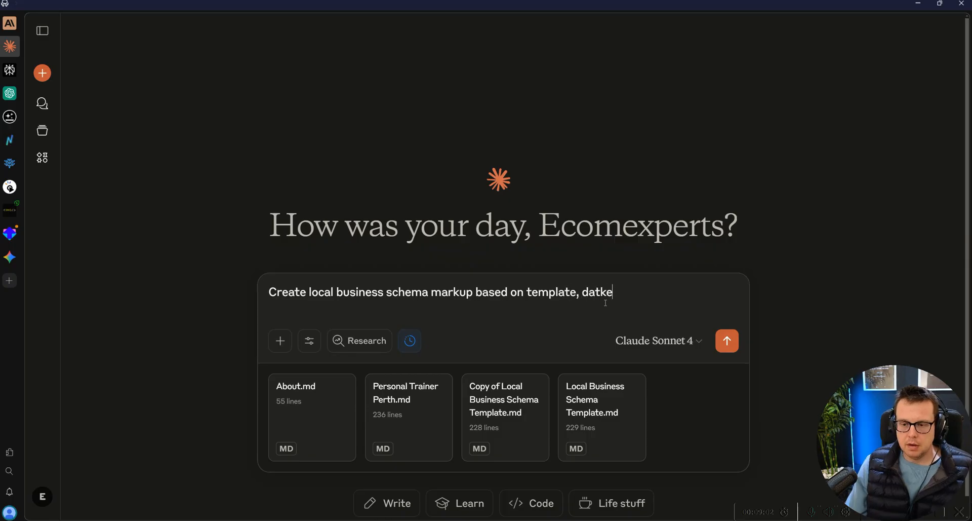
text(take data f)
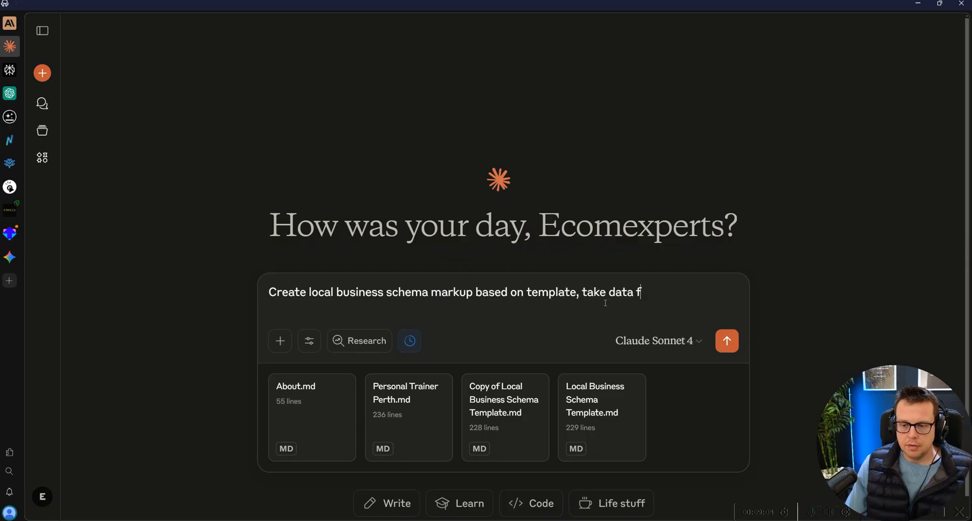
text(rom the MD files.)
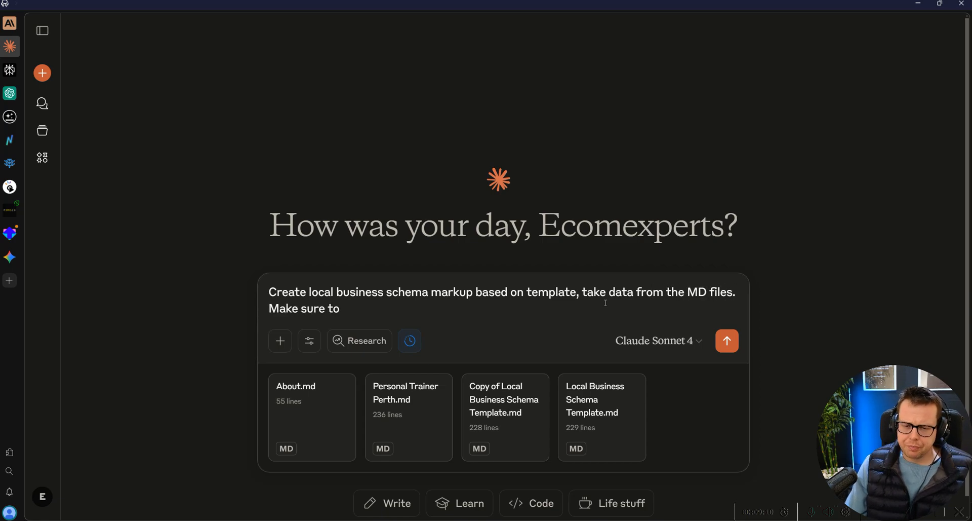
text(remove empty fields and)
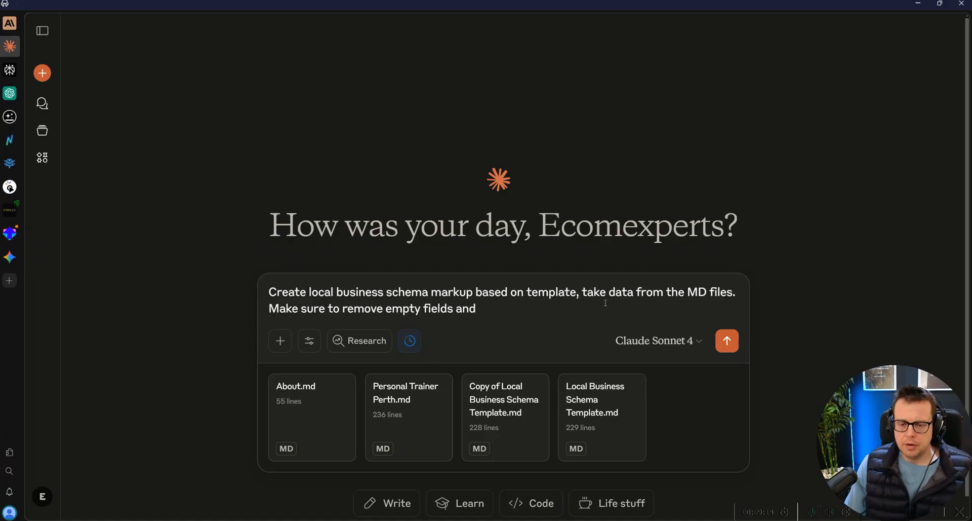
text(list t)
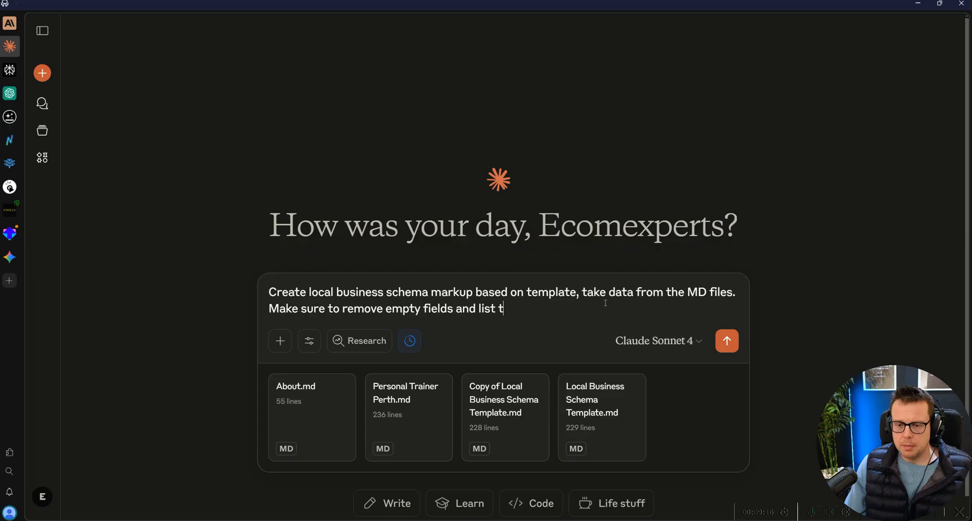
text(hem separately later so I can find that)
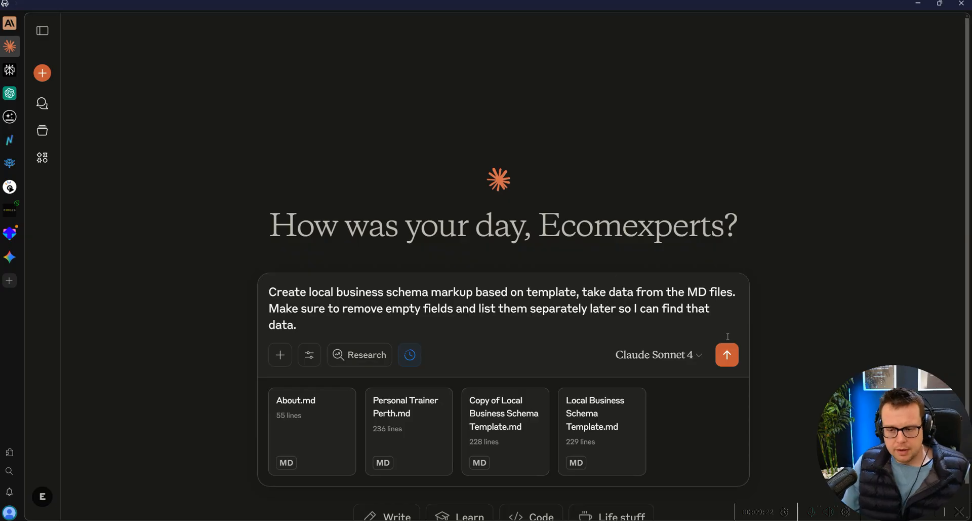
click(726, 355)
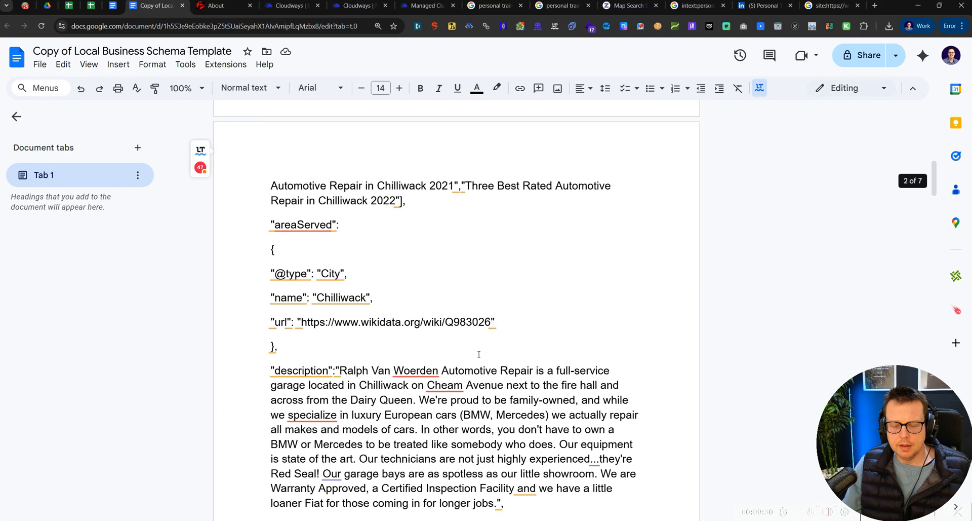
scroll(down, 3)
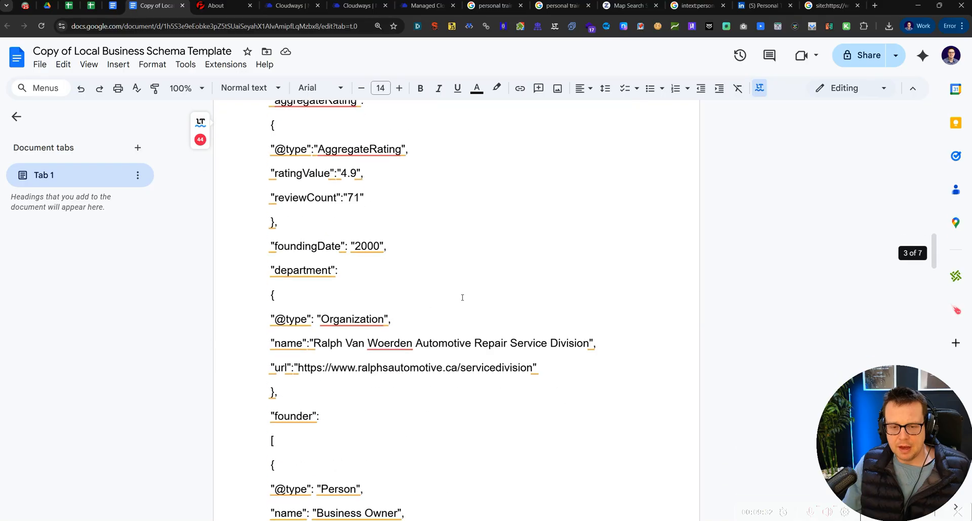
scroll(down, 3)
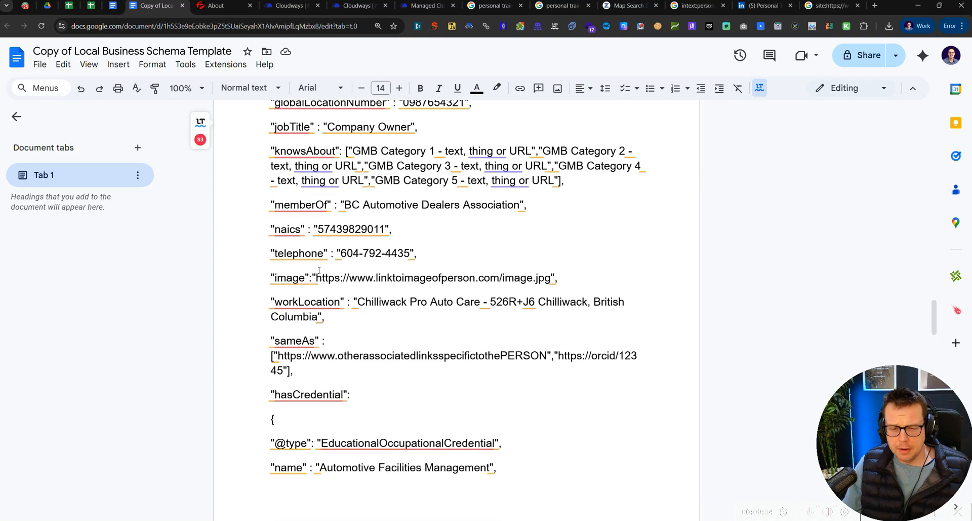
scroll(down, 3)
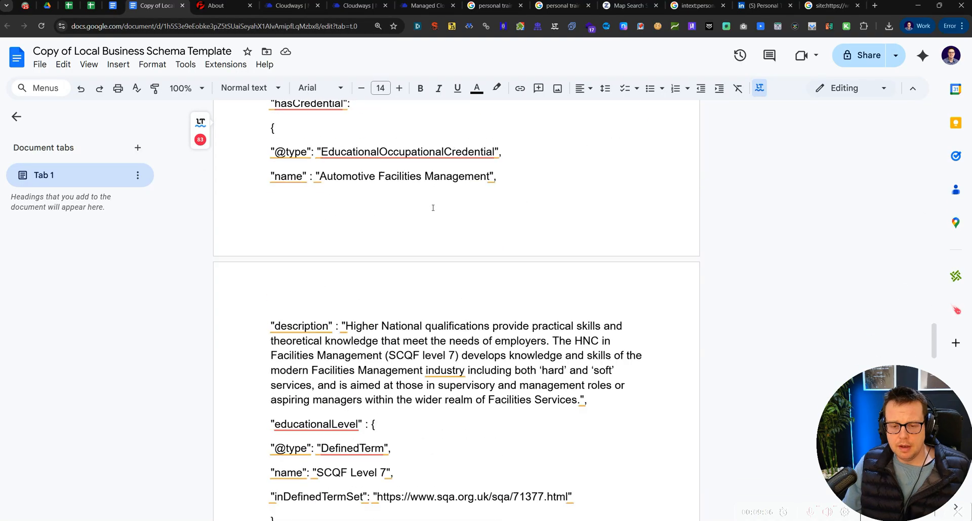
scroll(up, 3)
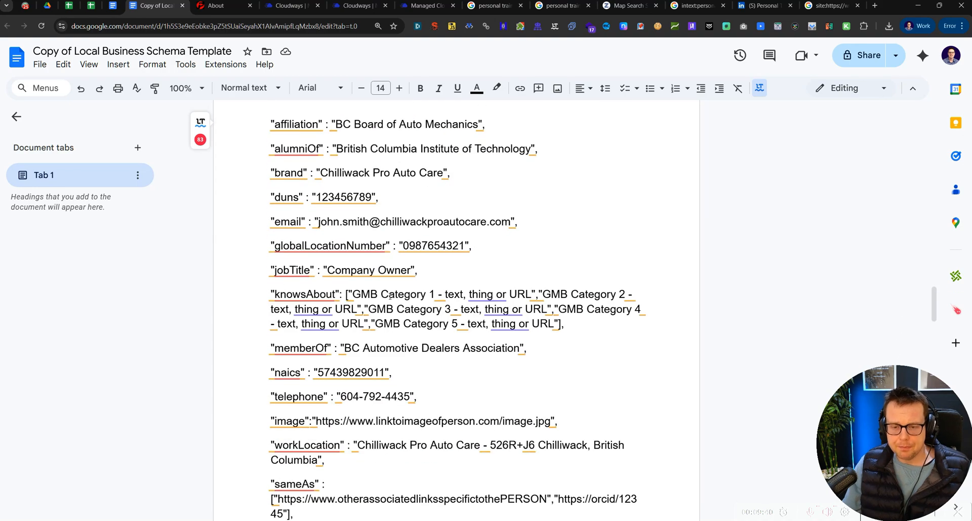
drag(348, 294, 531, 323)
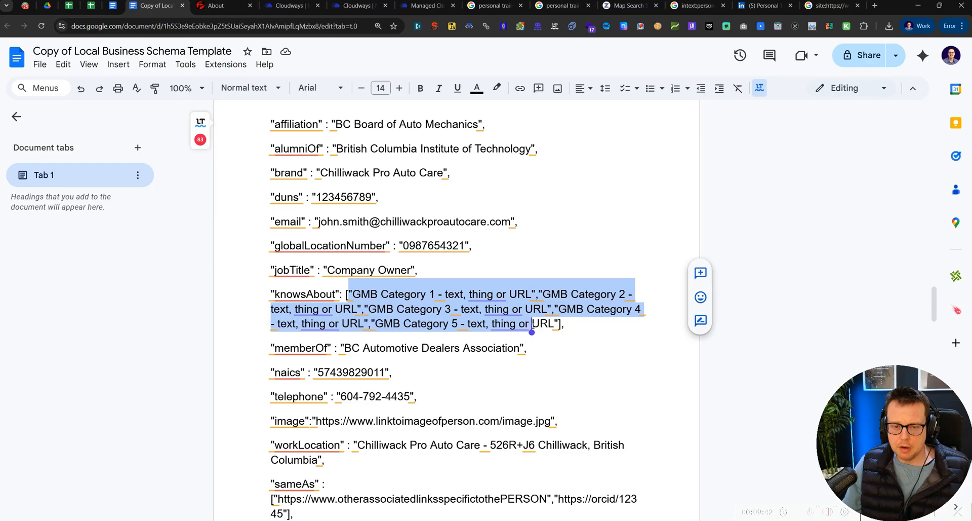
scroll(down, 3)
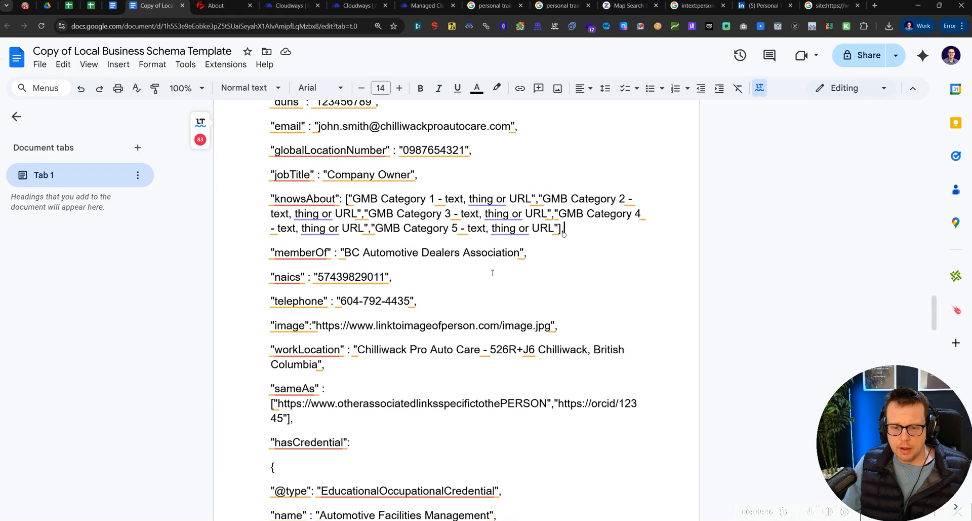
drag(271, 341, 295, 419)
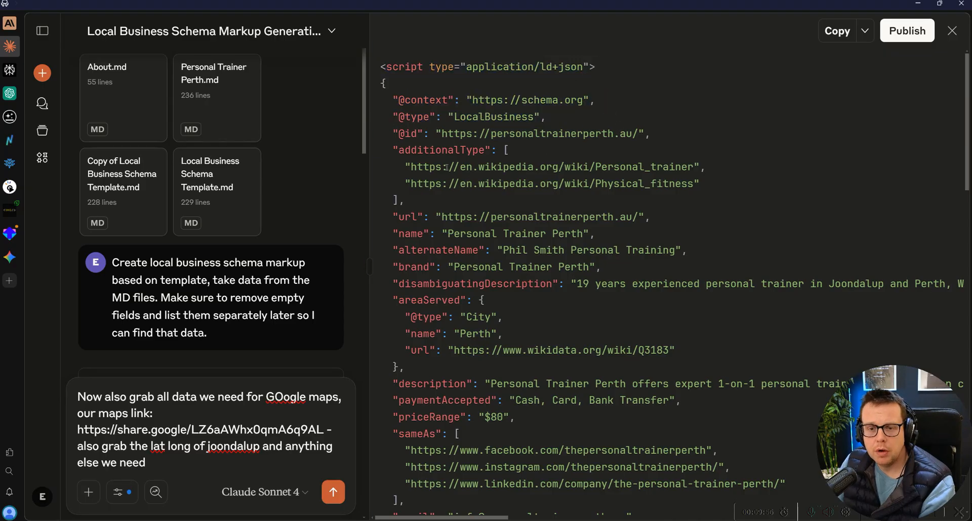
drag(400, 149, 700, 183)
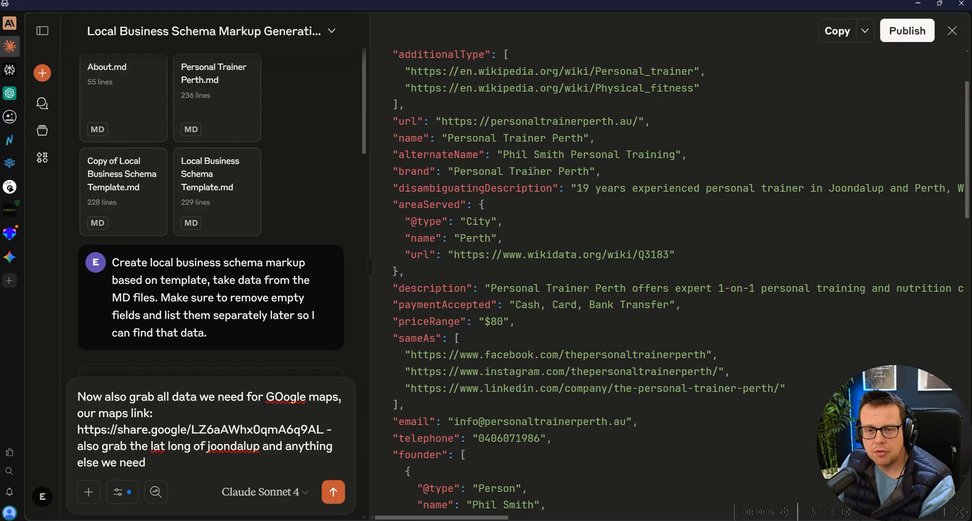
mouse_move(543, 208)
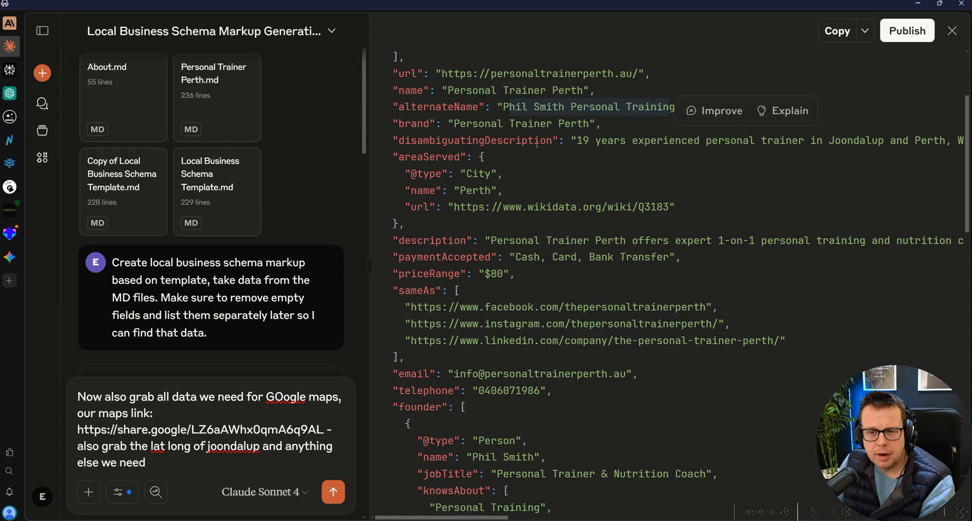
click(586, 152)
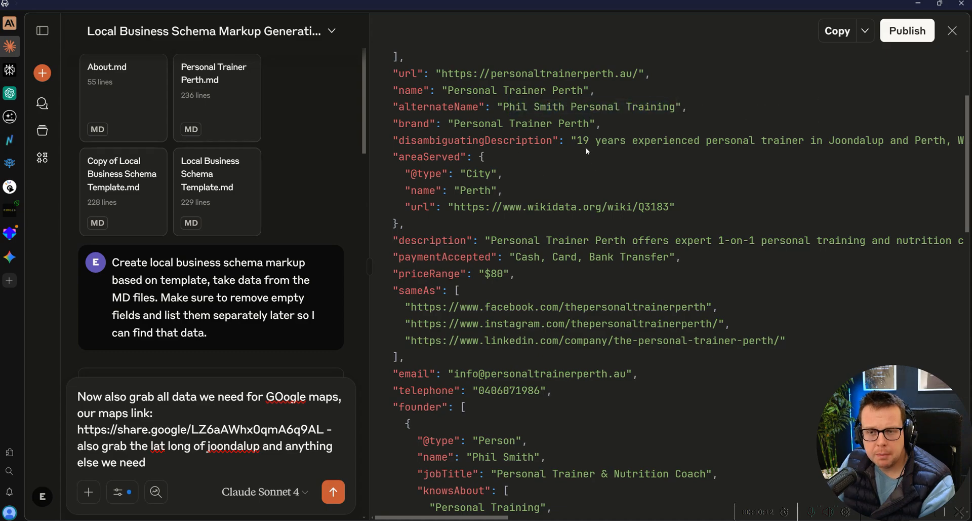
drag(574, 140, 868, 141)
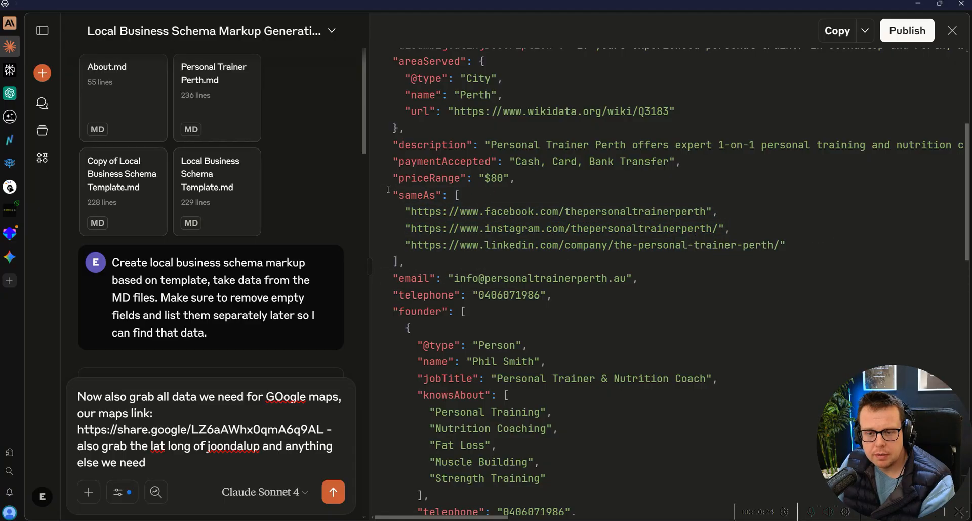
drag(397, 194, 781, 260)
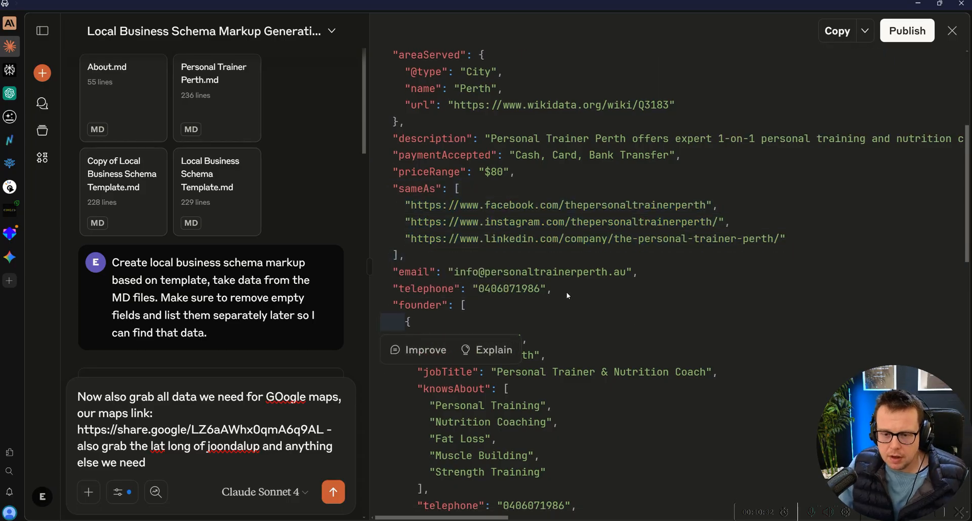
scroll(down, 3)
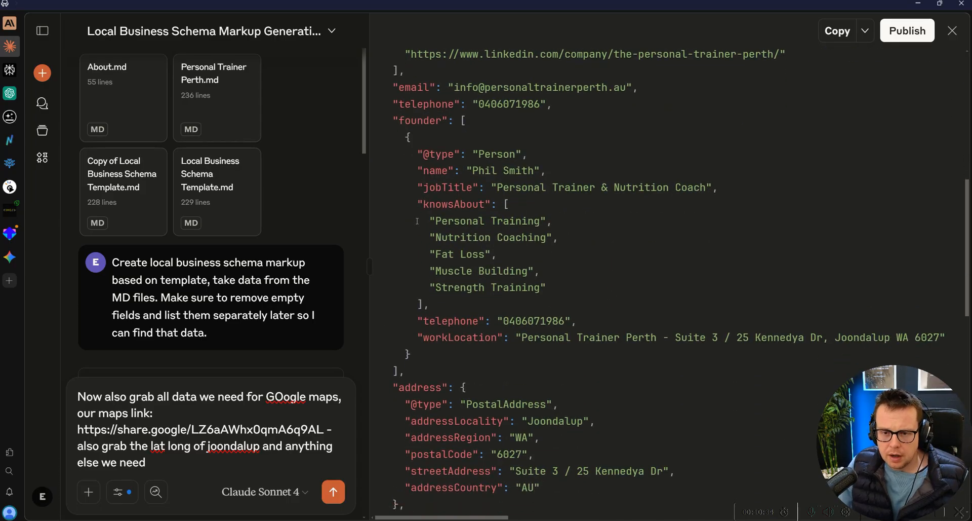
scroll(down, 3)
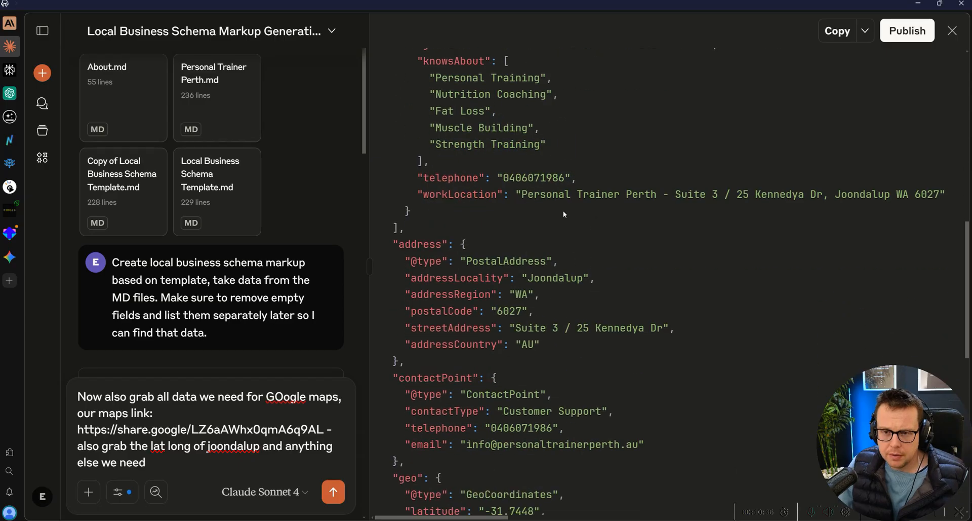
scroll(down, 3)
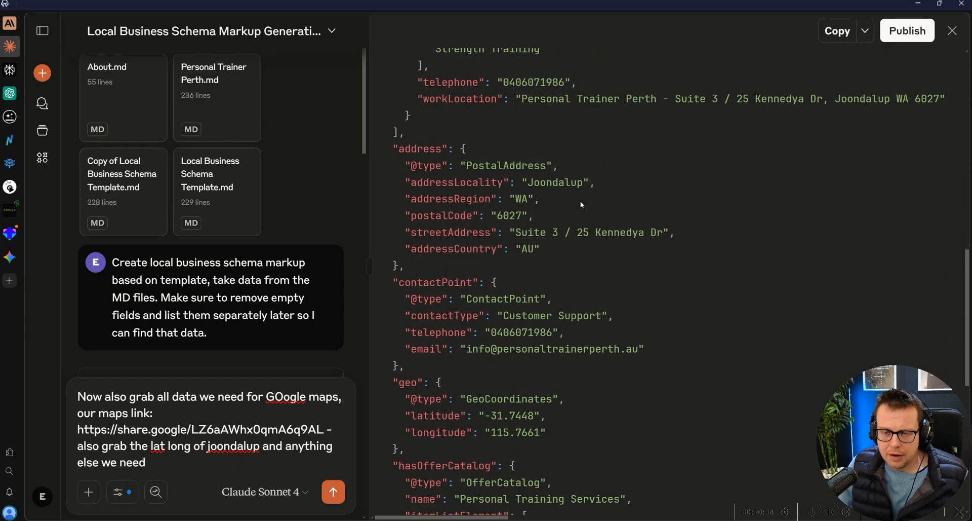
scroll(down, 3)
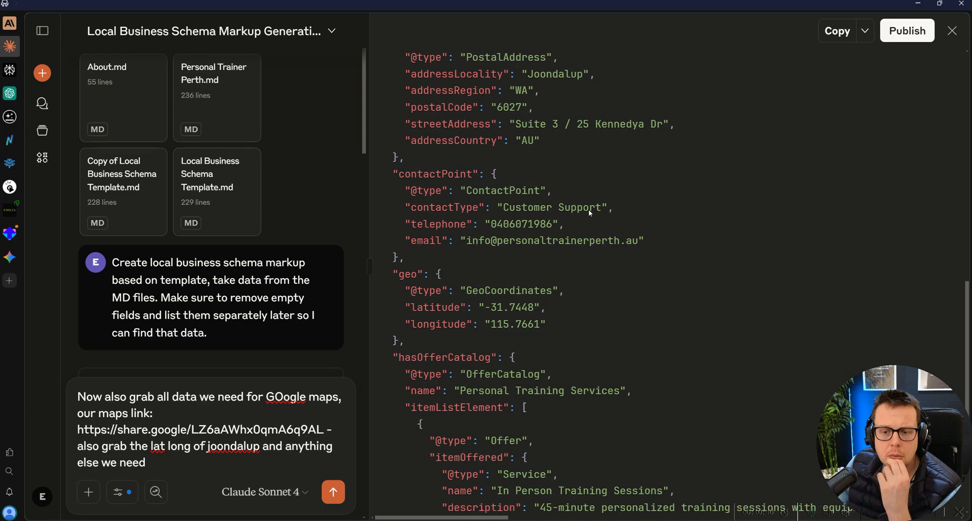
scroll(down, 3)
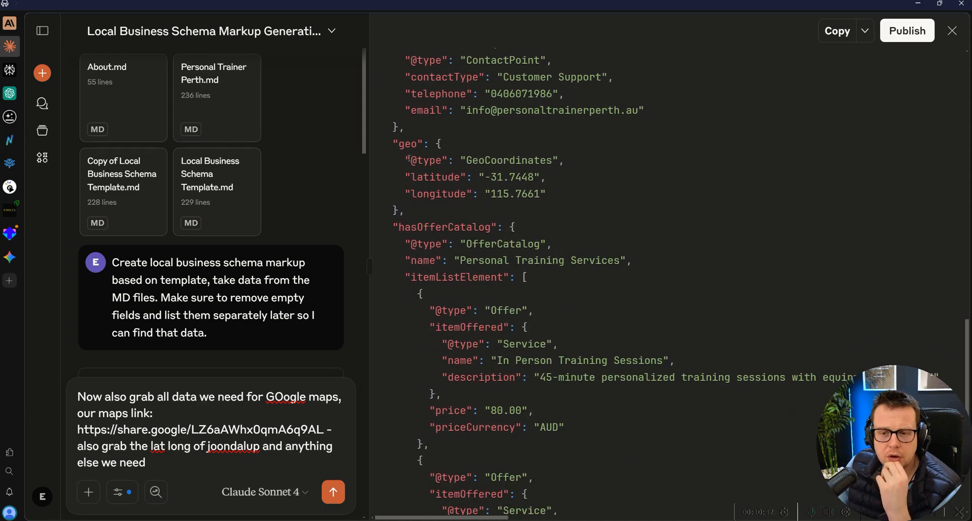
drag(405, 160, 546, 194)
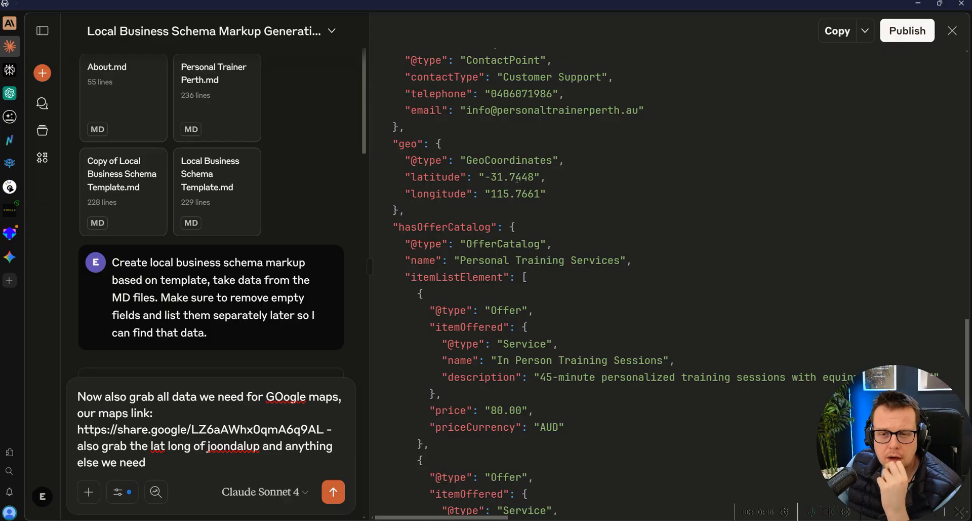
double_click(511, 177)
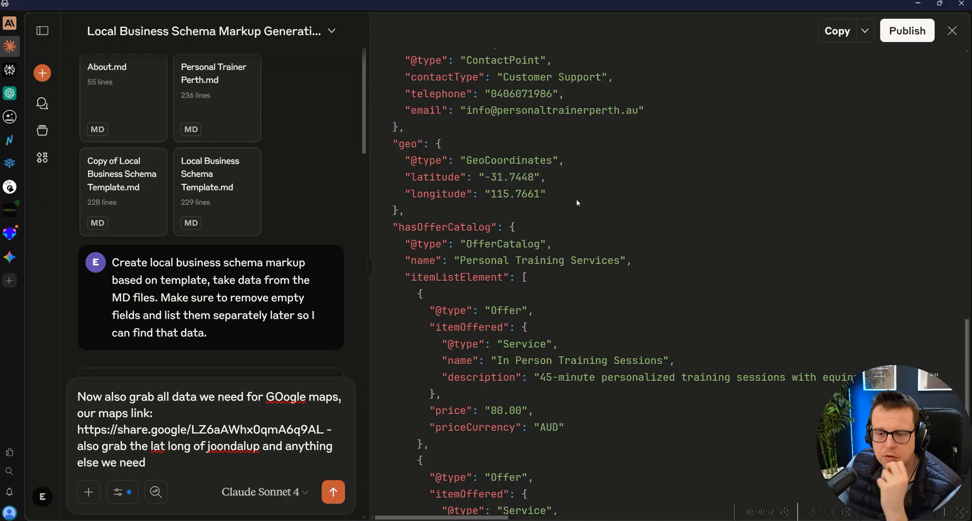
scroll(down, 3)
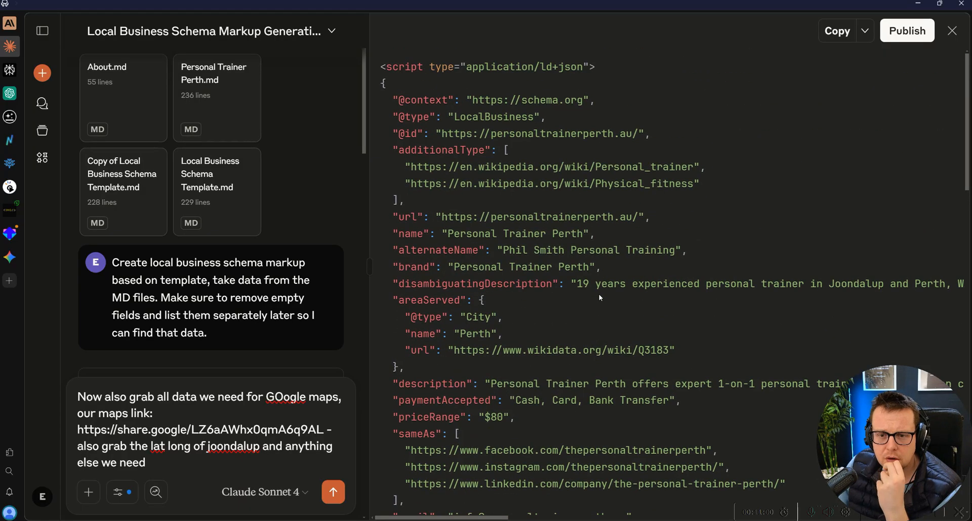
Scroll Claude's updated schema summary, highlighting the added Google Maps and mapping fields
scroll(down, 3)
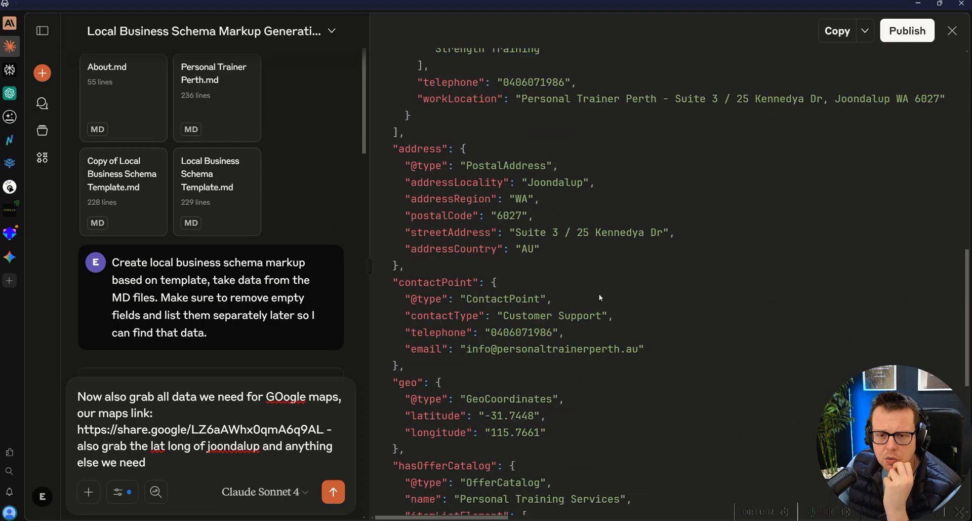
scroll(down, 3)
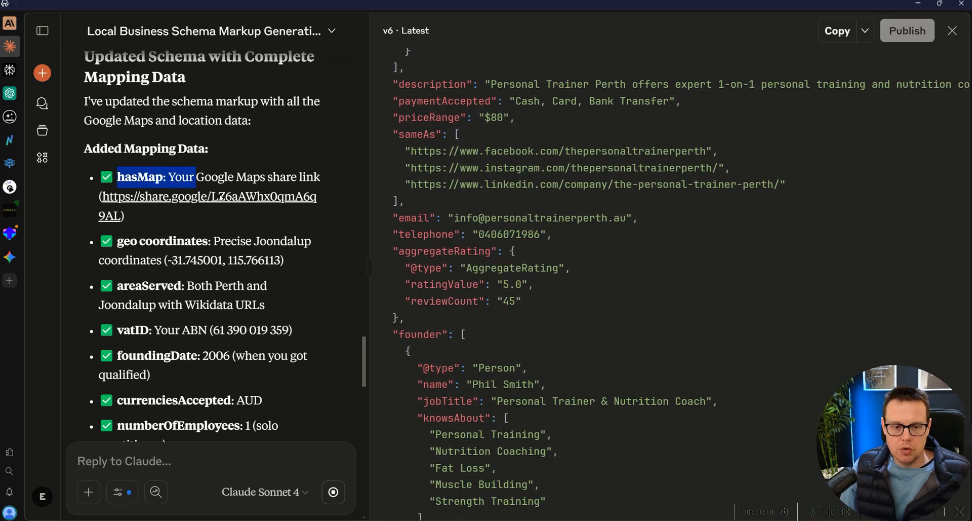
scroll(down, 3)
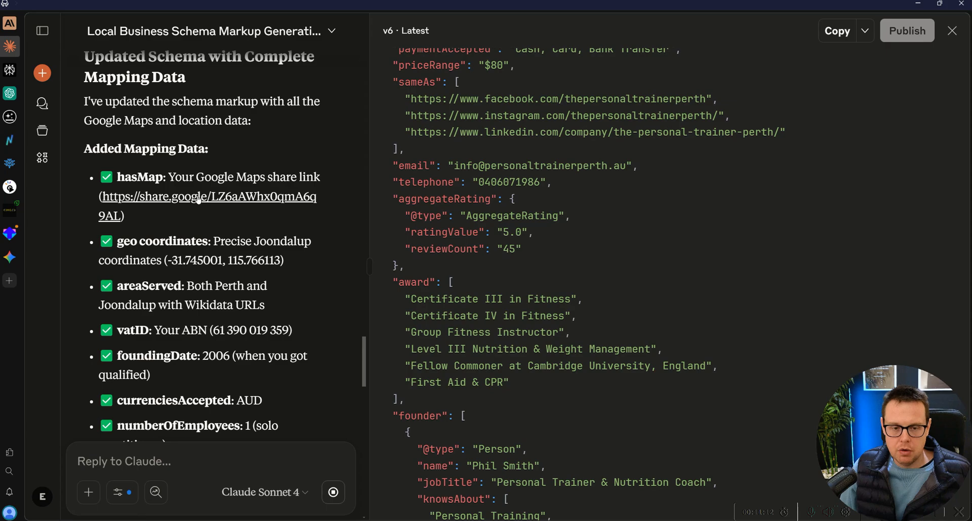
drag(113, 241, 283, 260)
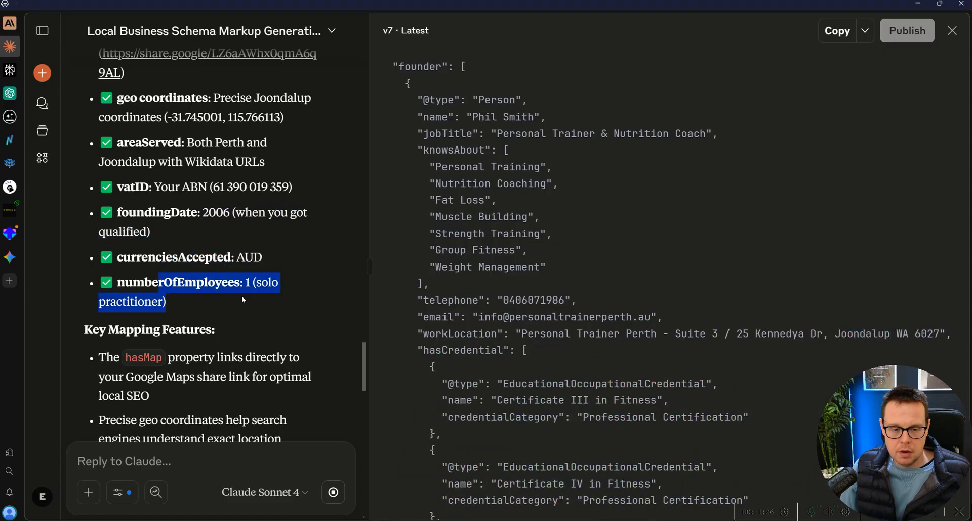
scroll(down, 3)
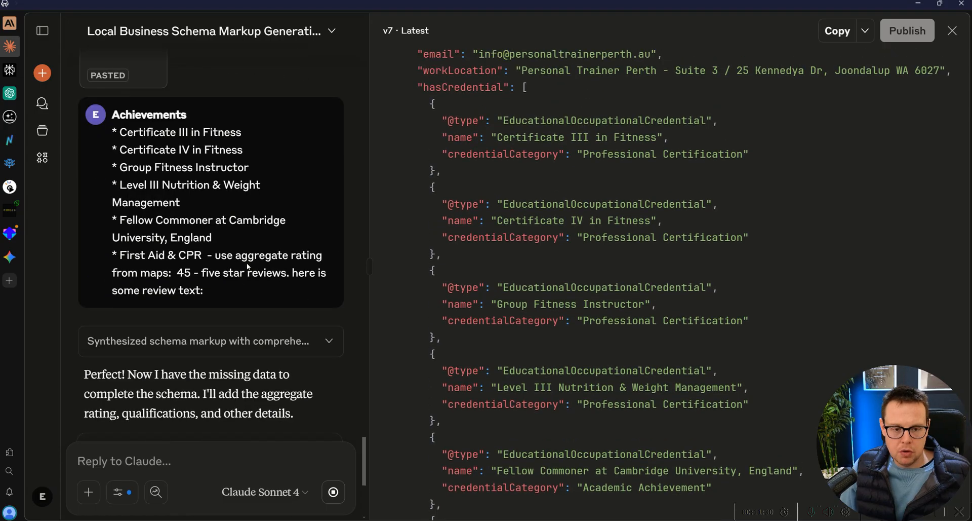
drag(112, 131, 263, 186)
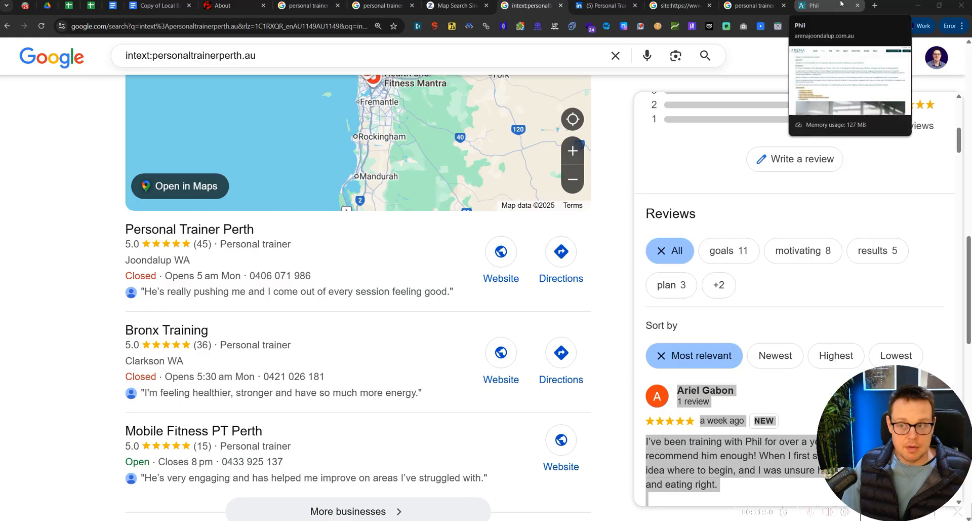
Switch to the arenajoondalup.com.au browser tab
click(875, 5)
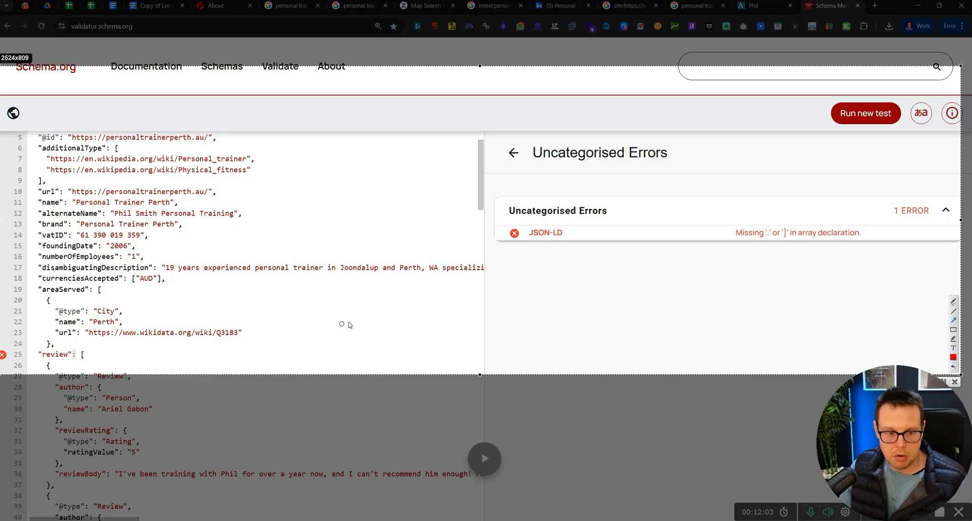
Select the validator's JSON-LD array declaration error text and scroll the results
drag(350, 321, 90, 354)
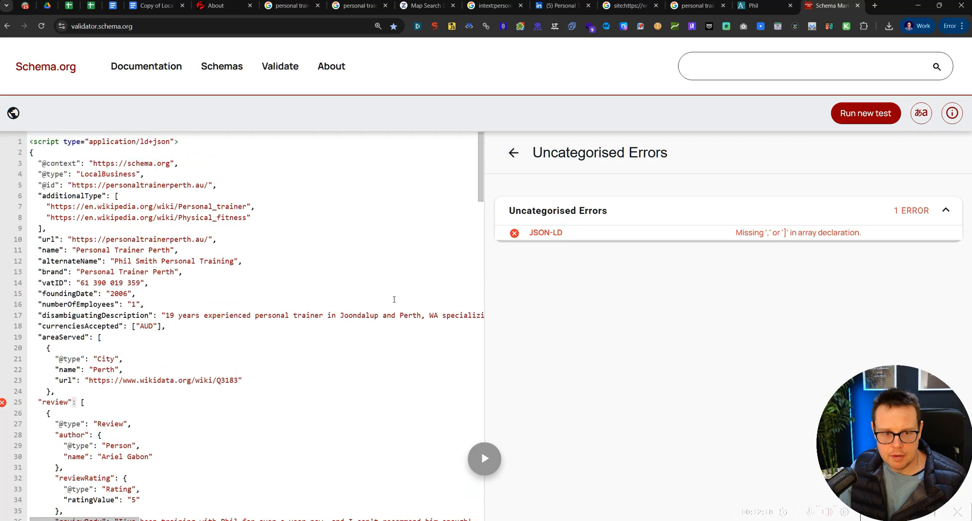
scroll(down, 3)
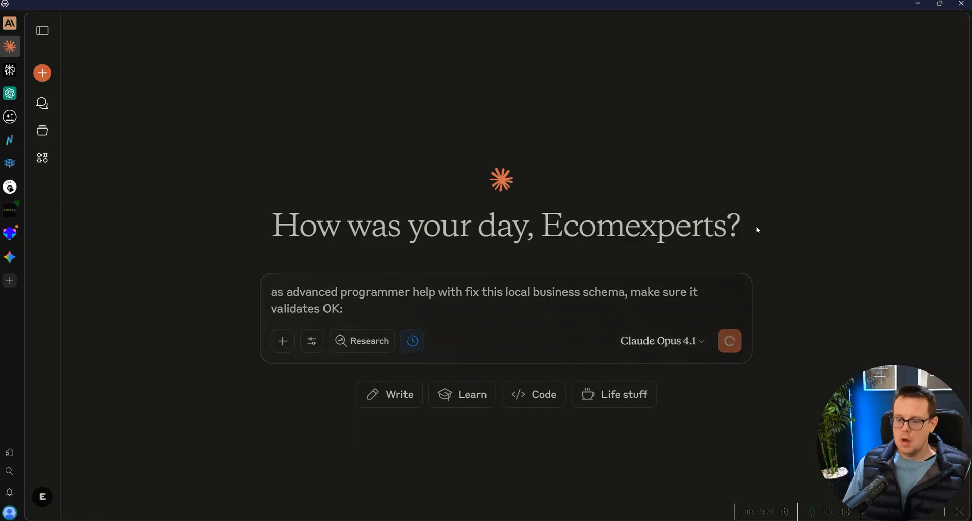
Send the schema fix request to Claude and highlight a line of its draft
click(730, 340)
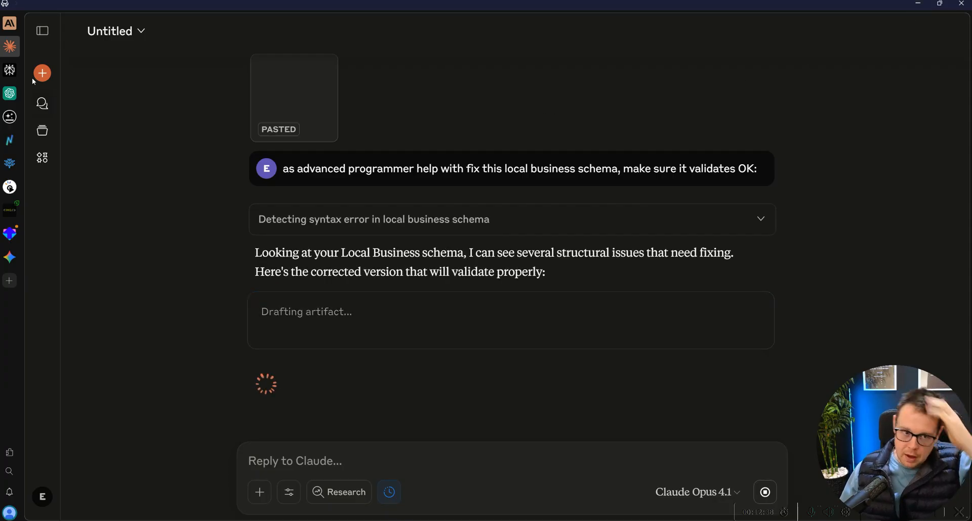
drag(282, 168, 525, 169)
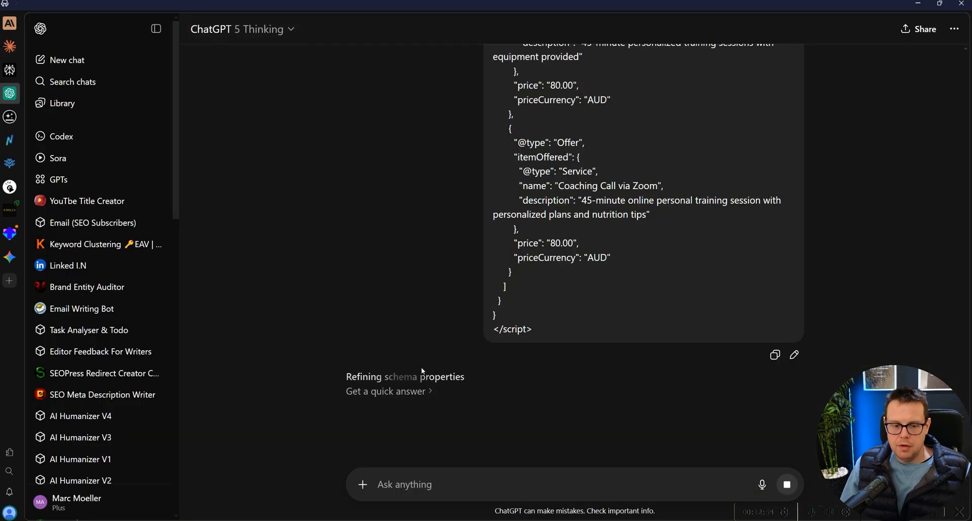
mouse_move(374, 333)
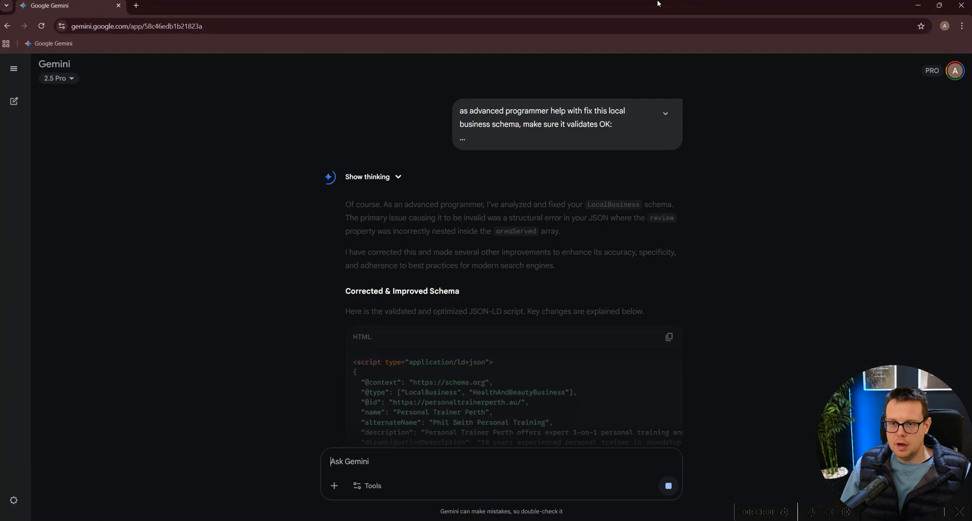
Return to the Schema.org validator results tab
click(784, 6)
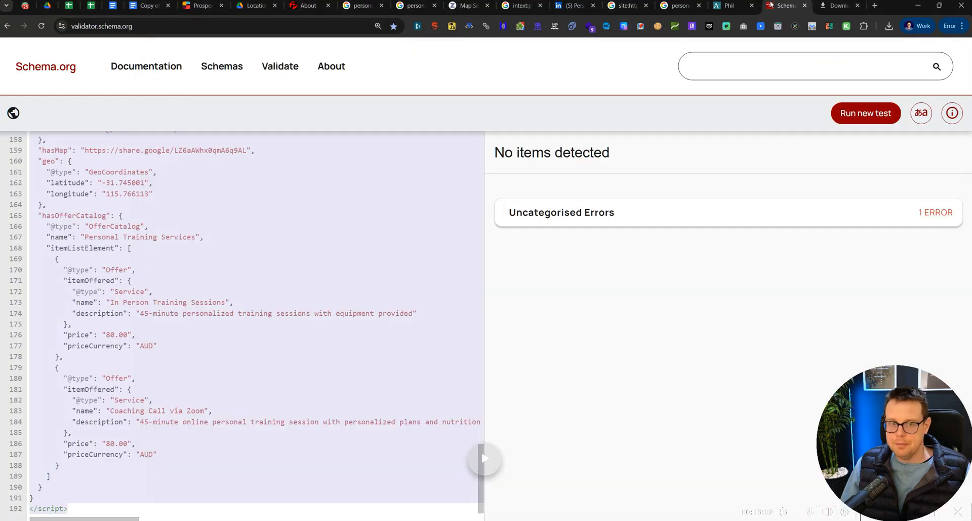
Validate the revised schema and browse its parsed properties, locating the founder's name
click(864, 113)
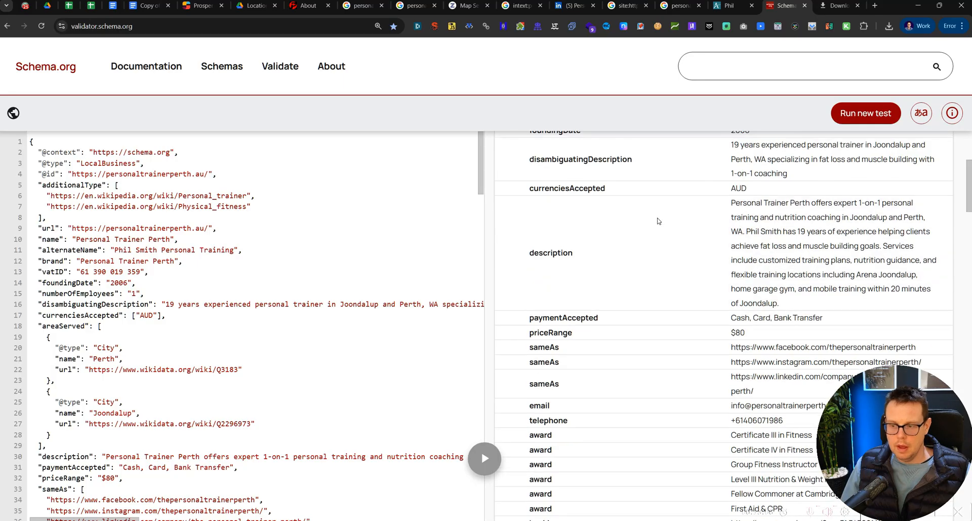
scroll(down, 3)
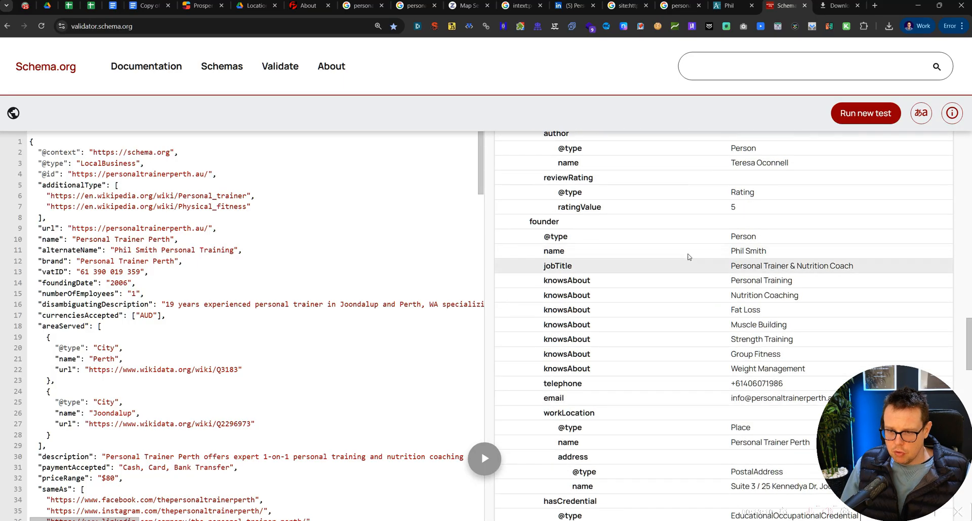
double_click(749, 250)
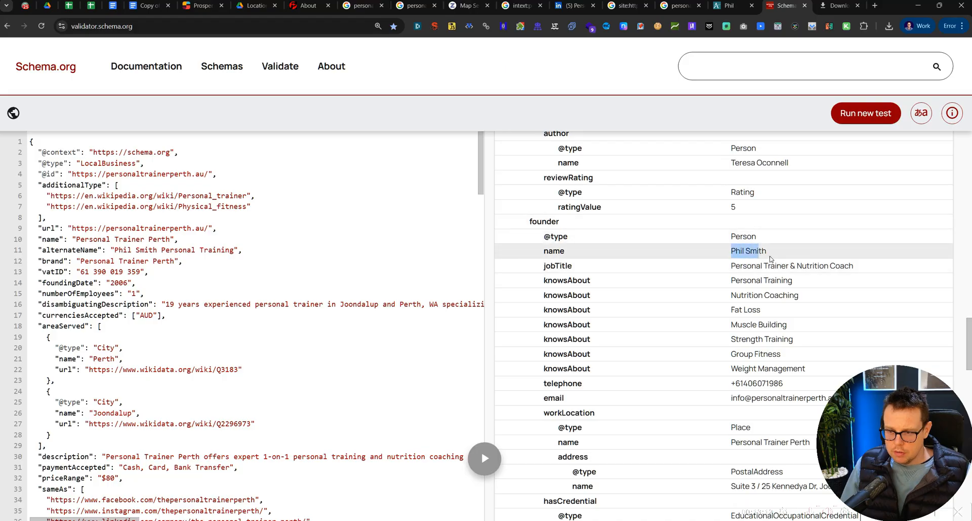
scroll(down, 3)
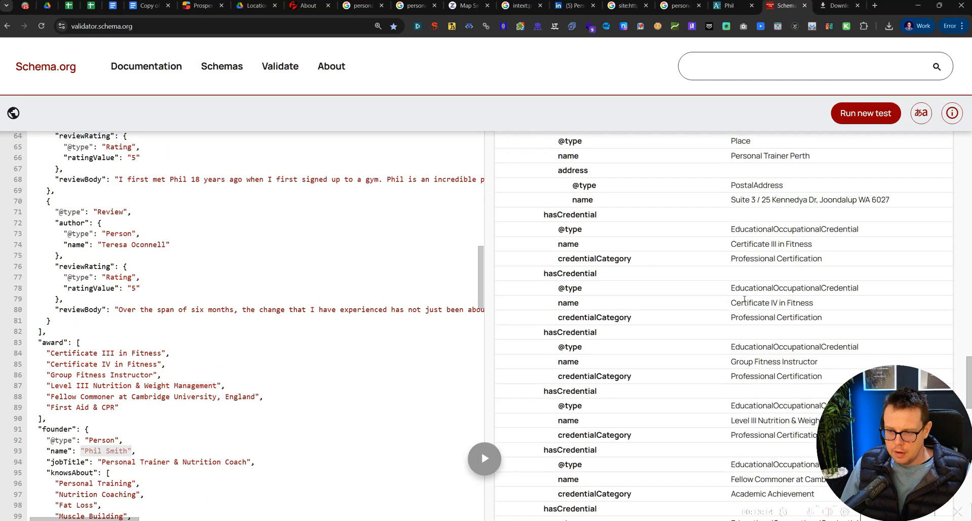
scroll(down, 3)
text(aggreg)
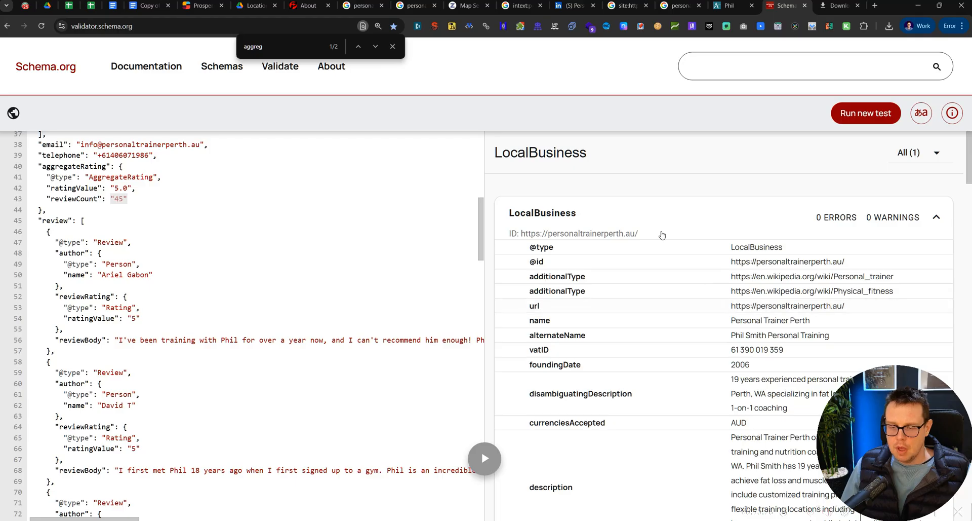
scroll(down, 3)
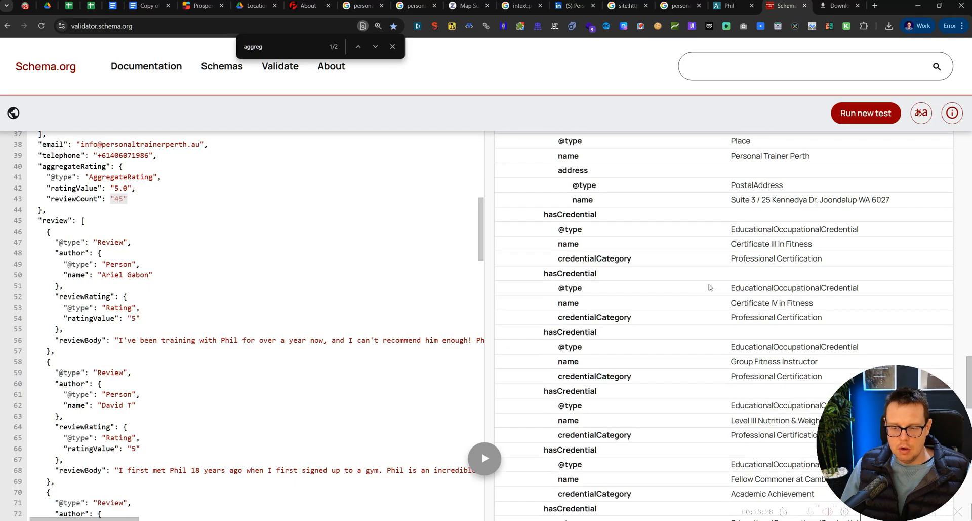
scroll(down, 3)
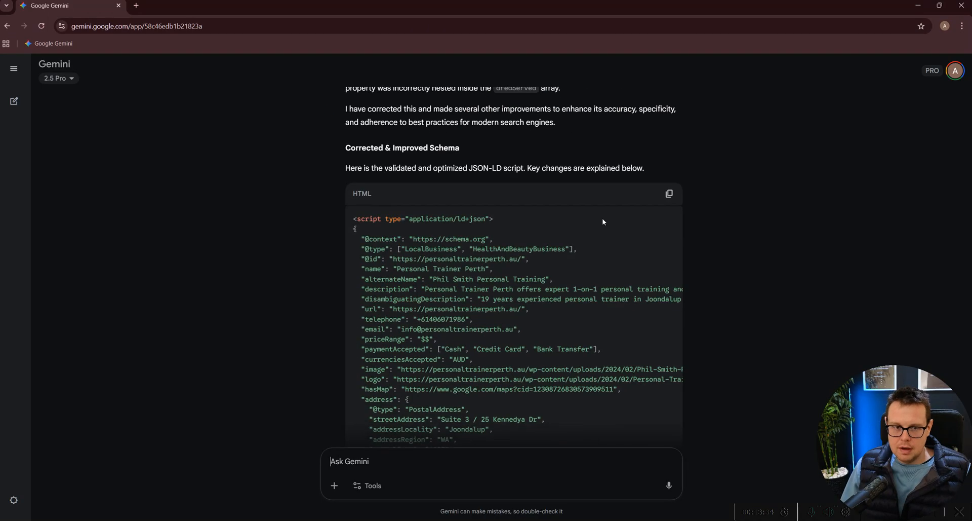
Rerun Gemini's code in the validator, dismiss the empty test dialog, and scroll the results
click(784, 6)
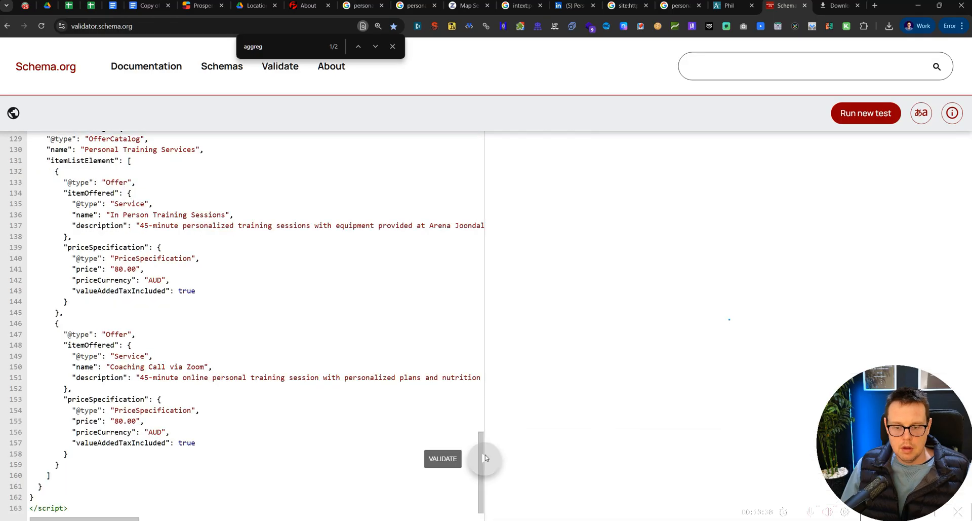
click(865, 113)
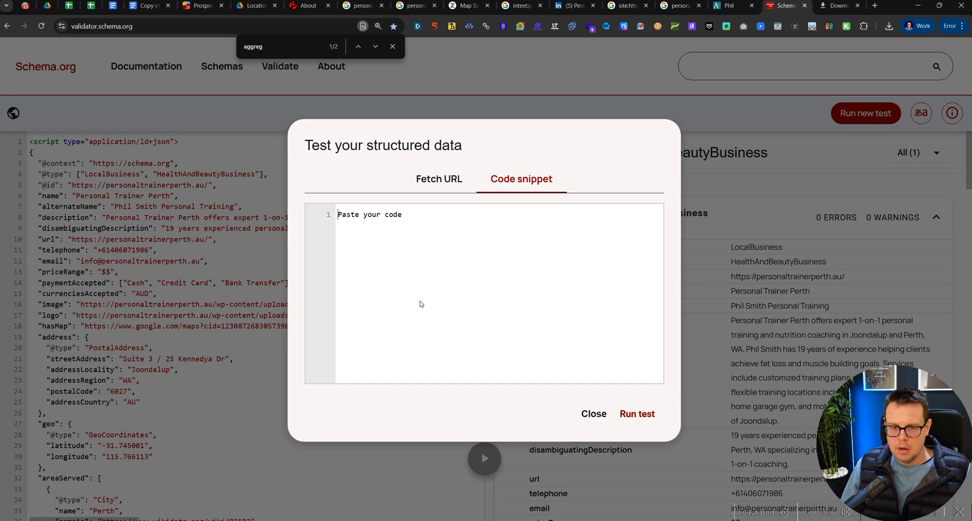
click(593, 413)
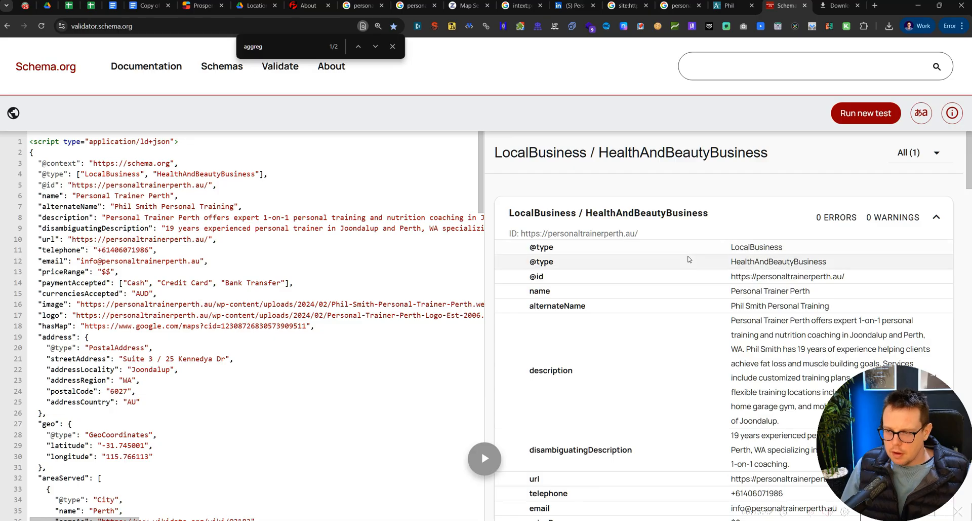
scroll(down, 3)
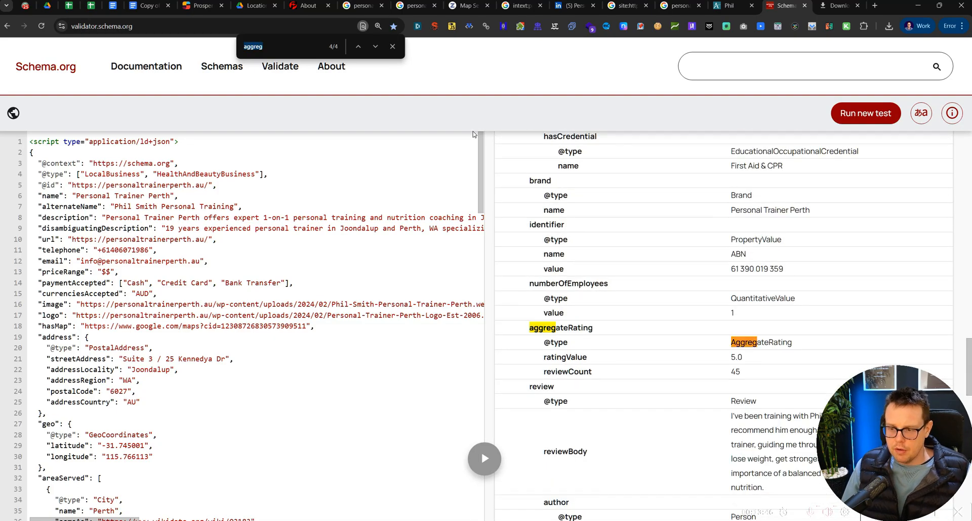
scroll(down, 3)
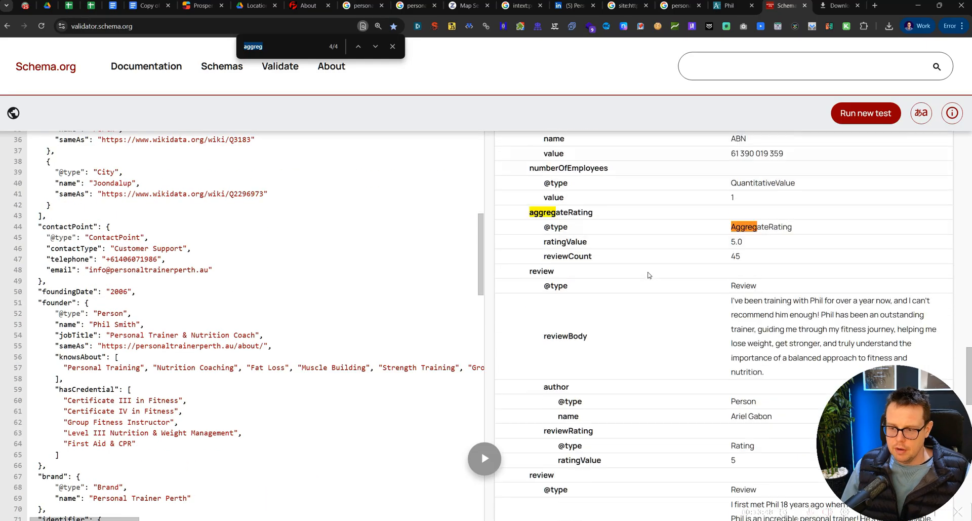
scroll(down, 3)
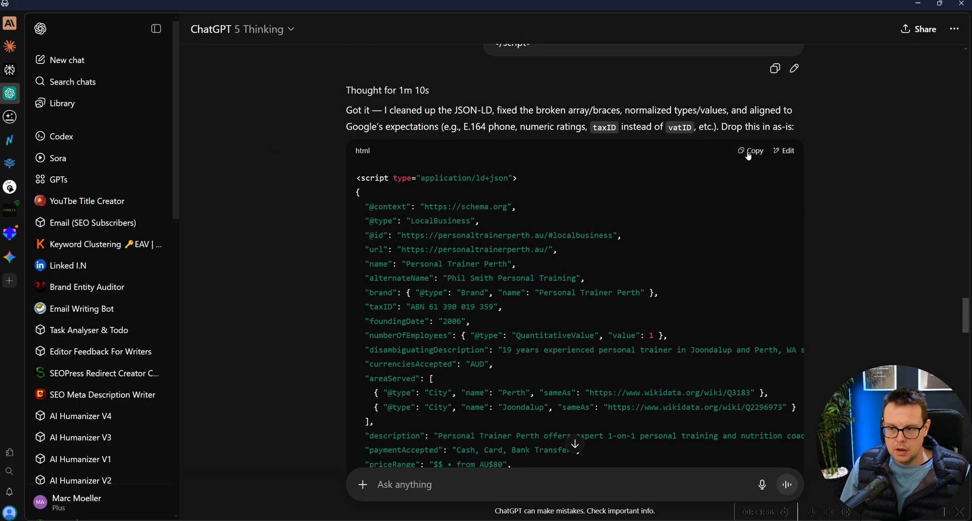
click(754, 149)
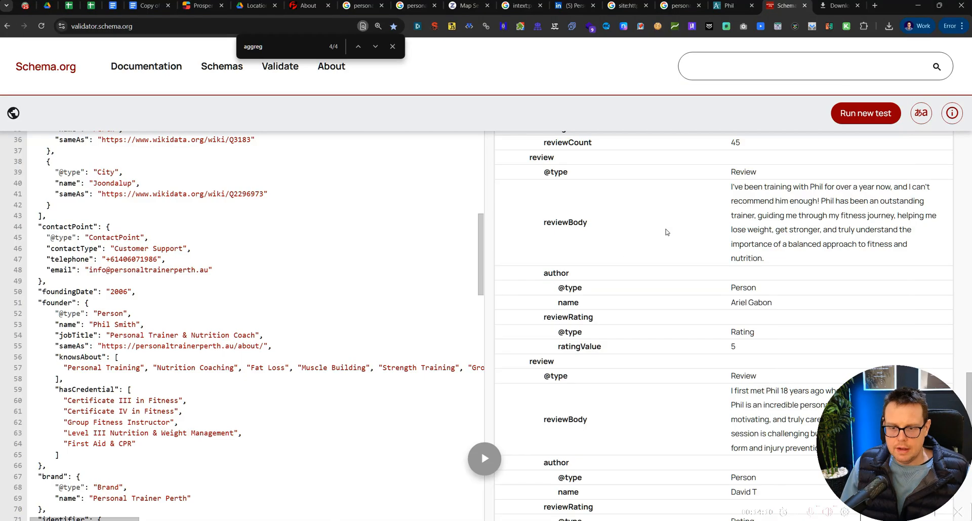
scroll(down, 3)
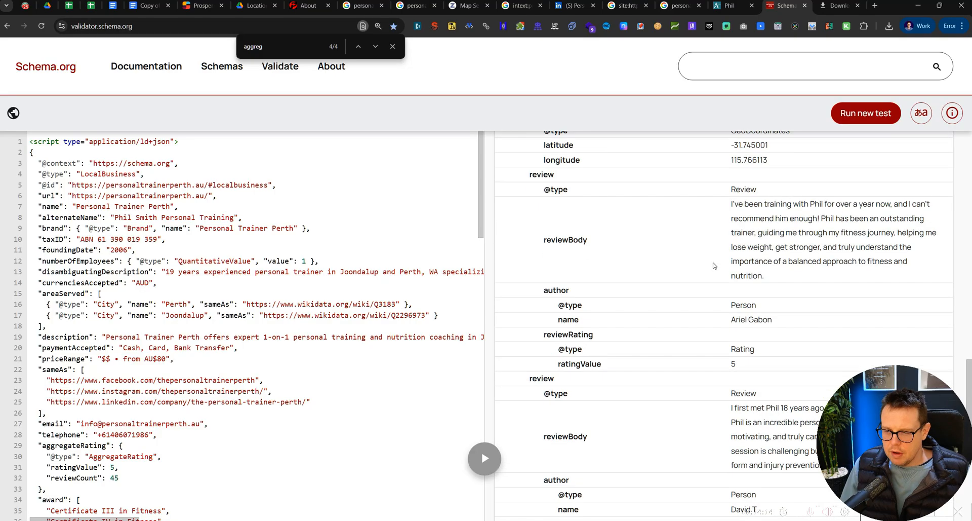
scroll(down, 3)
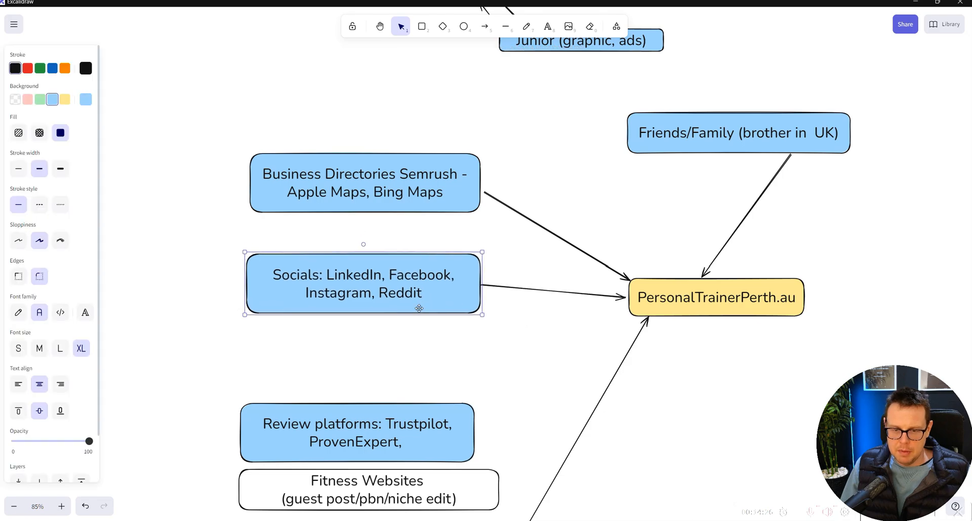
Select the Socials and Review platforms boxes and drag them upward to close the gap
double_click(363, 282)
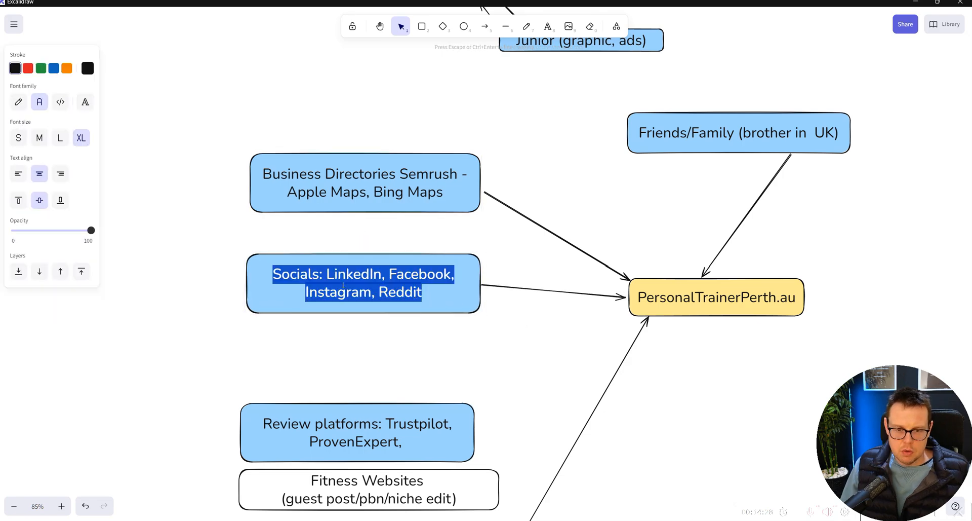
click(357, 371)
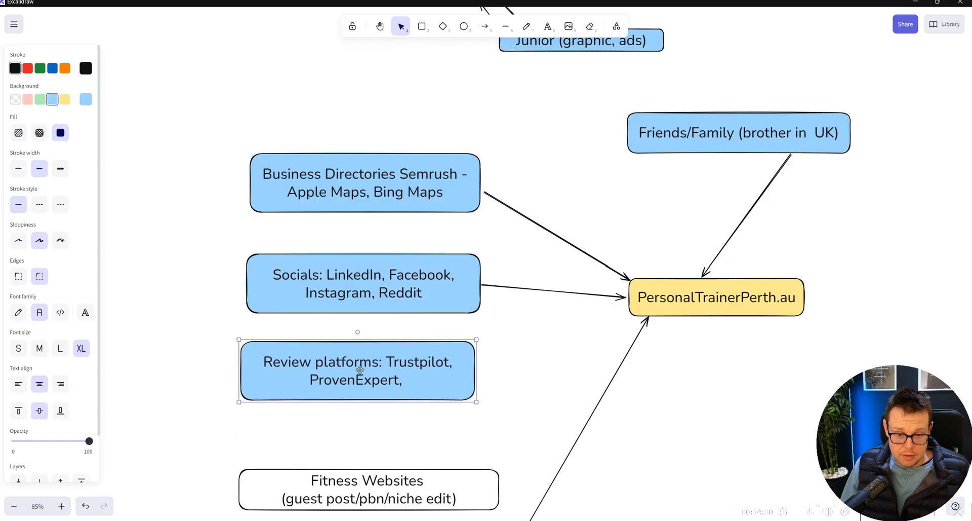
double_click(357, 369)
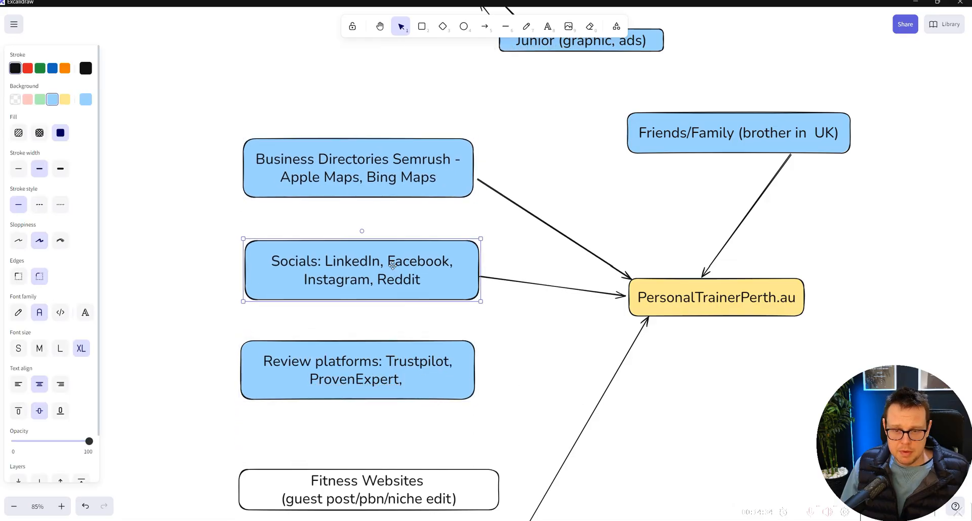
drag(362, 270, 370, 255)
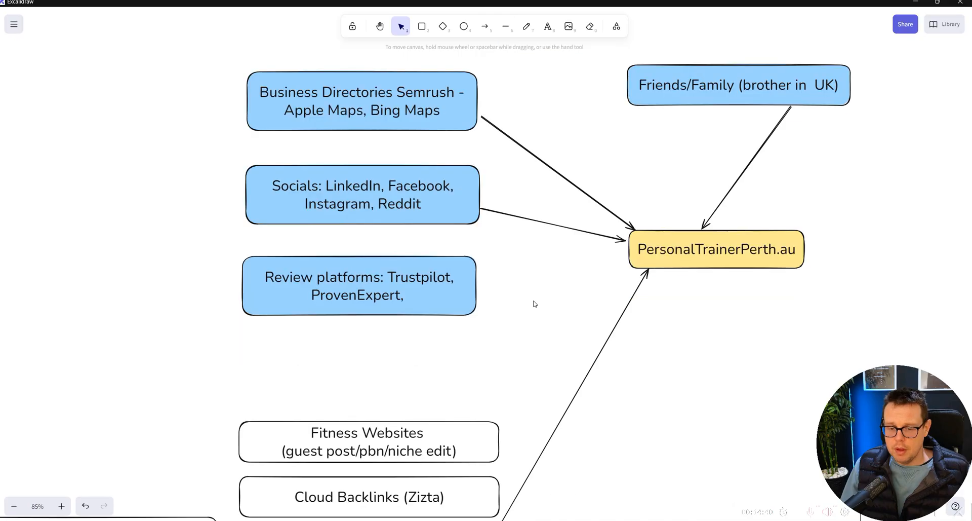
Reposition the Review platforms box (Trustpilot, ProvenExpert) directly beneath Socials, then deselect it
scroll(down, 3)
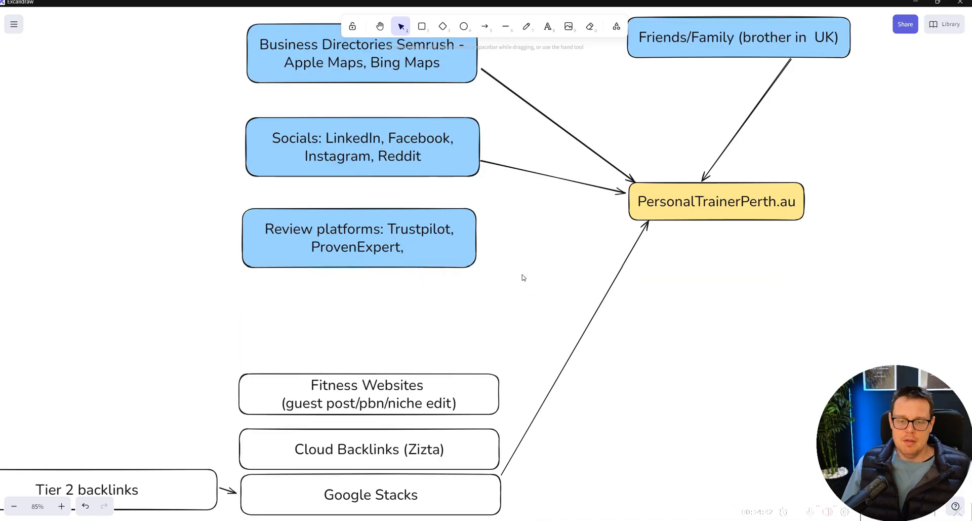
scroll(down, 3)
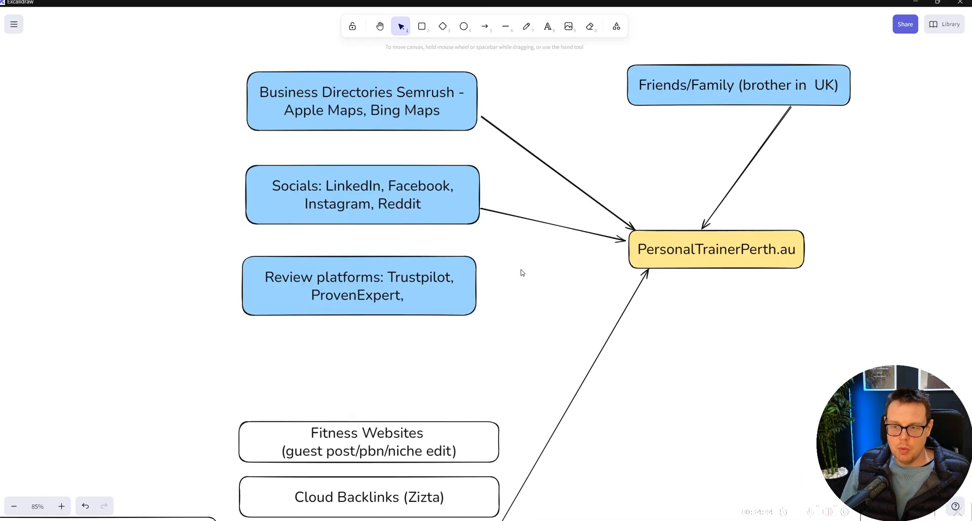
click(359, 285)
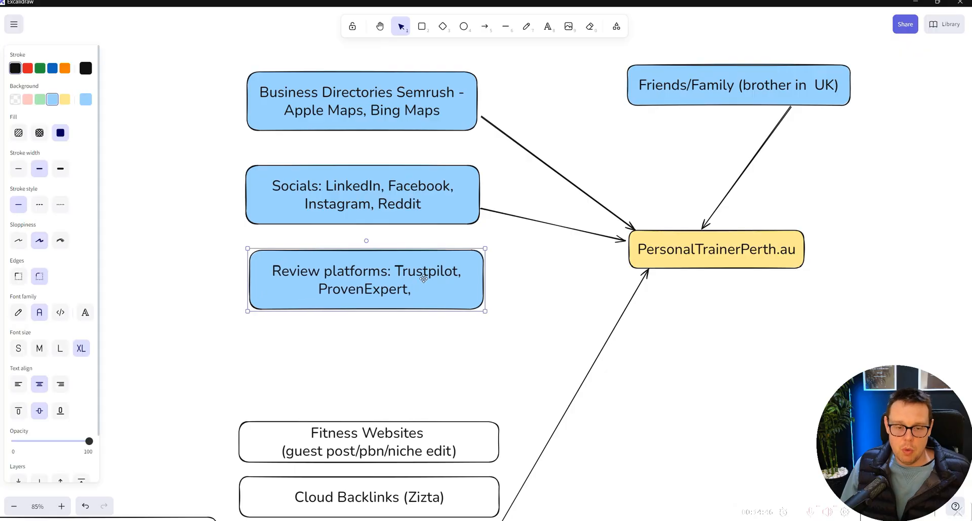
click(650, 163)
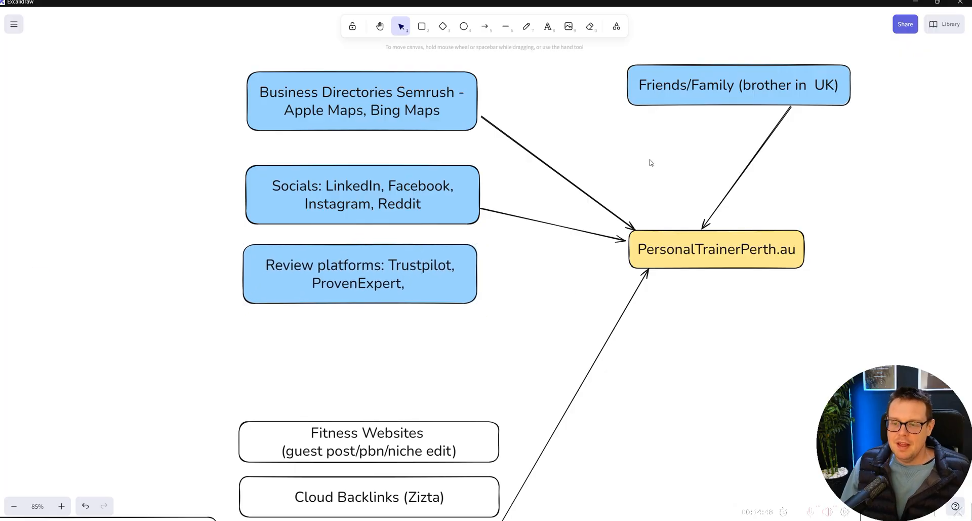